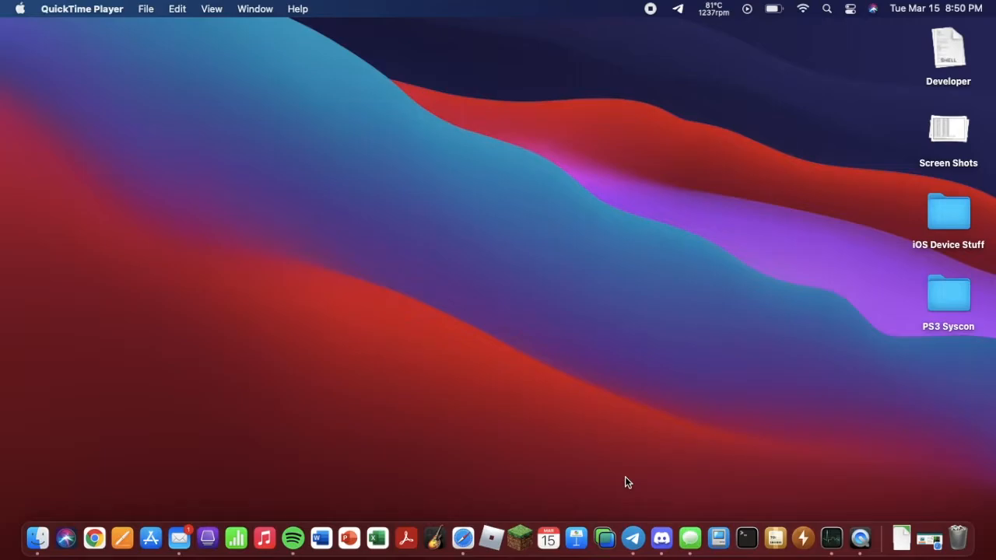
mouse_move(614, 483)
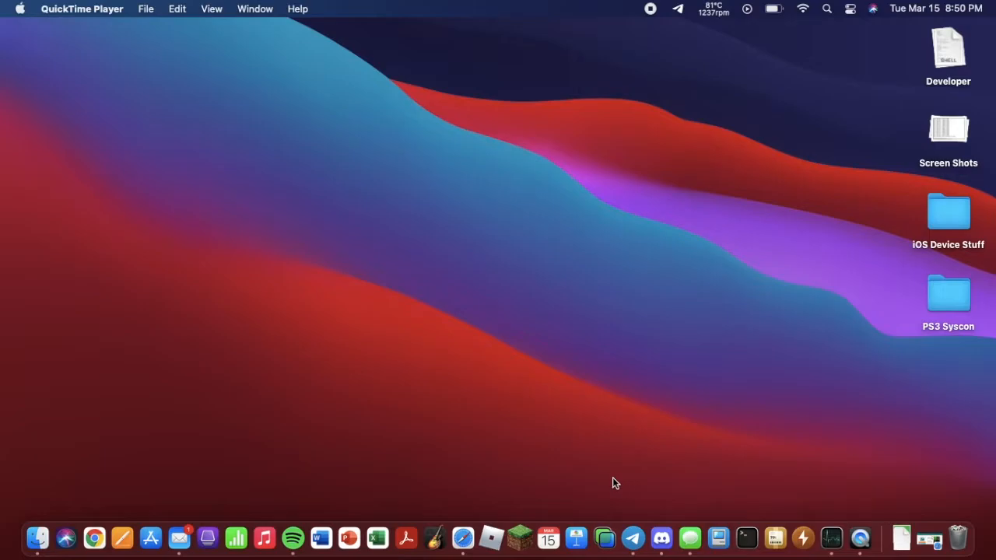
mouse_move(459, 547)
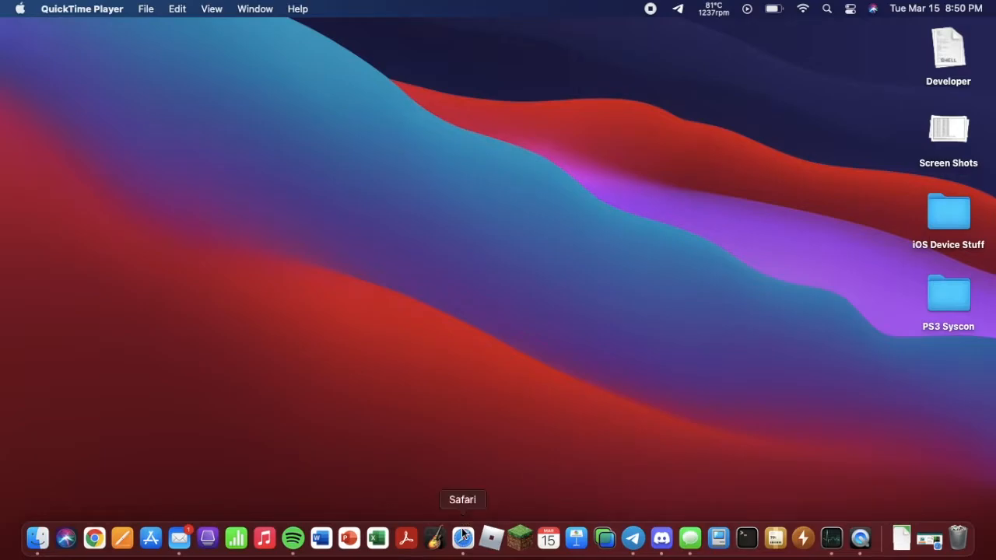
Start the macOS Arduino IDE 1.8.19 download from arduino.cc via Just Download, skipping the donation.
left_click(463, 535)
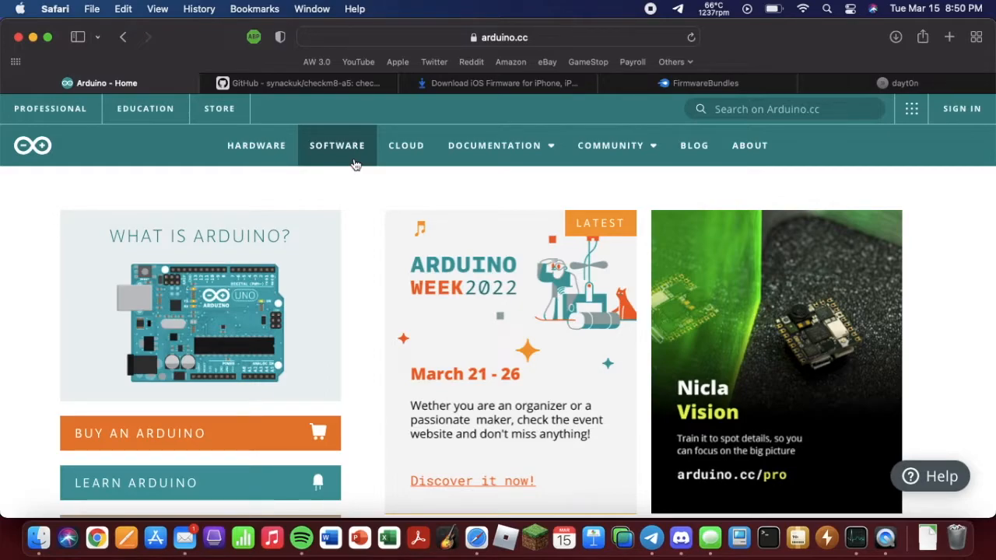
left_click(337, 145)
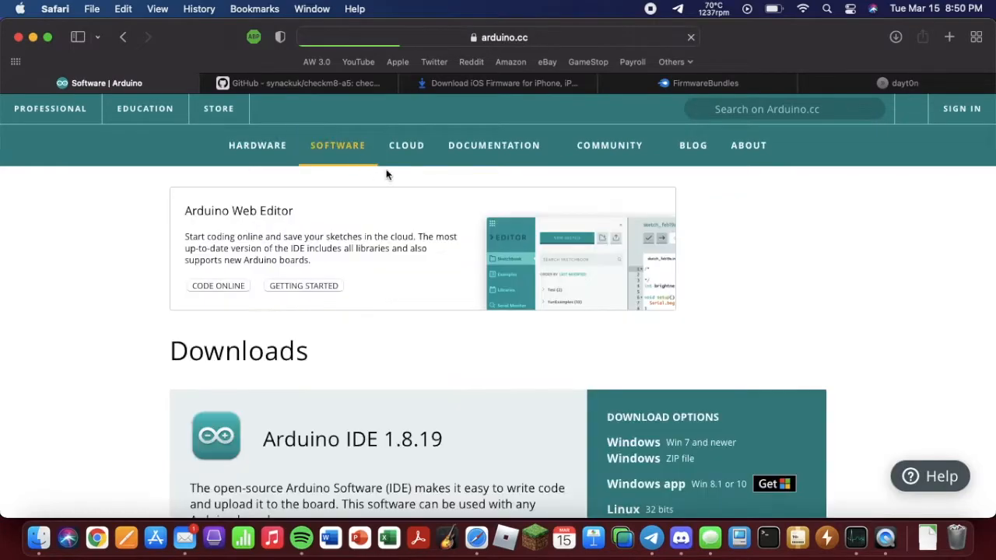
scroll("down", 3)
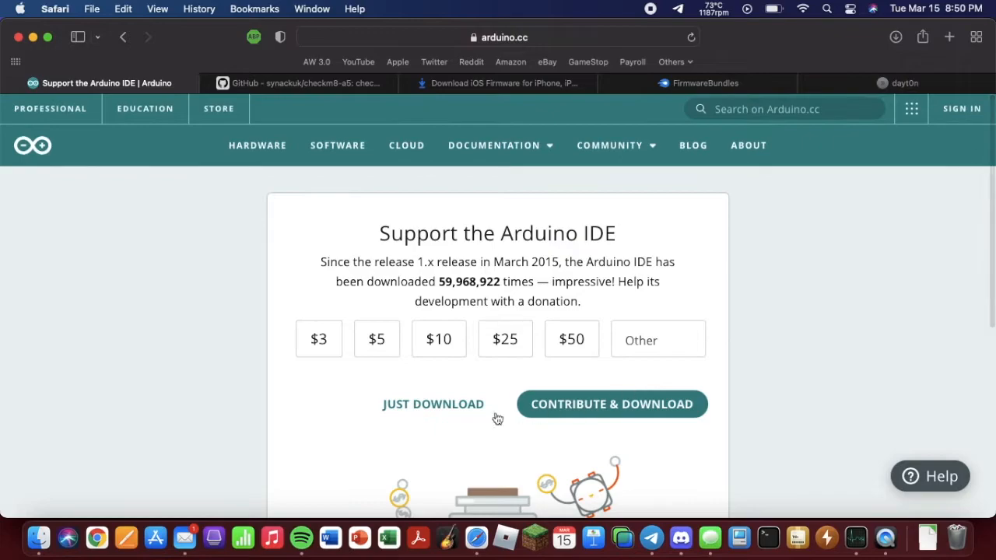
scroll("down", 3)
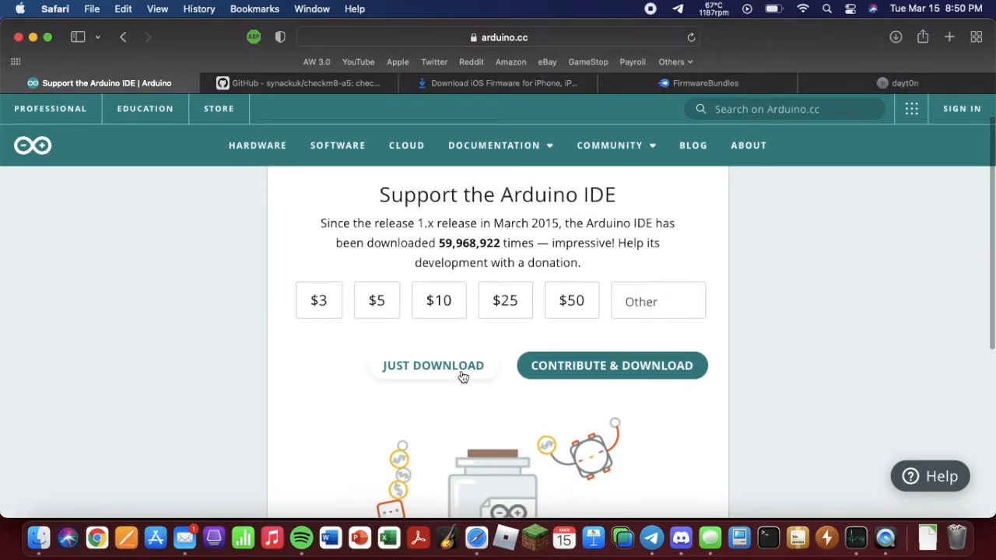
left_click(432, 366)
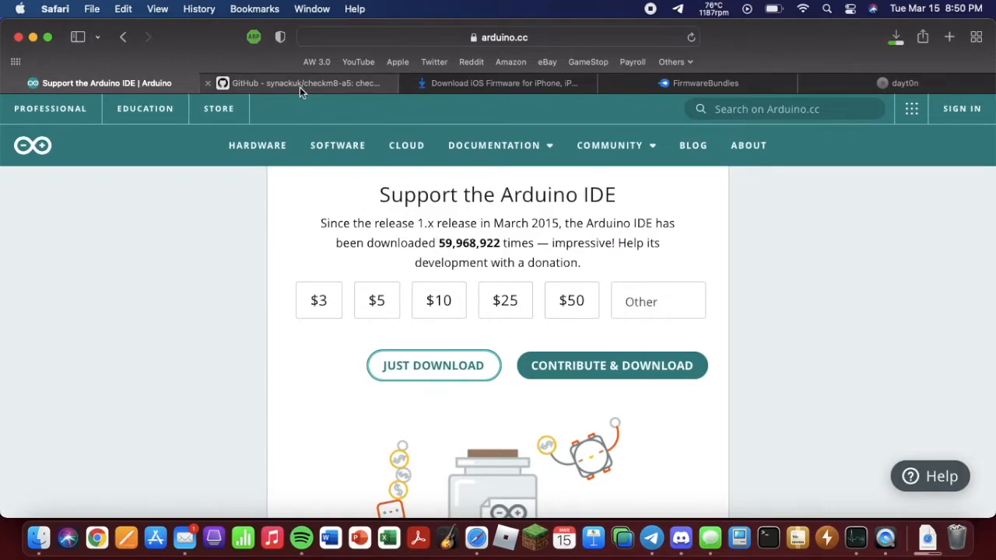
Download the synackuk/checkm8-a5 repository code as a ZIP from GitHub.
left_click(319, 83)
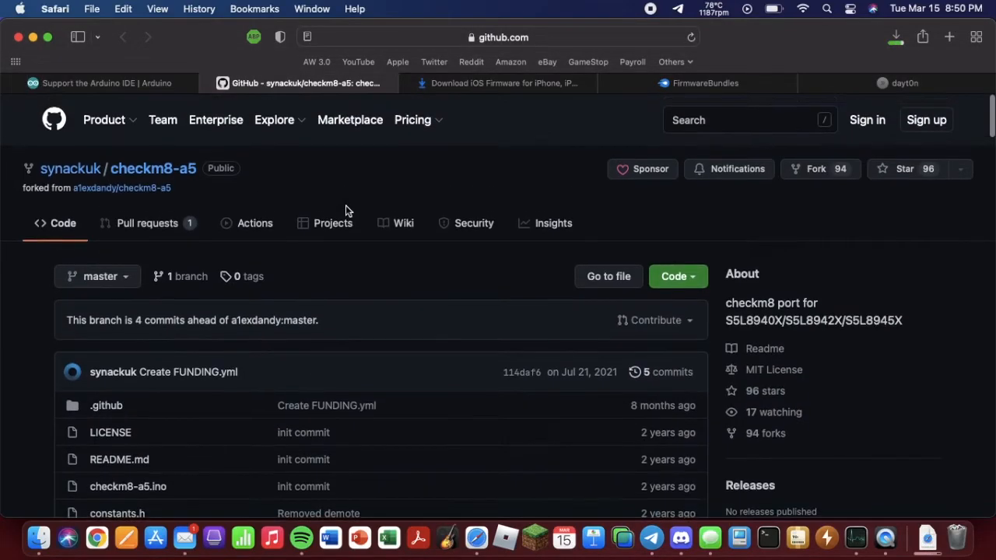
scroll("down", 3)
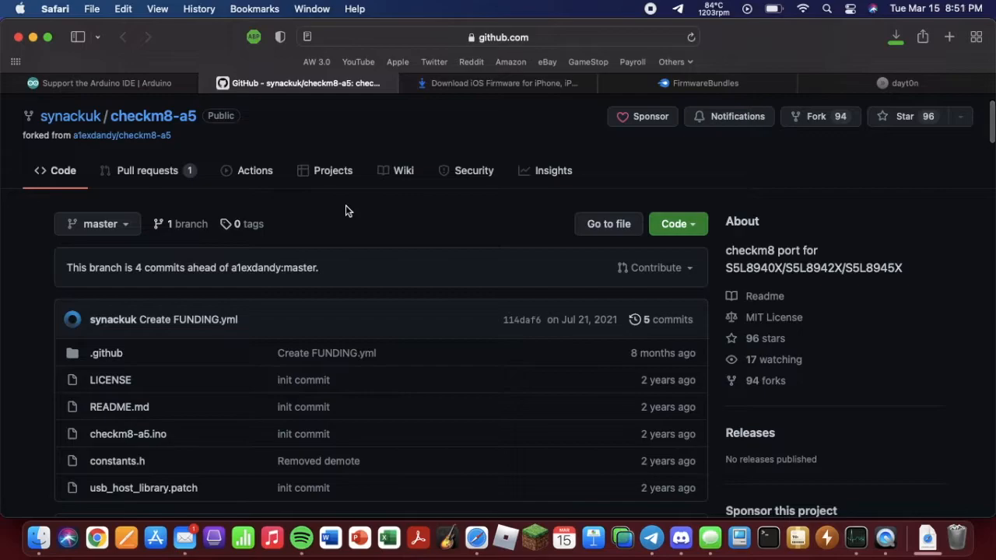
mouse_move(414, 203)
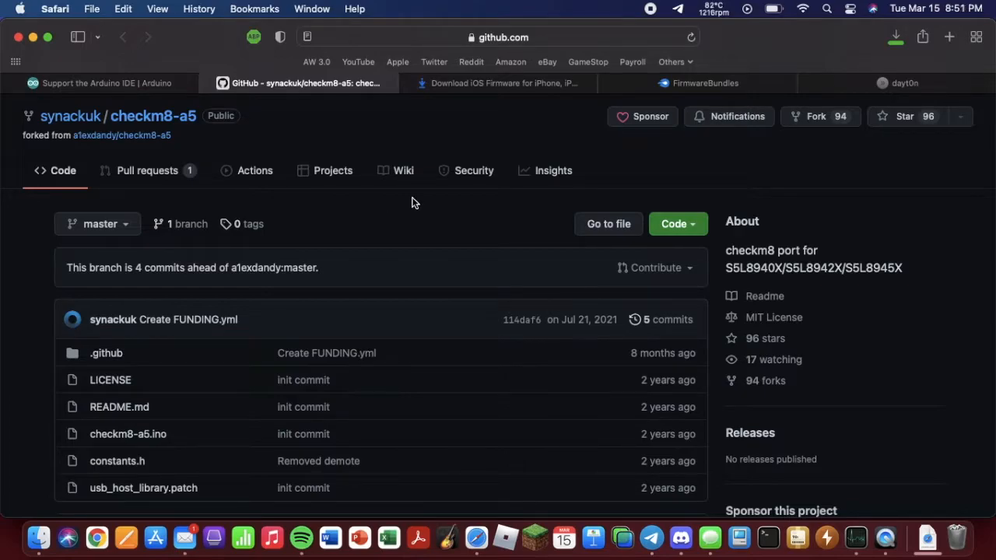
scroll("down", 3)
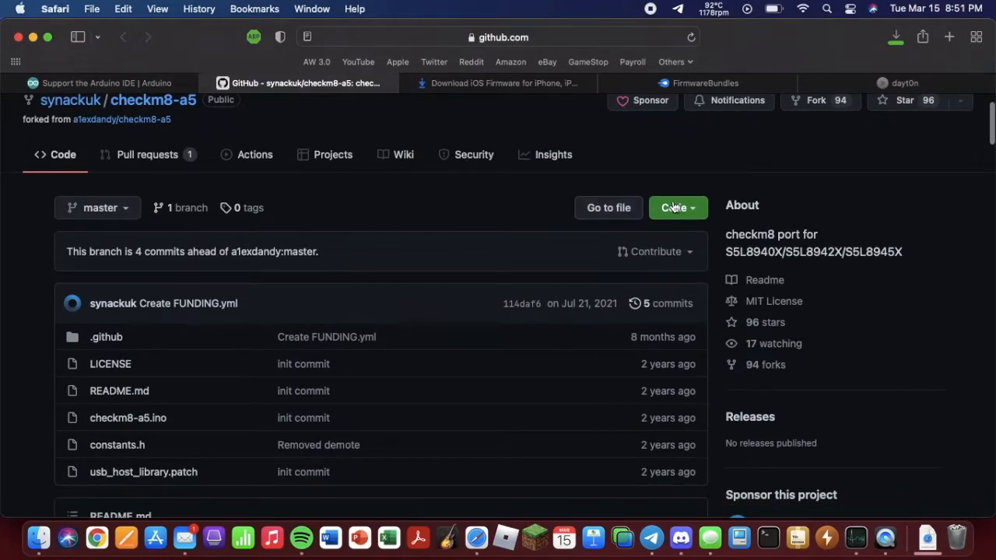
left_click(677, 208)
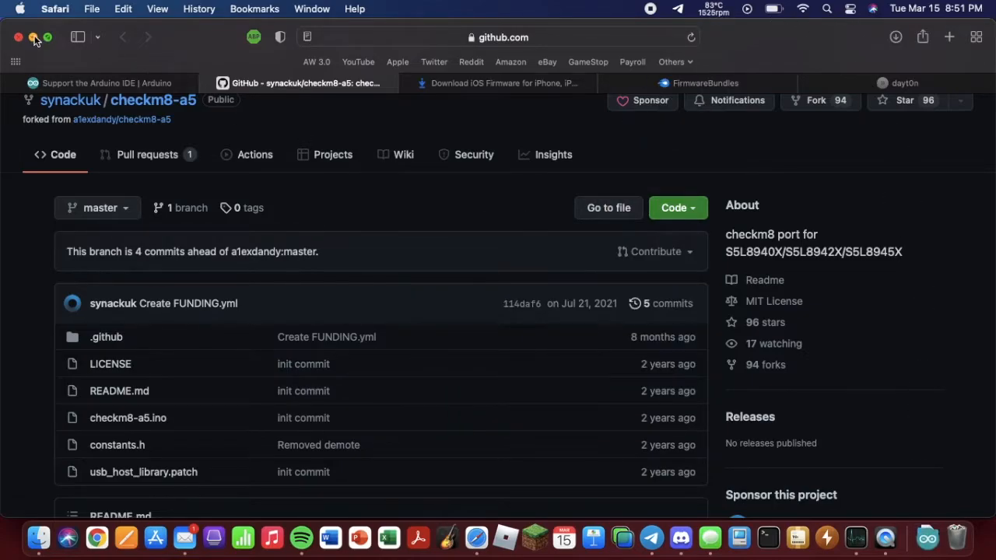
Rename the checkm8-a5-master folder on the Desktop to checkm8-a5.
left_click(31, 36)
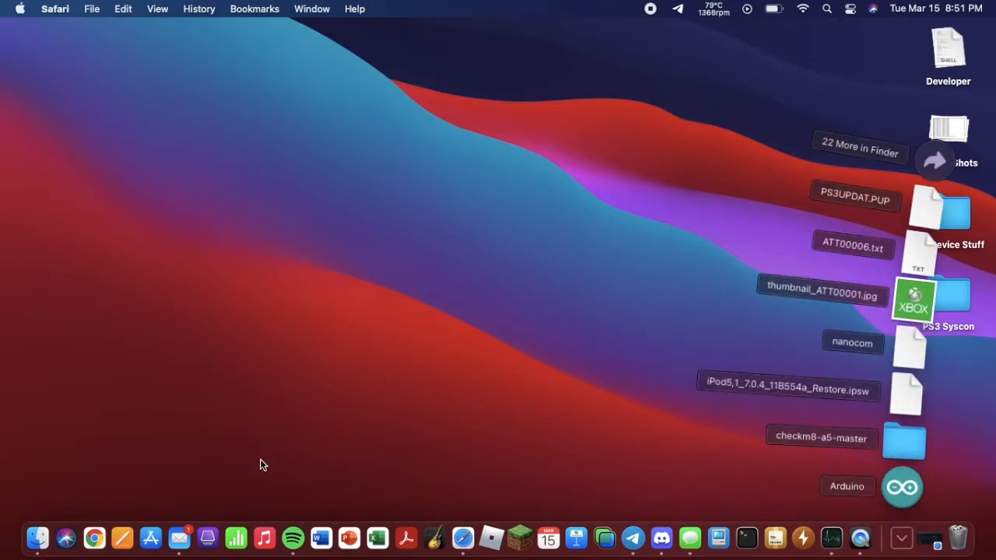
left_click(37, 538)
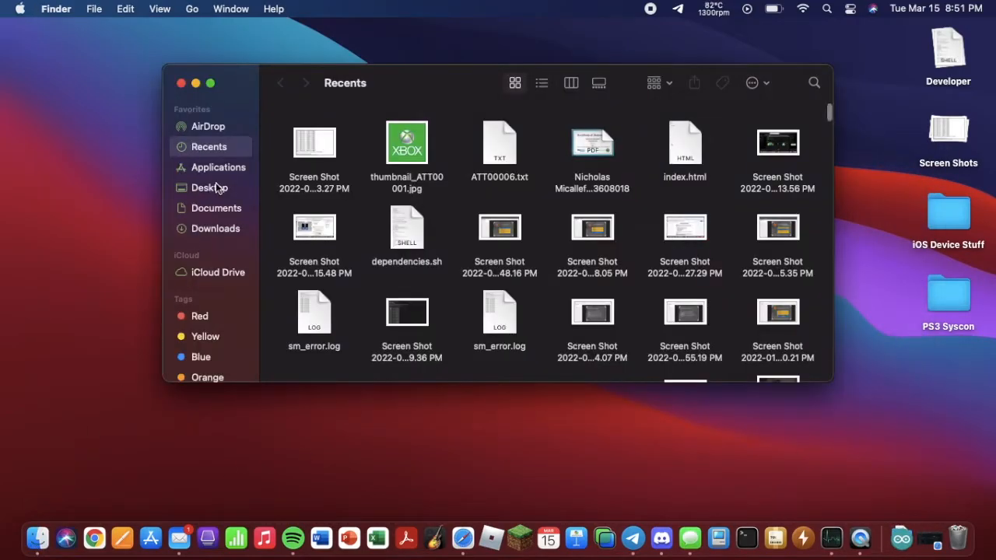
left_click(218, 168)
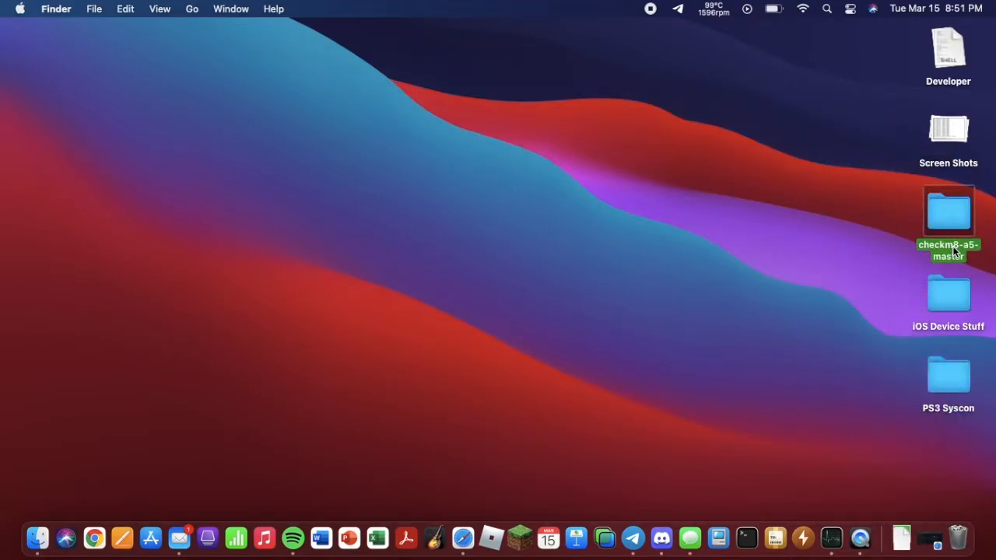
double_click(948, 215)
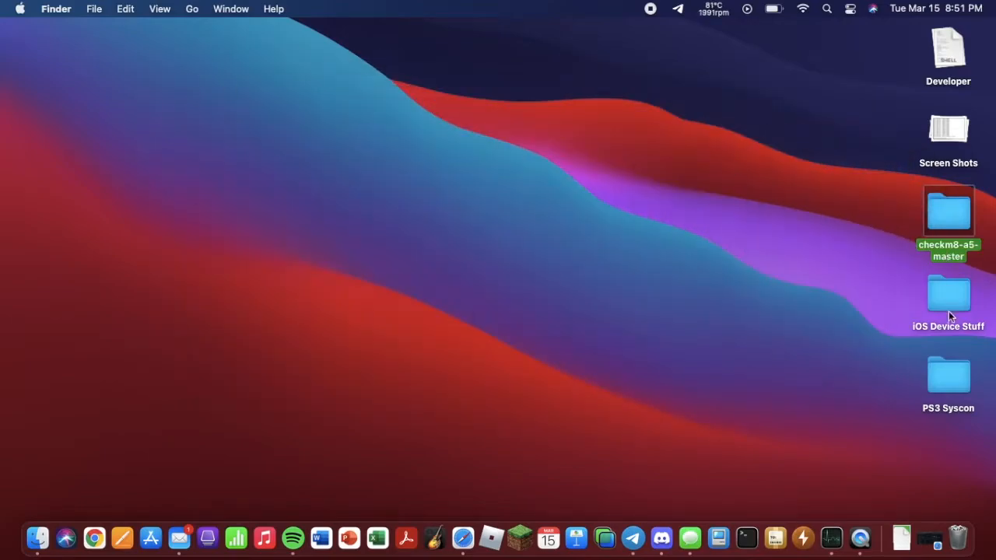
double_click(947, 245)
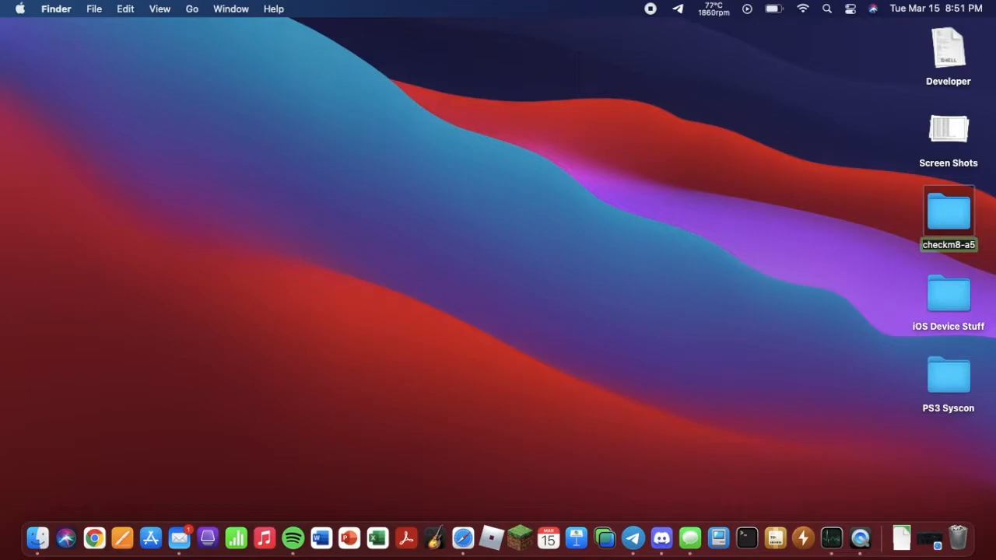
left_click(85, 491)
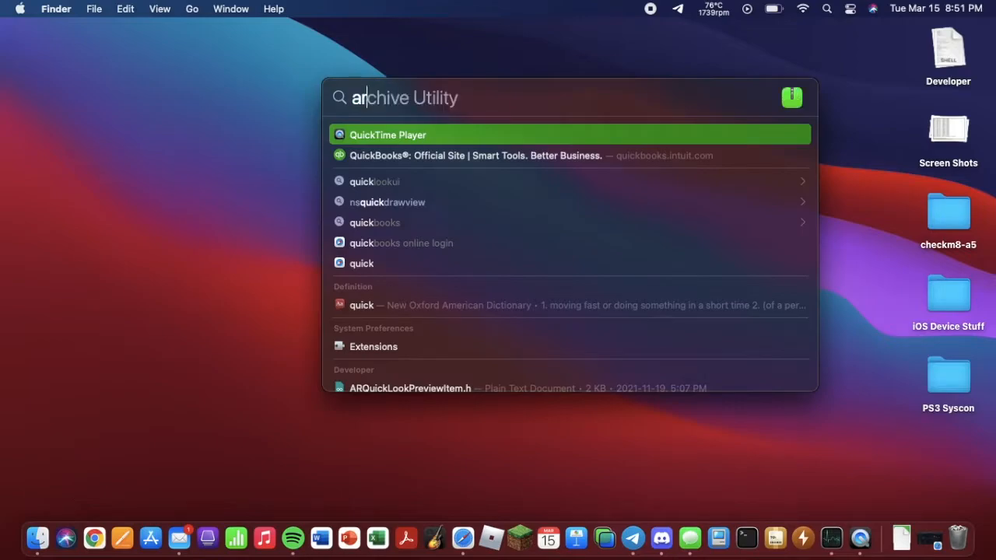
key("Escape")
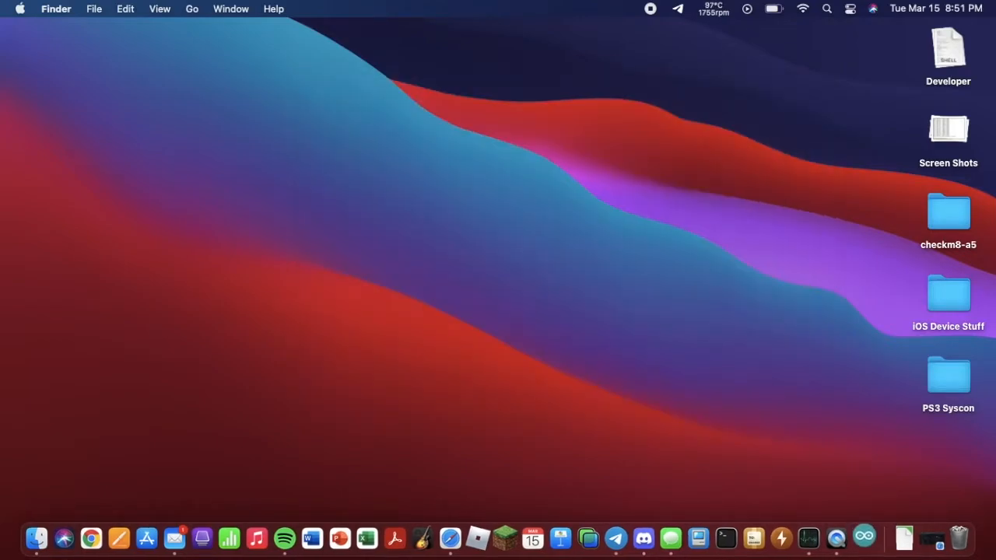
Launch the downloaded Arduino IDE, confirming the internet-download prompt.
left_click(864, 538)
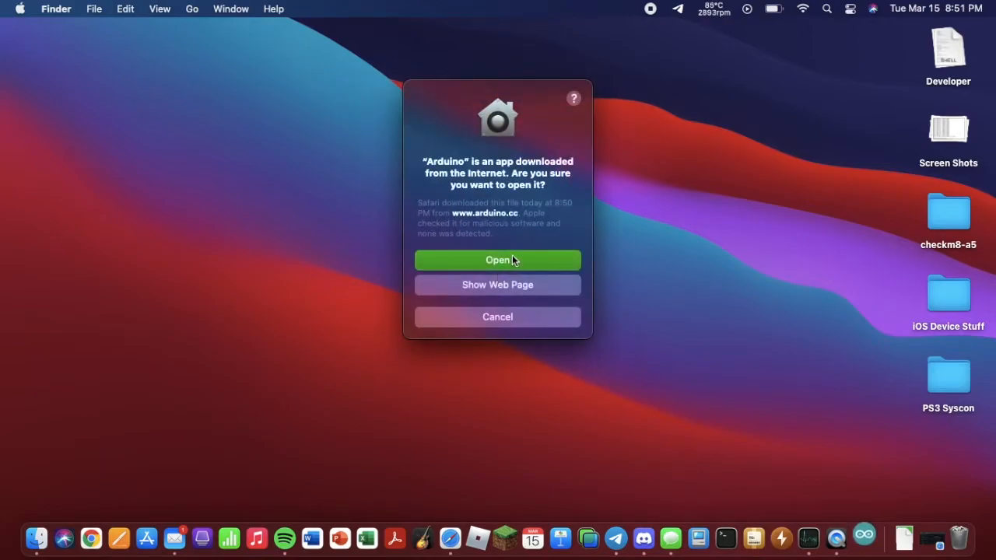
left_click(497, 260)
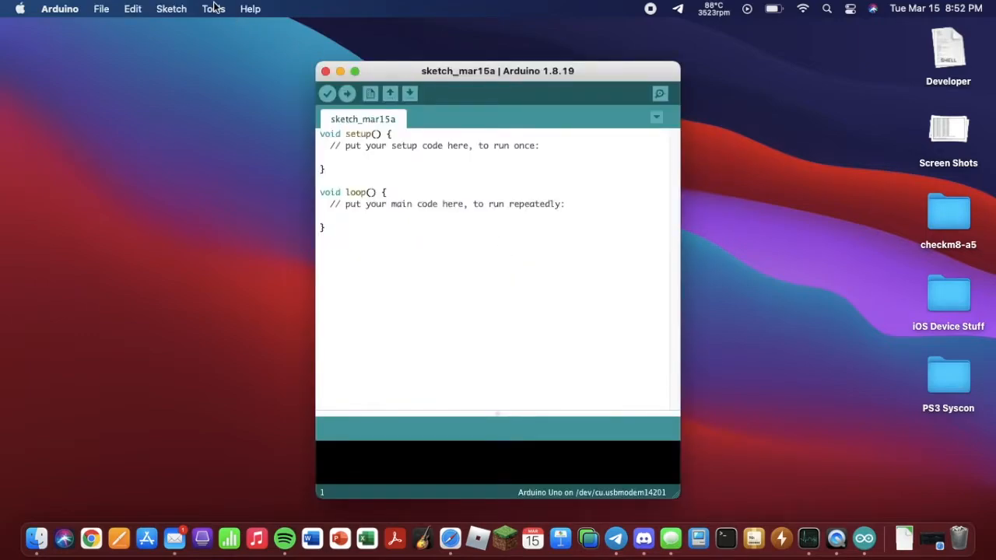
Install USBHost library version 1.0.5 from Manage Libraries via a 'usb' search.
left_click(213, 9)
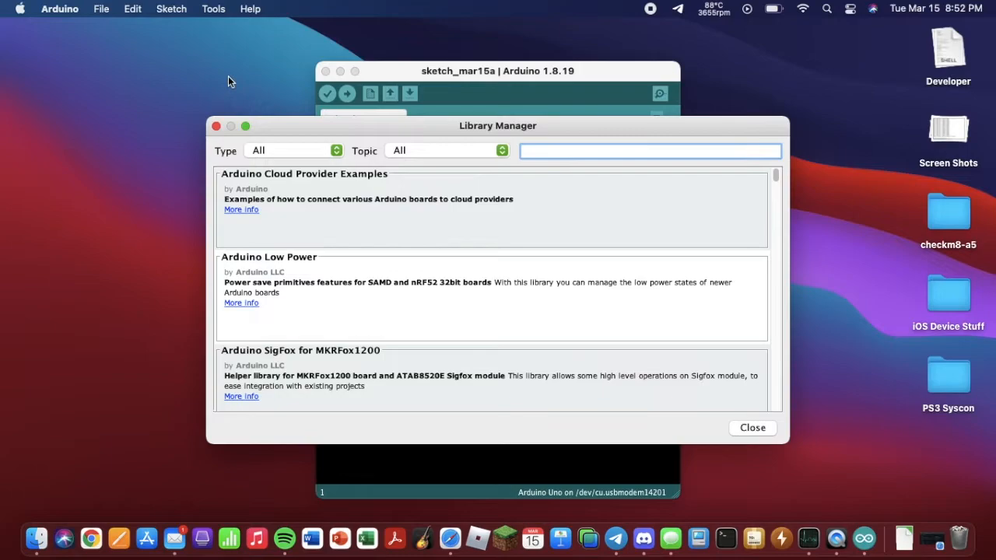
type("us")
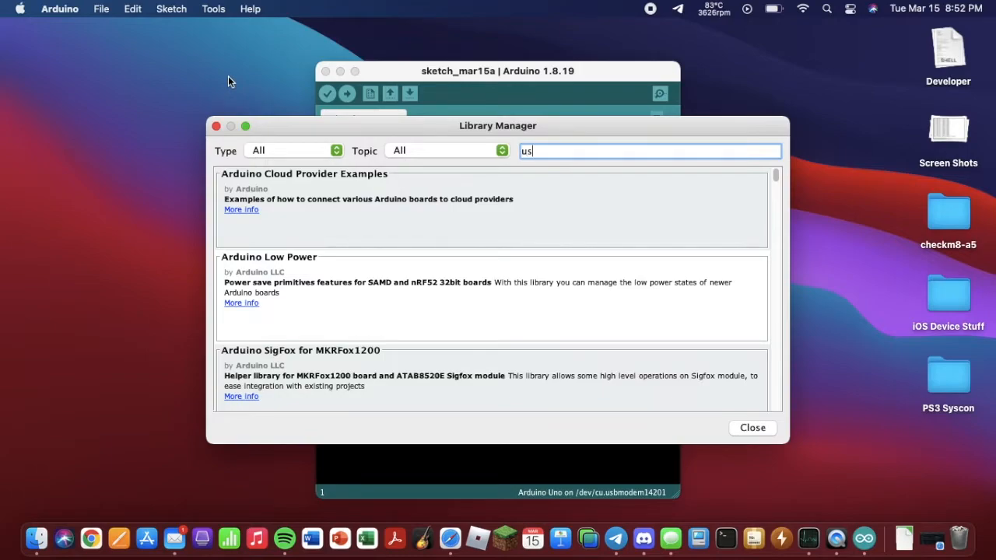
type("b")
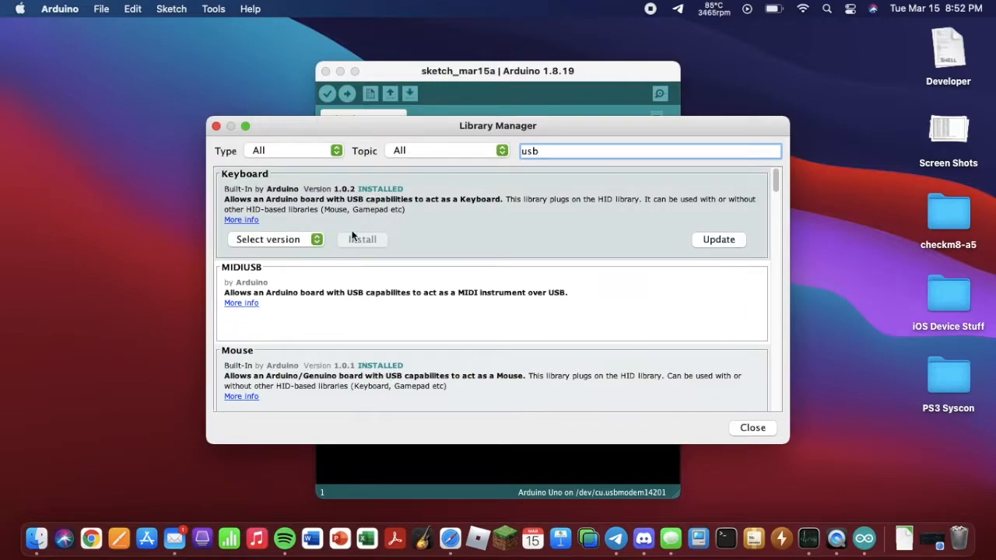
scroll("down", 3)
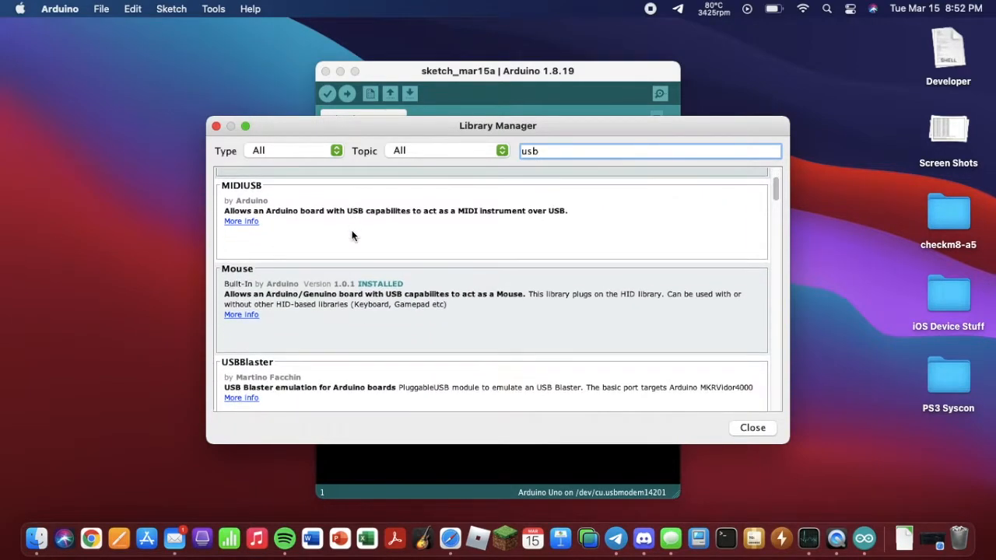
scroll("down", 3)
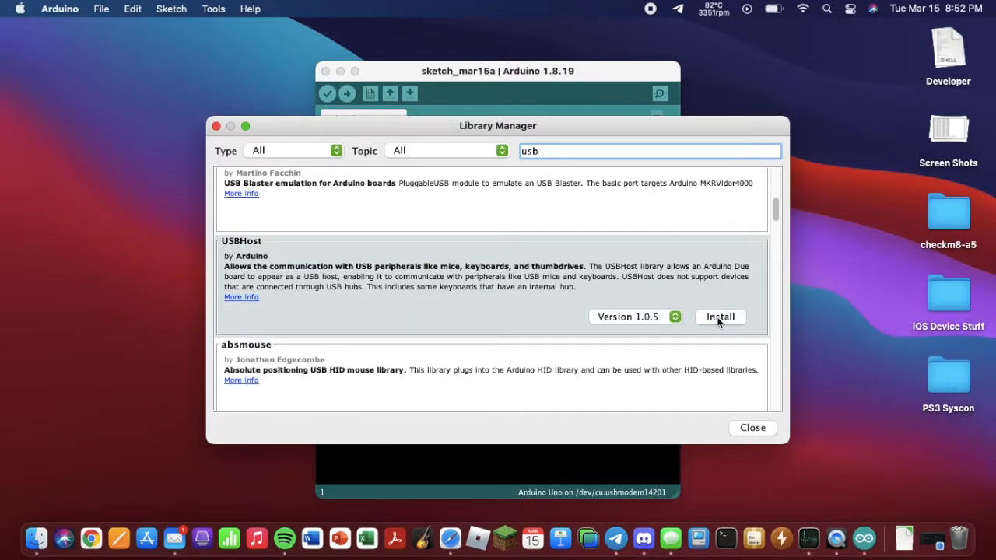
left_click(720, 316)
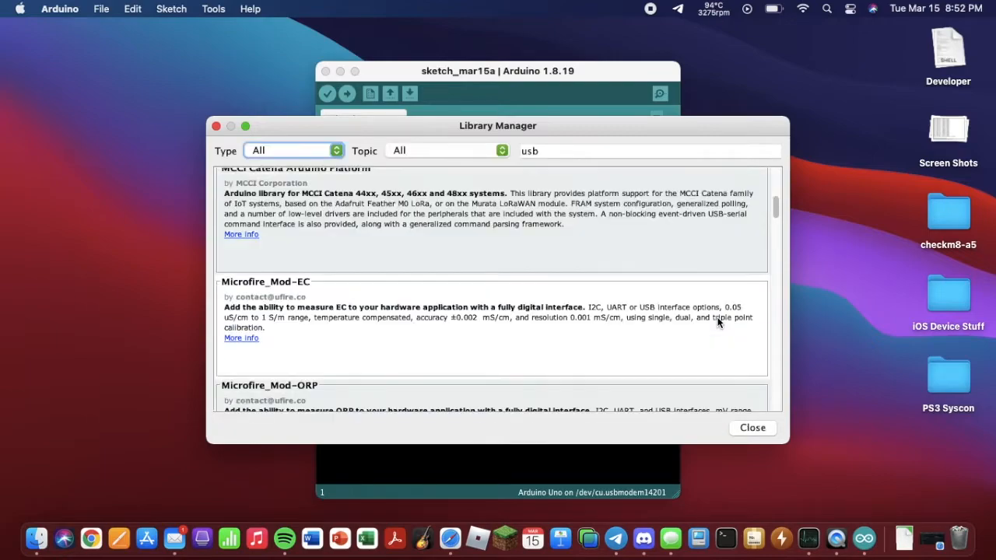
left_click(752, 428)
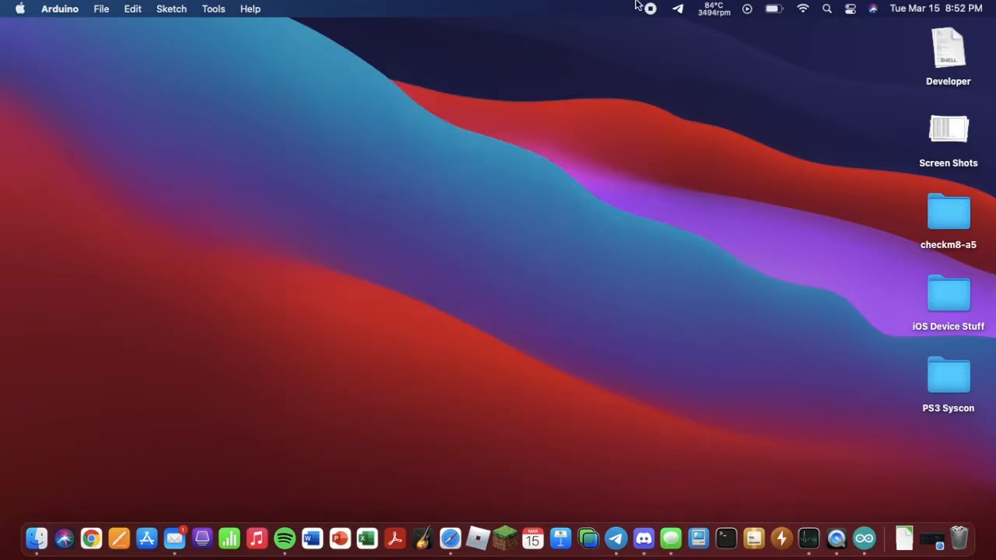
Browse Finder to Documents' Arduino folder showing libraries, then launch Terminal.
left_click(37, 536)
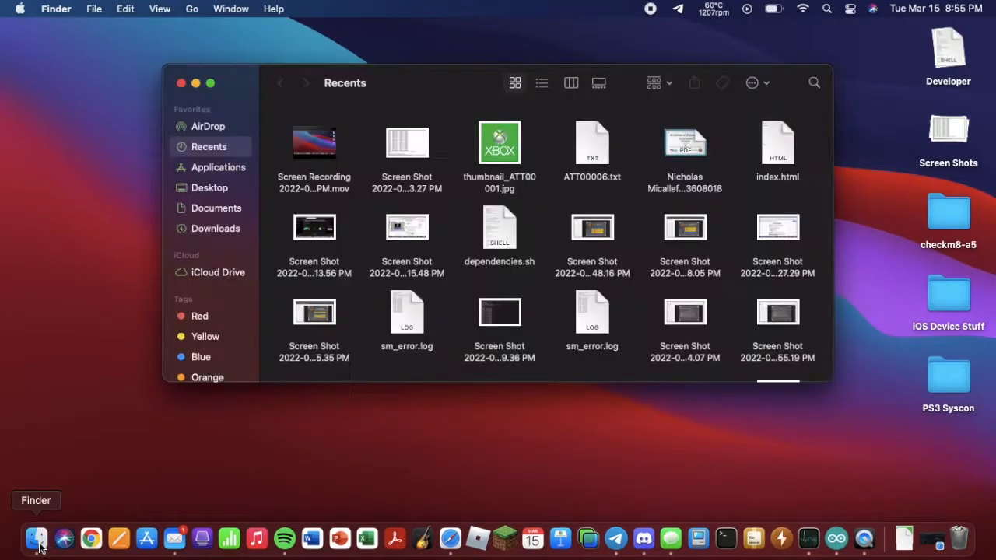
left_click(218, 167)
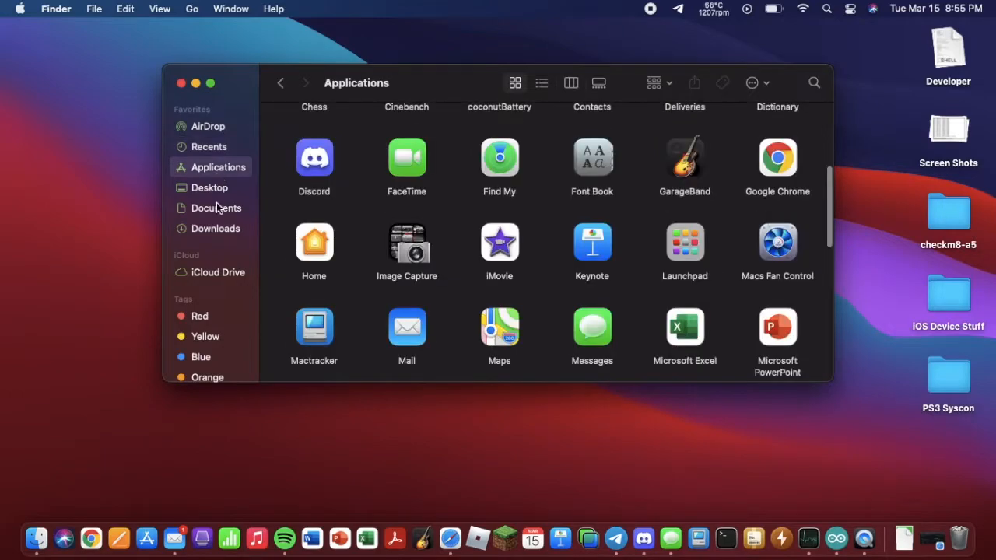
left_click(216, 208)
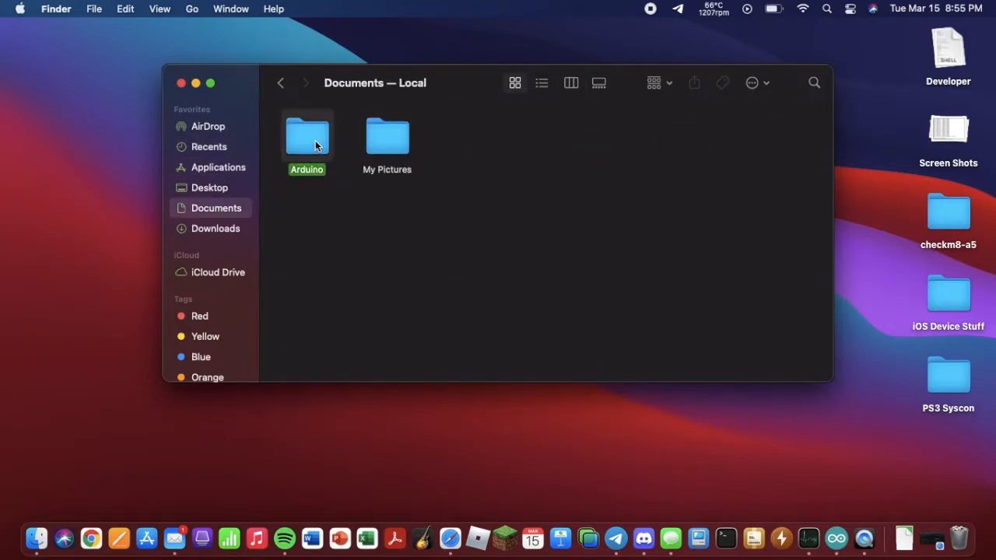
double_click(316, 134)
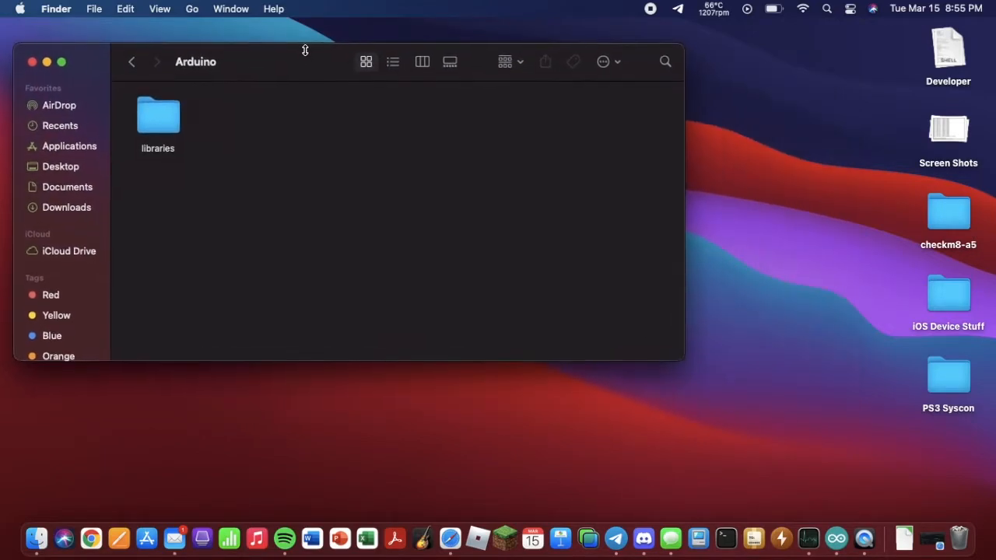
mouse_move(725, 535)
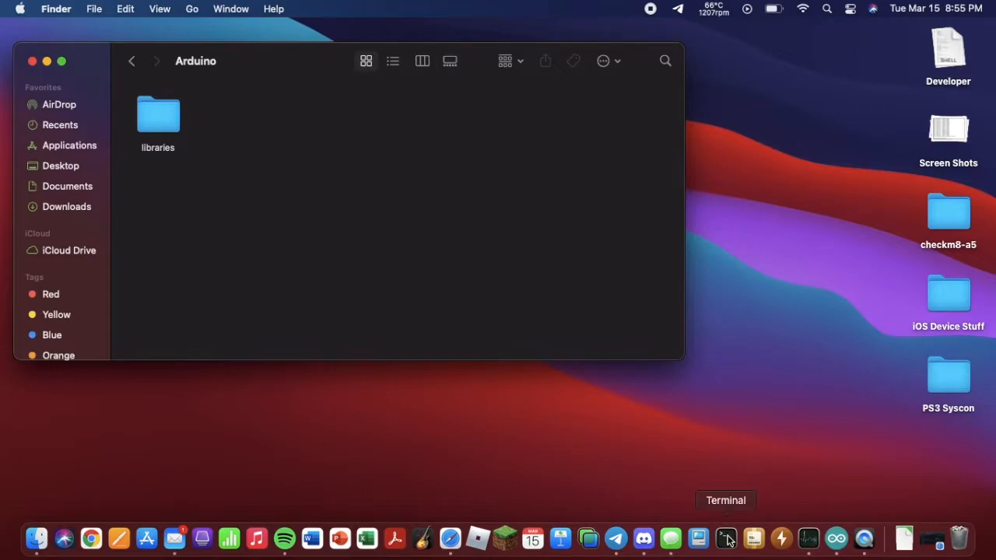
left_click(726, 534)
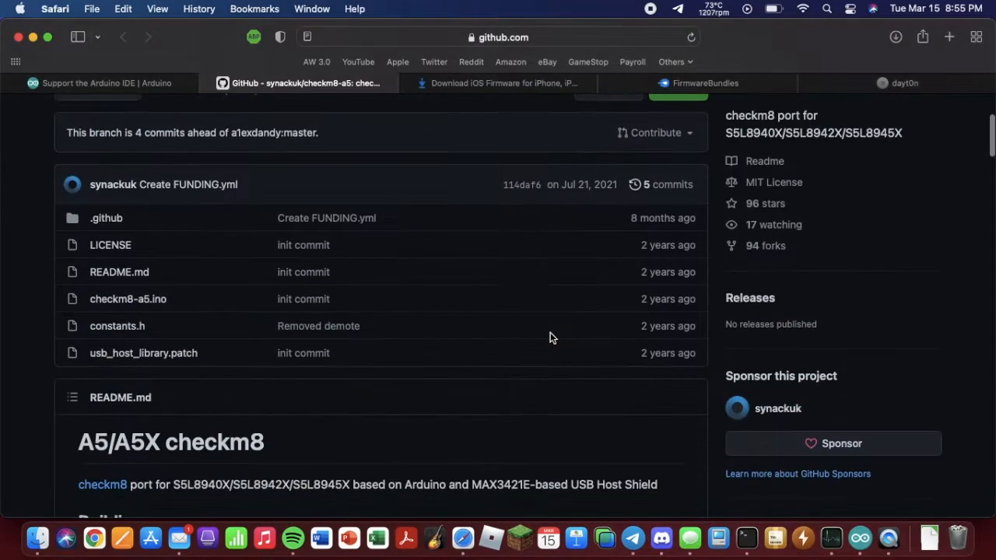
Clone USB_Host_Shield_2.0 into the Arduino libraries folder using the README's cd and git clone commands.
scroll("down", 3)
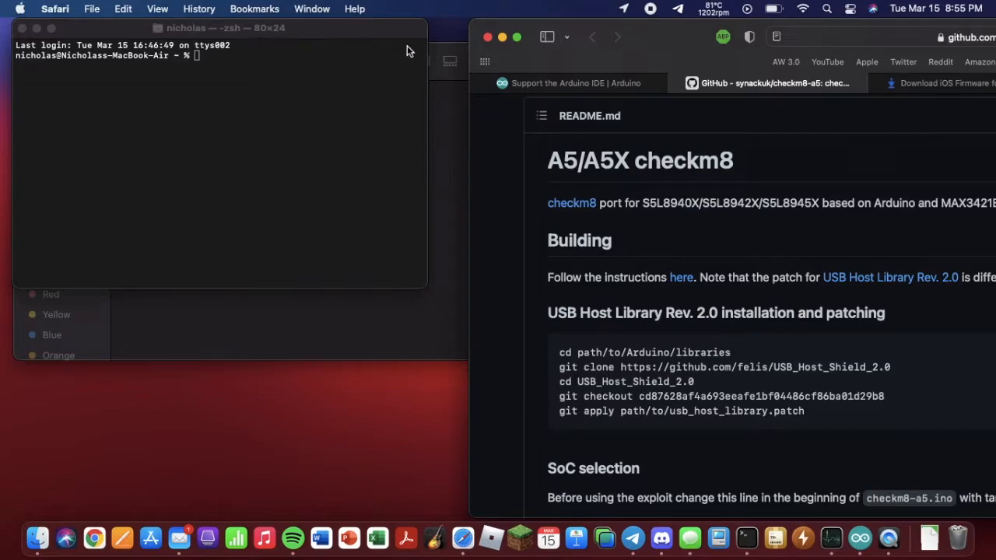
mouse_move(563, 351)
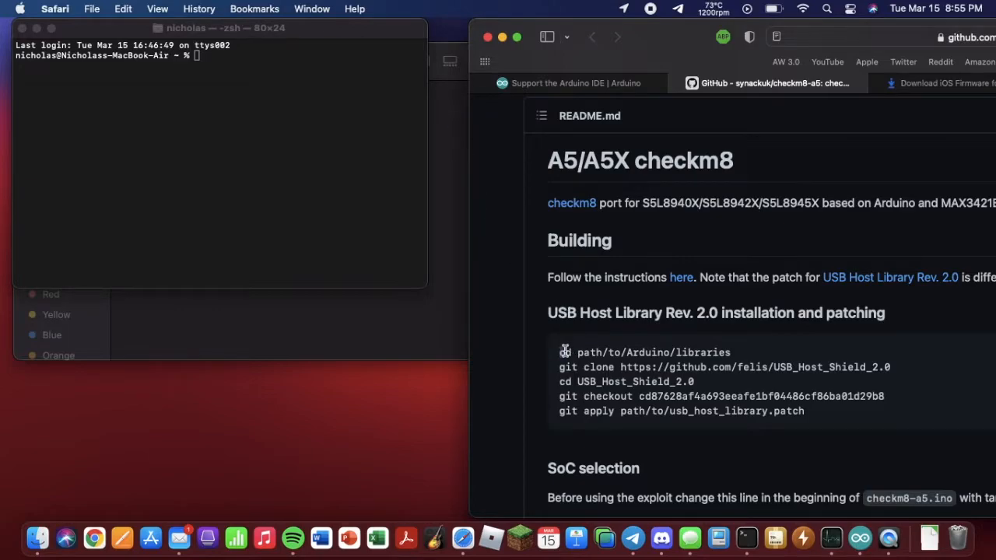
double_click(564, 351)
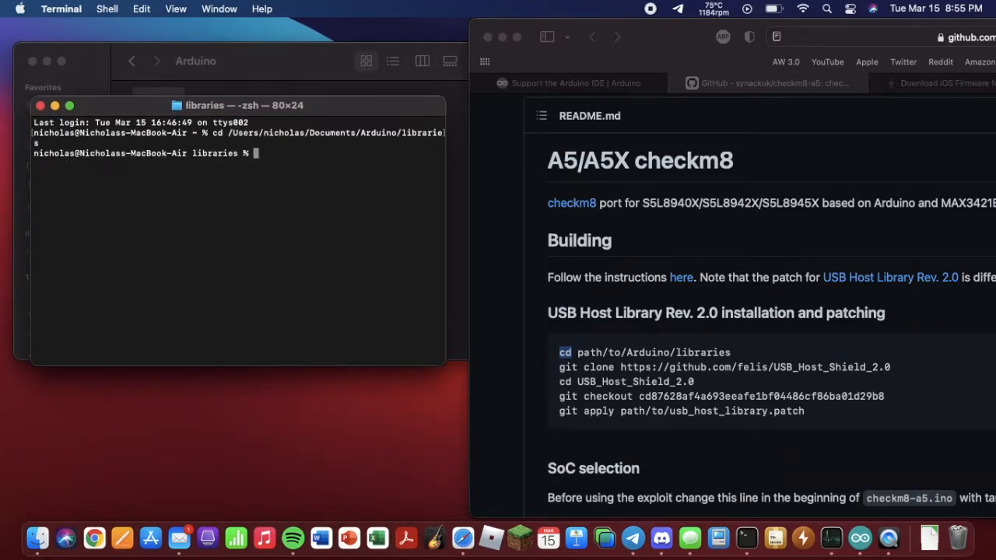
mouse_move(192, 109)
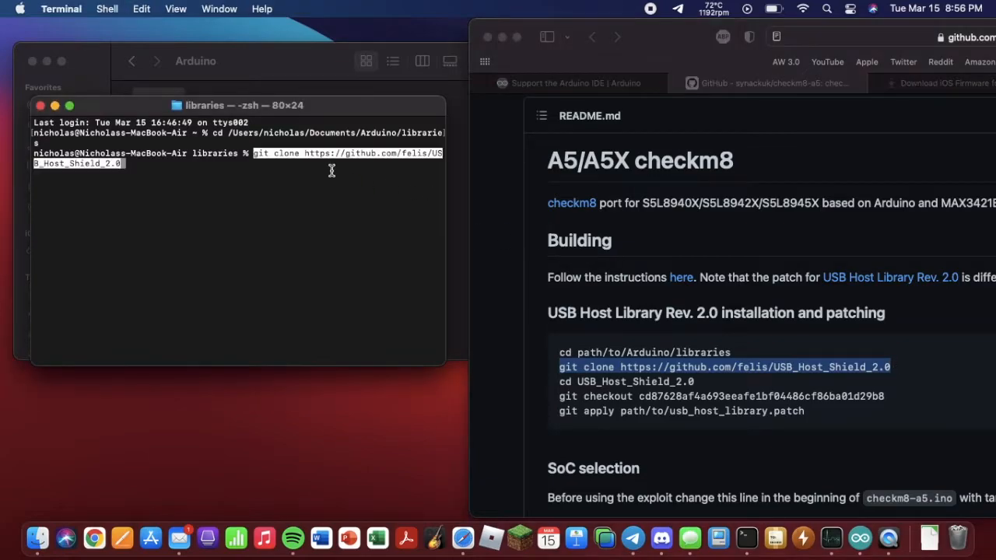
key("Return")
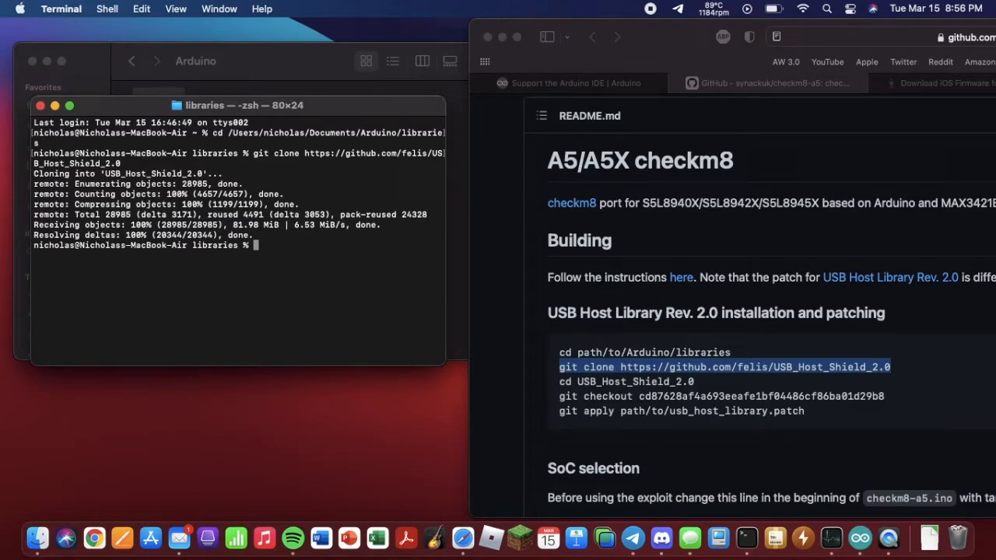
Check out commit cd87628a in USB_Host_Shield_2.0 and begin the git apply command.
left_click(559, 382)
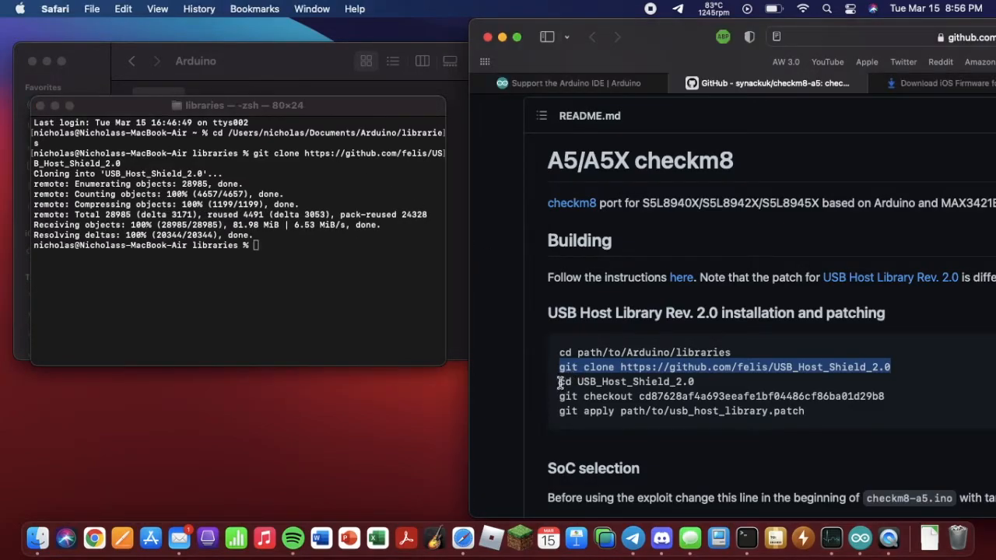
left_click_drag(559, 381, 695, 381)
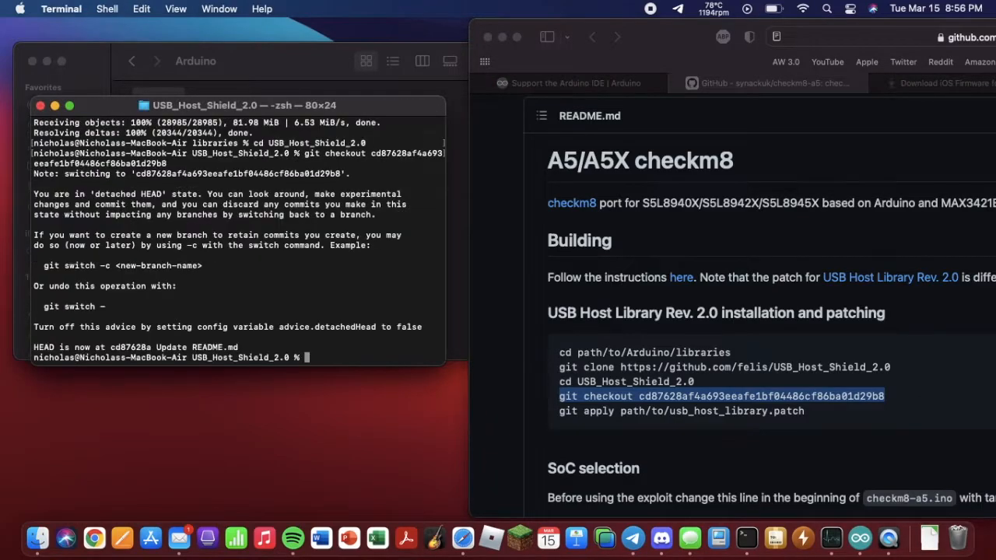
mouse_move(575, 361)
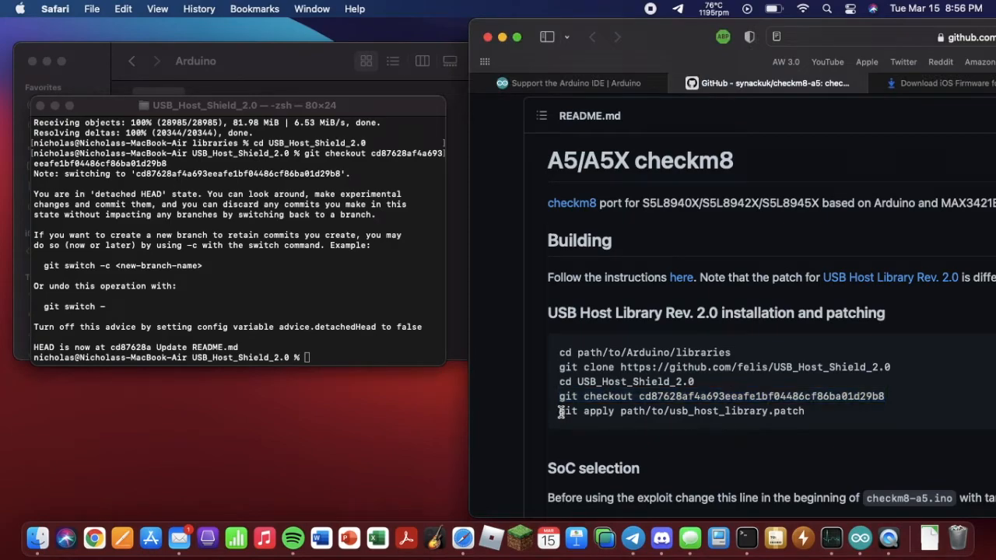
double_click(571, 411)
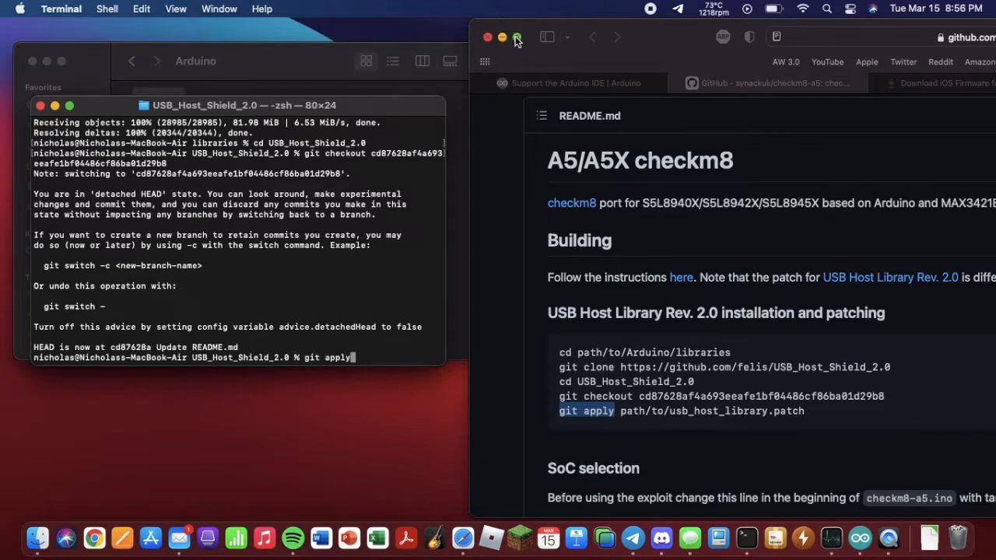
Add usb_host_library.patch from checkm8-a5 to git apply and confirm USB_Host_Shield_2.0 sits in libraries.
left_click(504, 37)
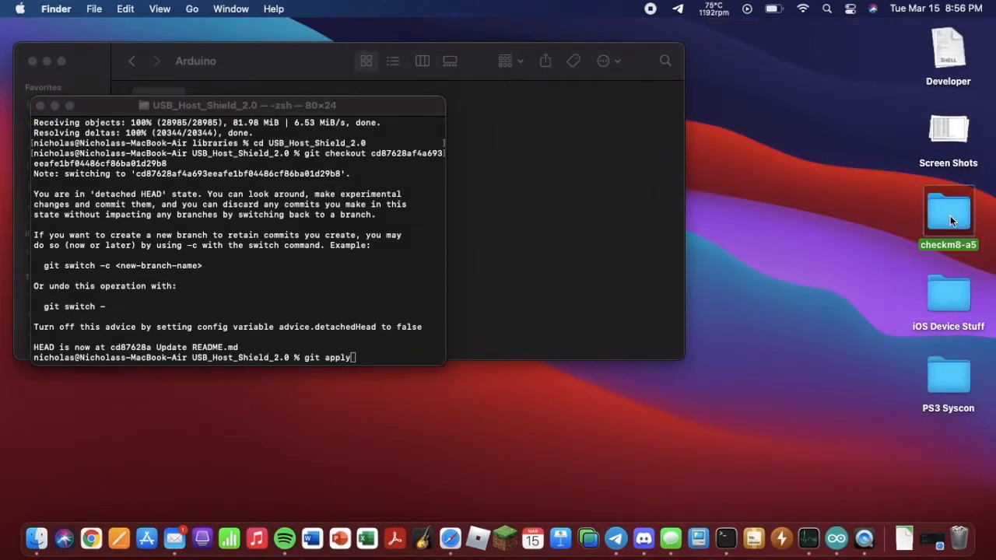
double_click(948, 213)
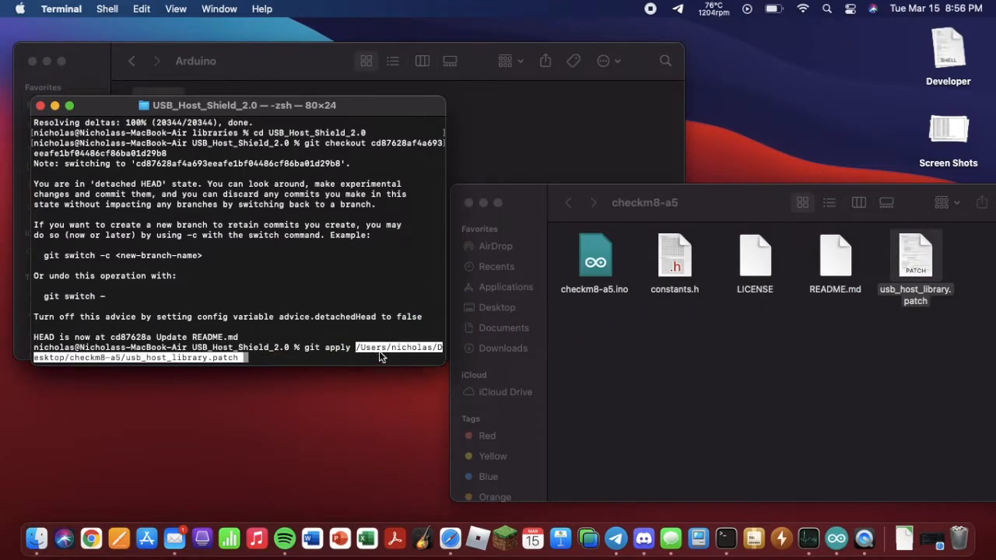
mouse_move(442, 324)
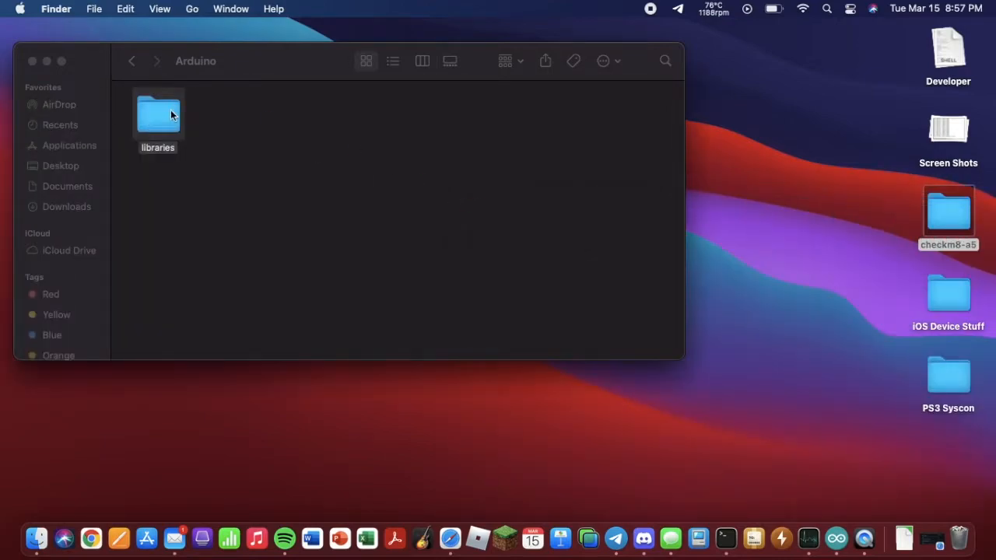
double_click(158, 115)
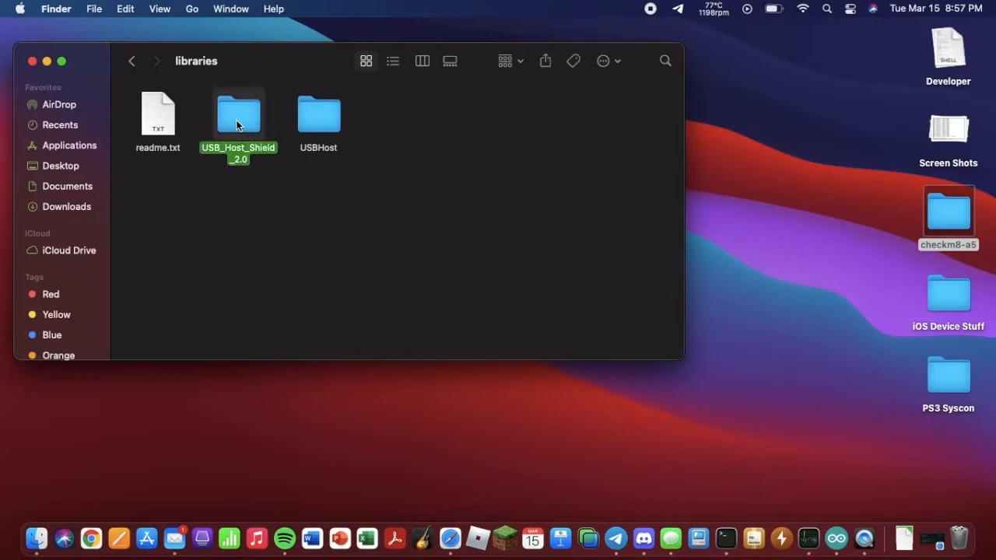
mouse_move(44, 72)
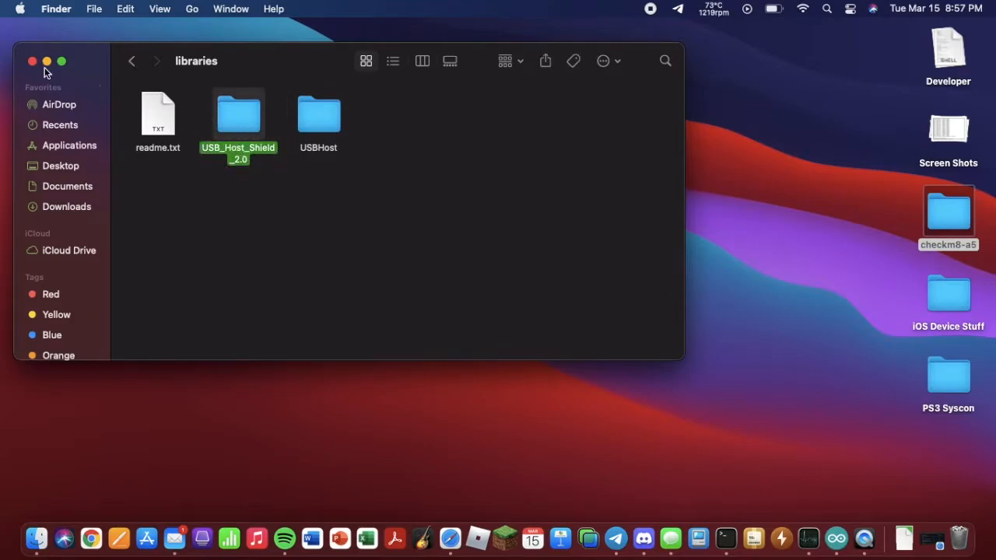
left_click(32, 61)
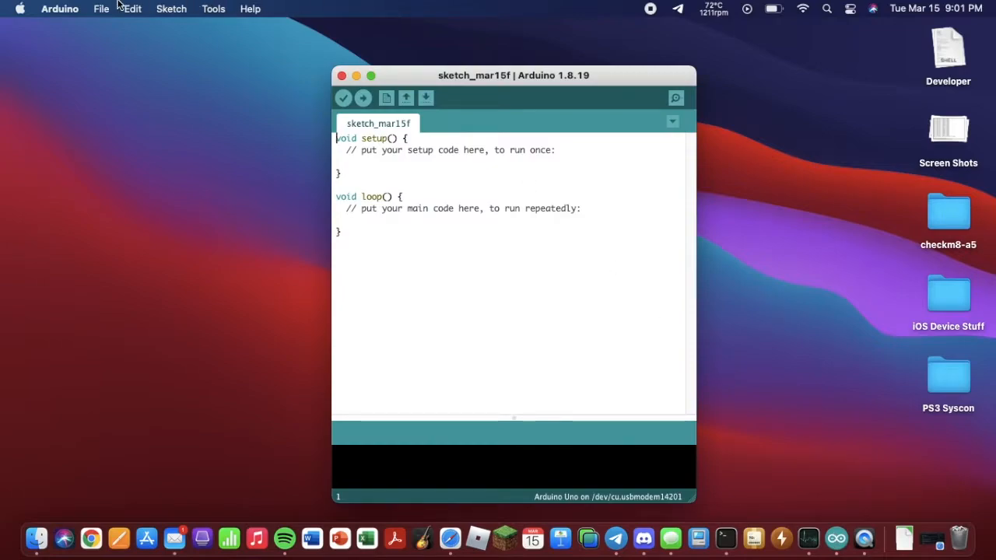
mouse_move(127, 51)
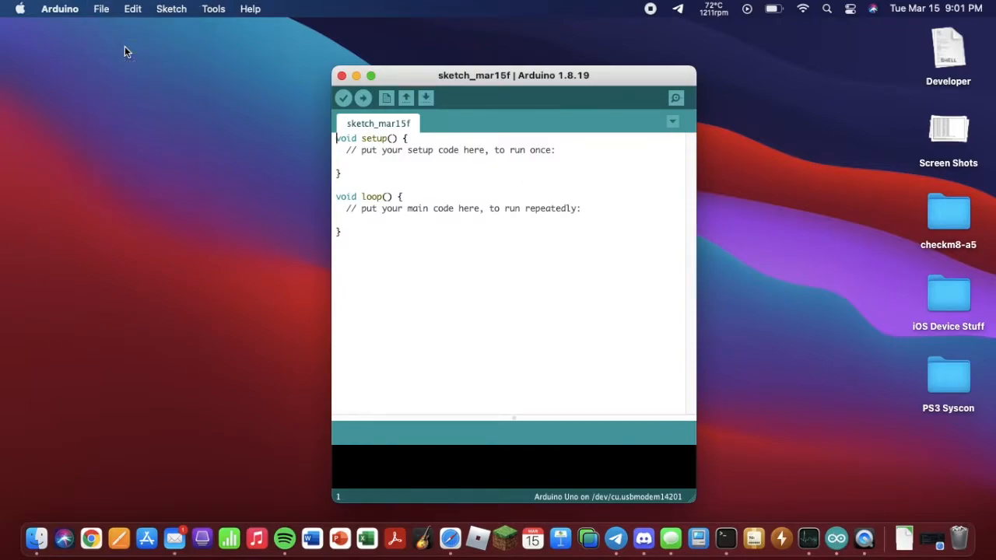
Open the checkm8-a5.ino sketch from the checkm8-a5 folder.
left_click(100, 9)
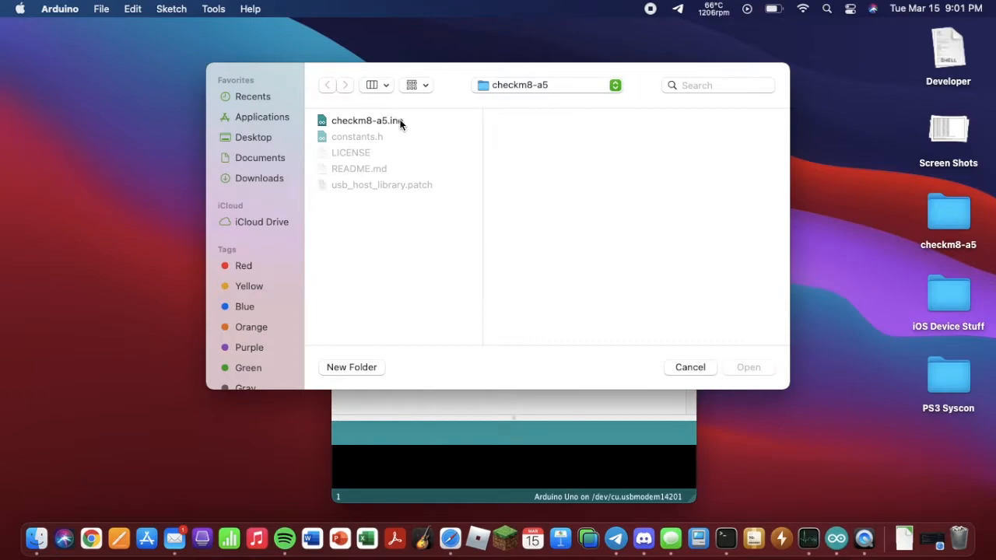
mouse_move(419, 123)
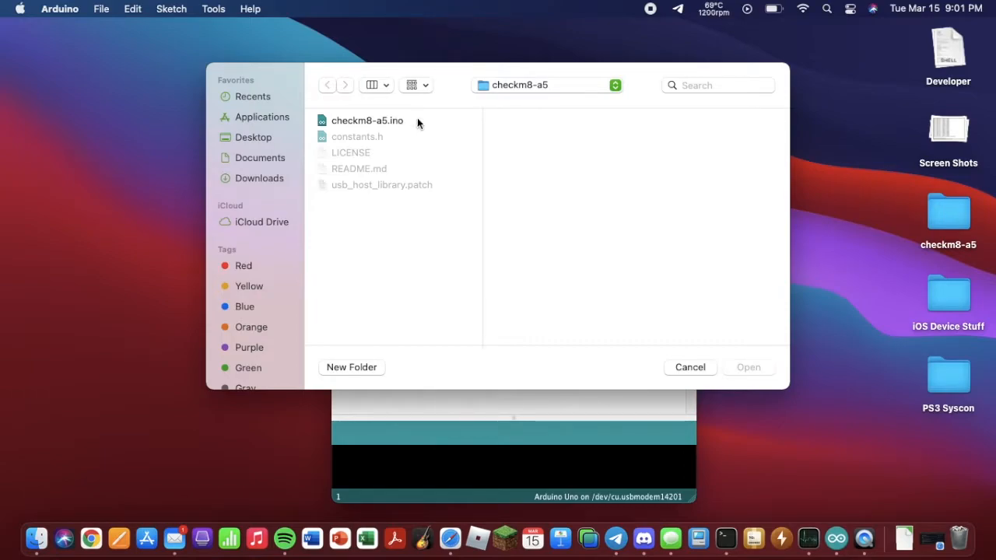
left_click(367, 120)
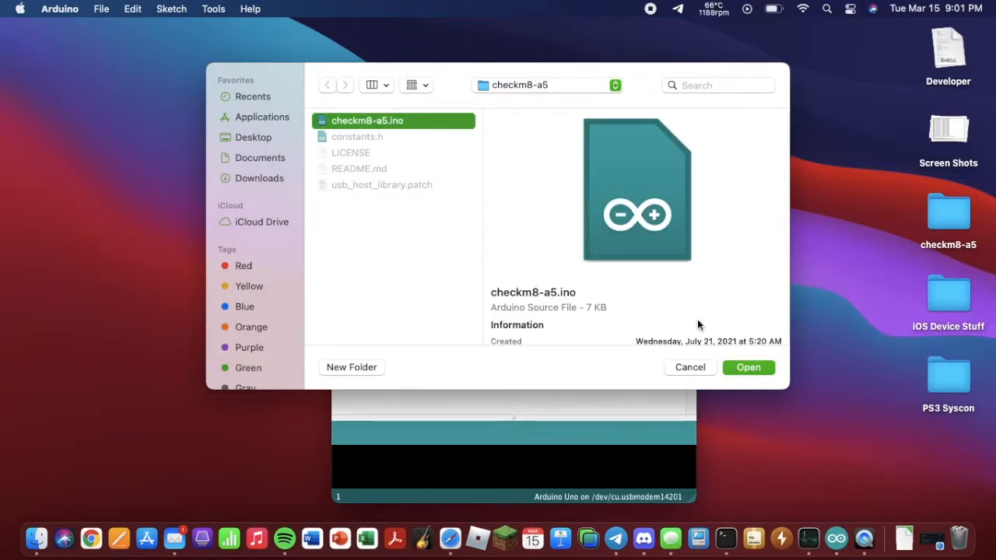
left_click(749, 368)
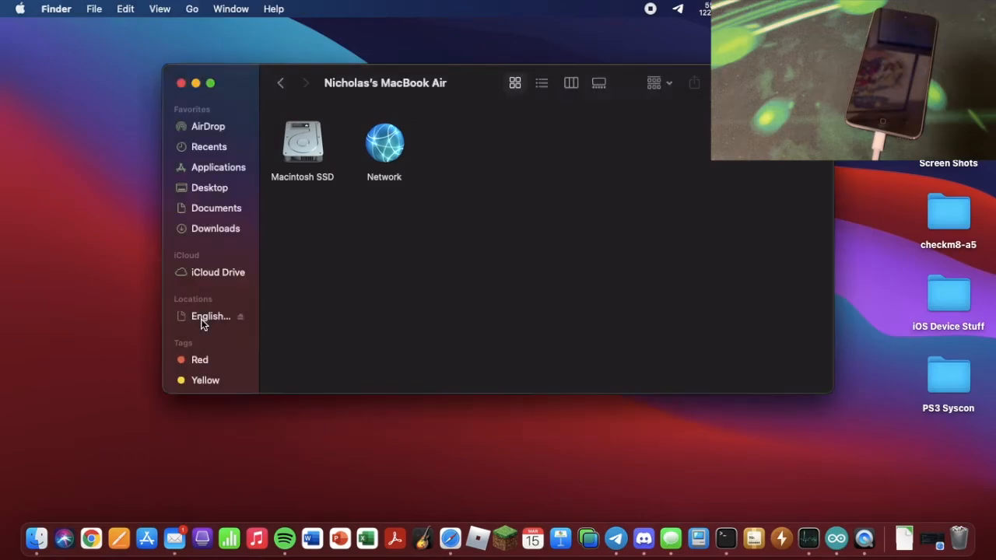
Confirm the connected iPod touch appears under Finder Locations after the trust prompt.
left_click(210, 316)
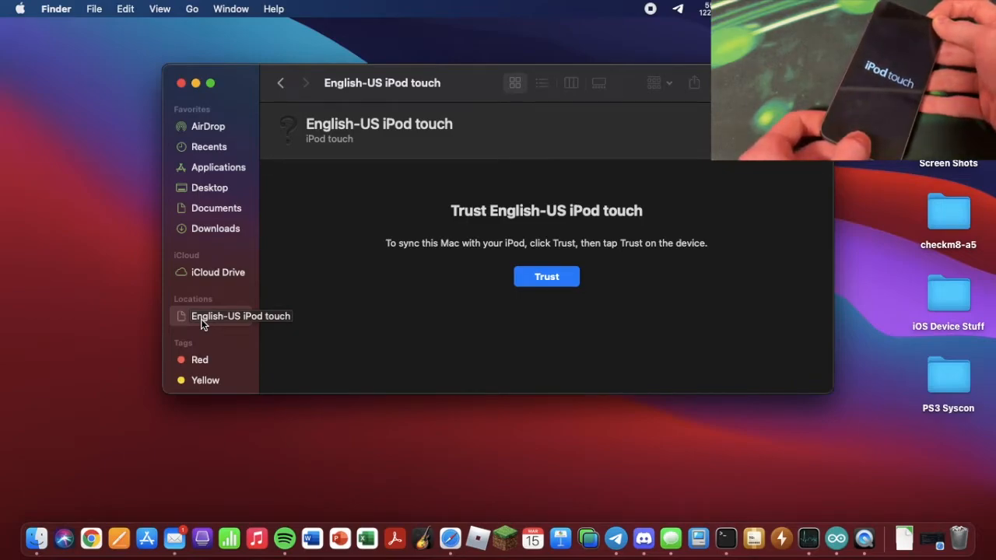
left_click(546, 276)
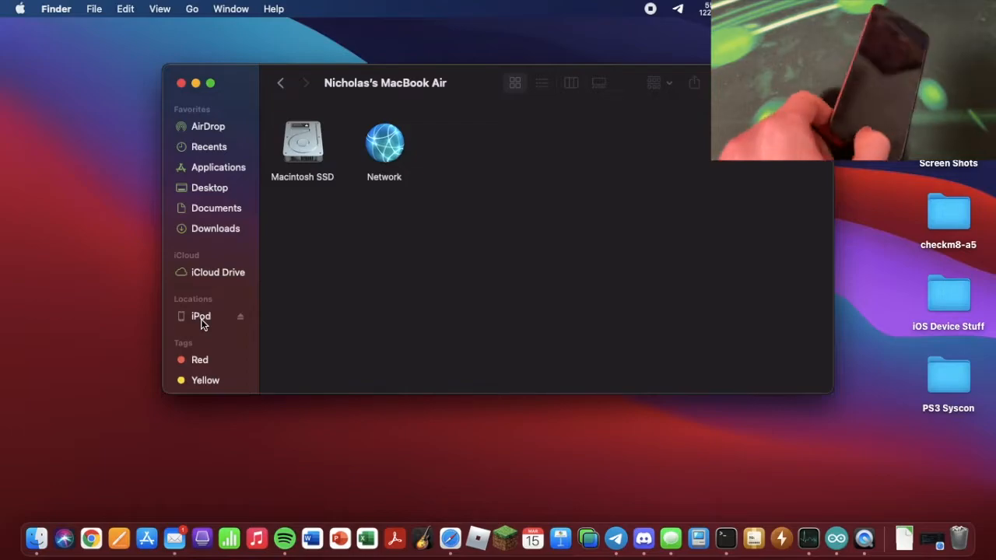
left_click(201, 316)
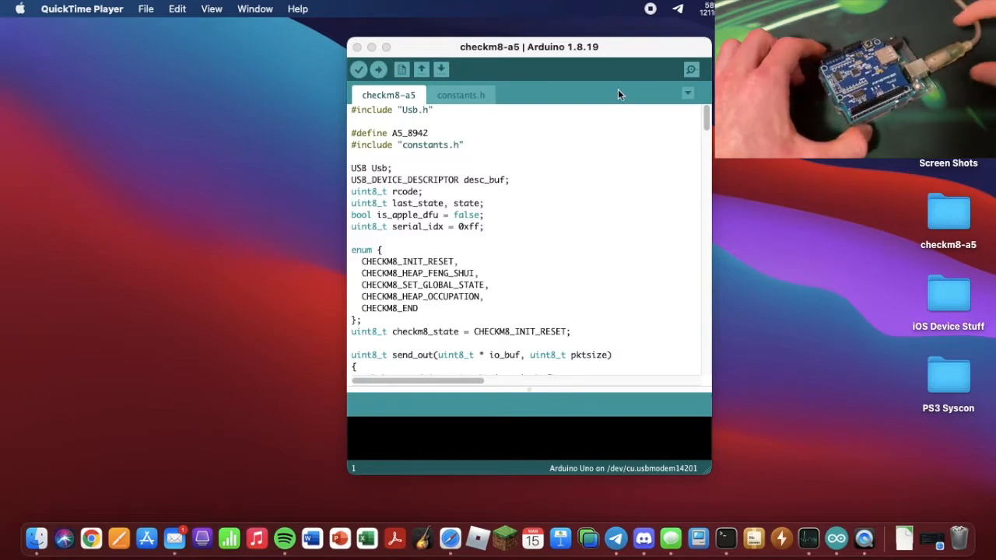
Verify the board is Arduino Uno on port /dev/cu.usbmodem14201.
left_click(529, 233)
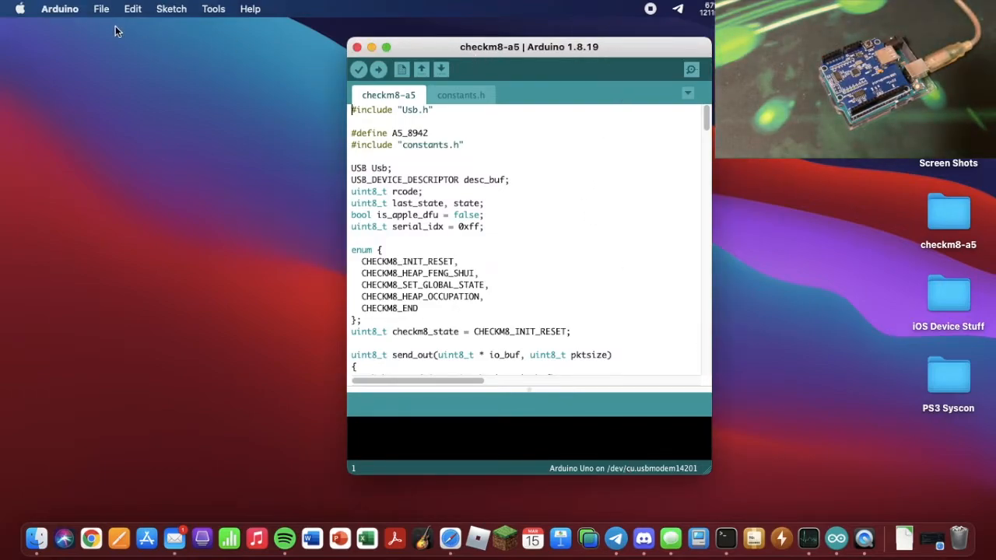
left_click(212, 8)
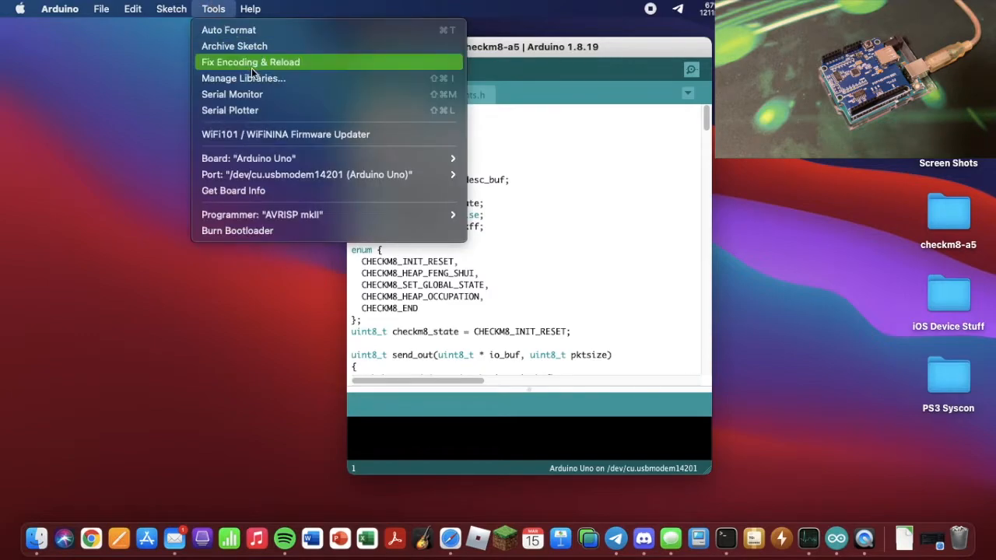
mouse_move(334, 174)
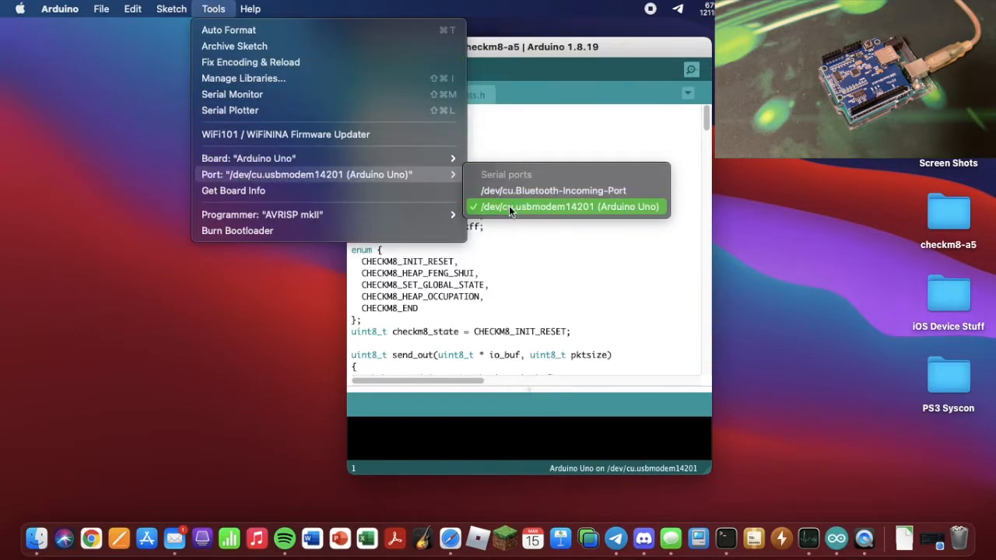
mouse_move(533, 212)
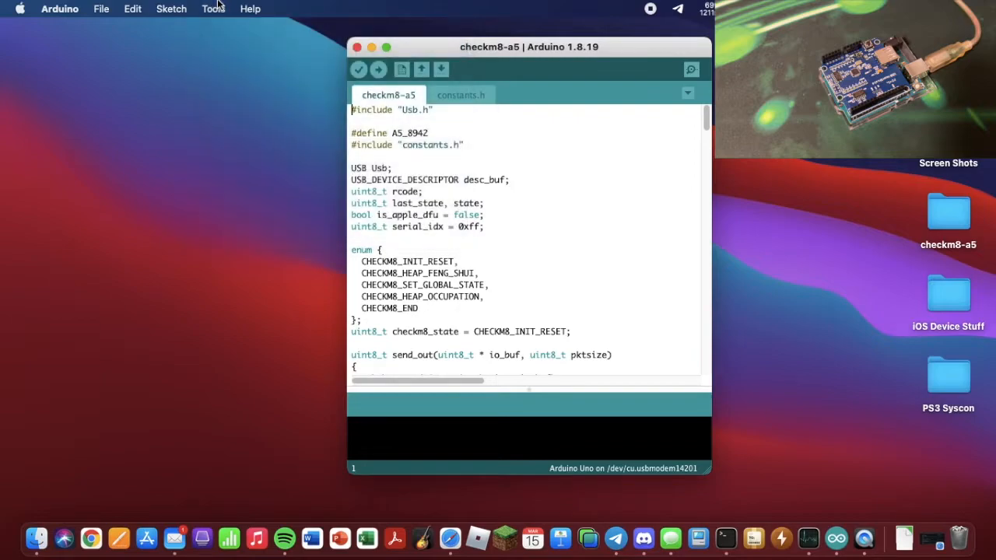
mouse_move(378, 70)
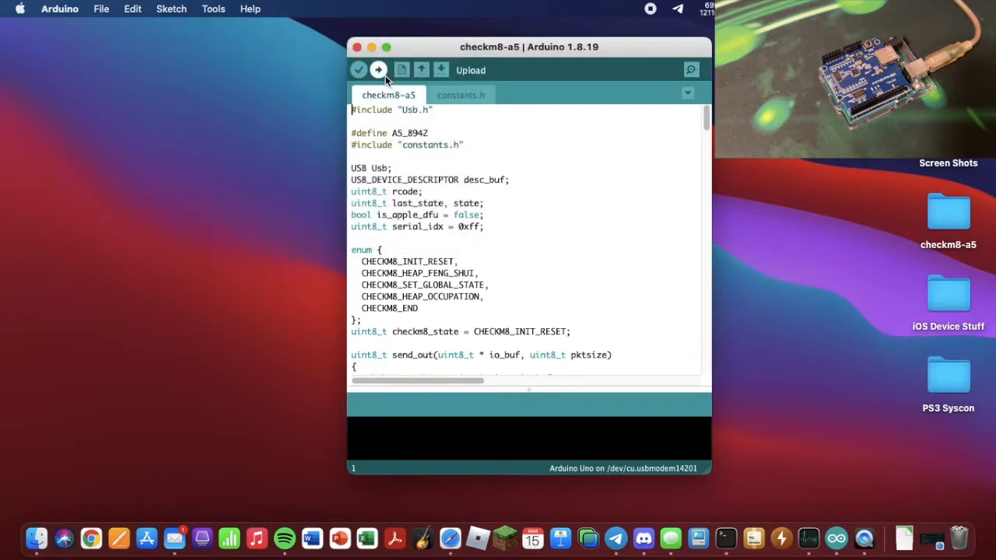
Compile and upload the checkm8-a5 sketch to the board from Arduino IDE.
left_click(379, 69)
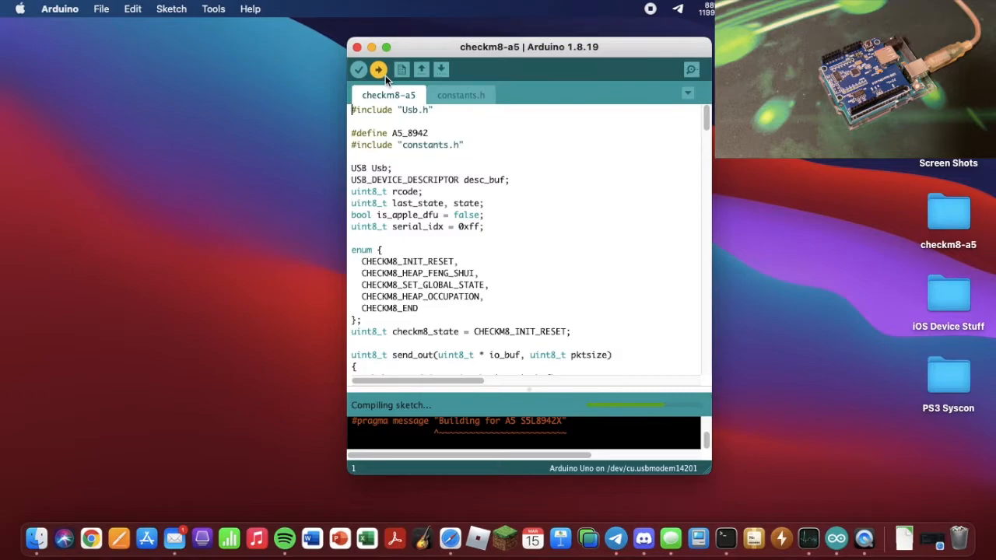
left_click(381, 69)
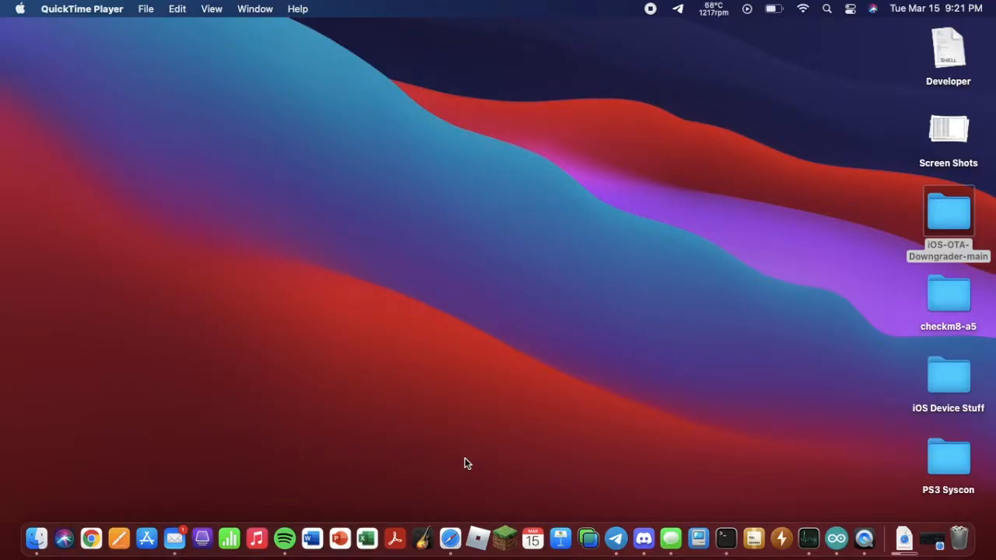
Bring up the LukeZGD/iOS-OTA-Downgrader repo in Safari and show its Code clone/ZIP options.
left_click(452, 550)
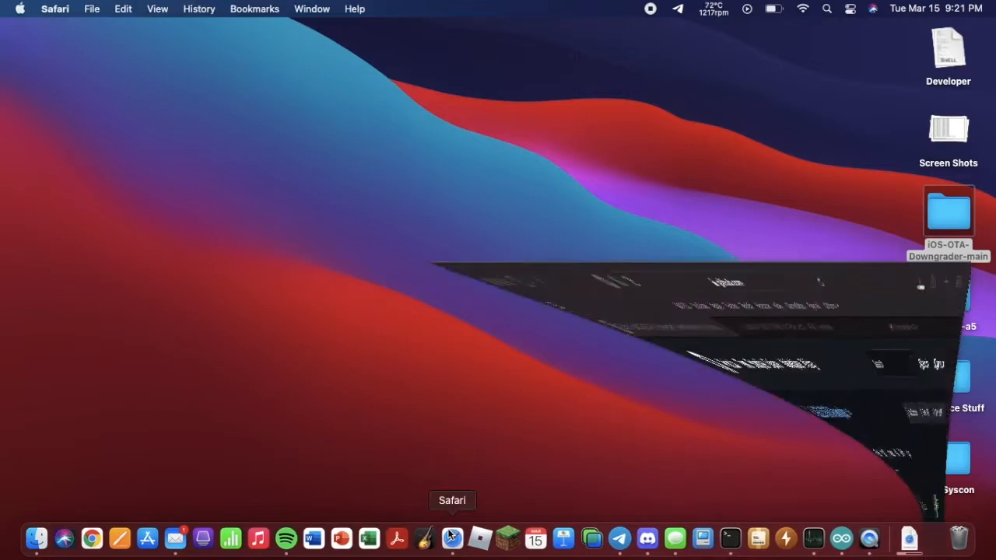
left_click(449, 531)
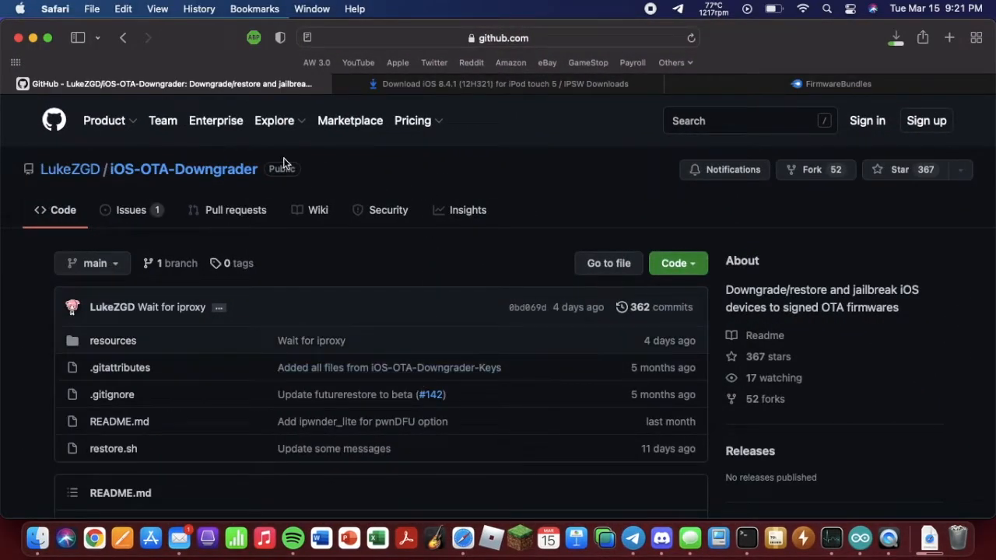
left_click(677, 263)
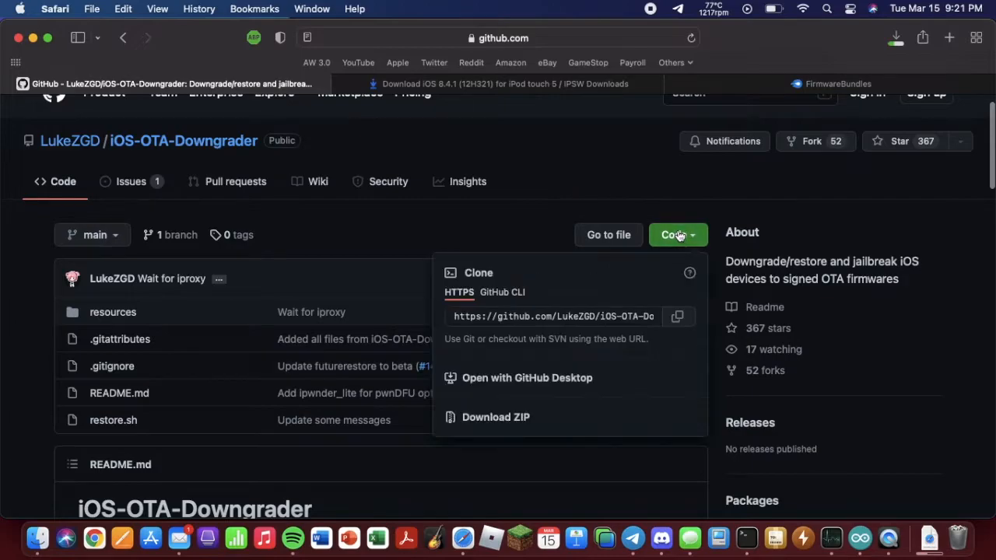
mouse_move(326, 229)
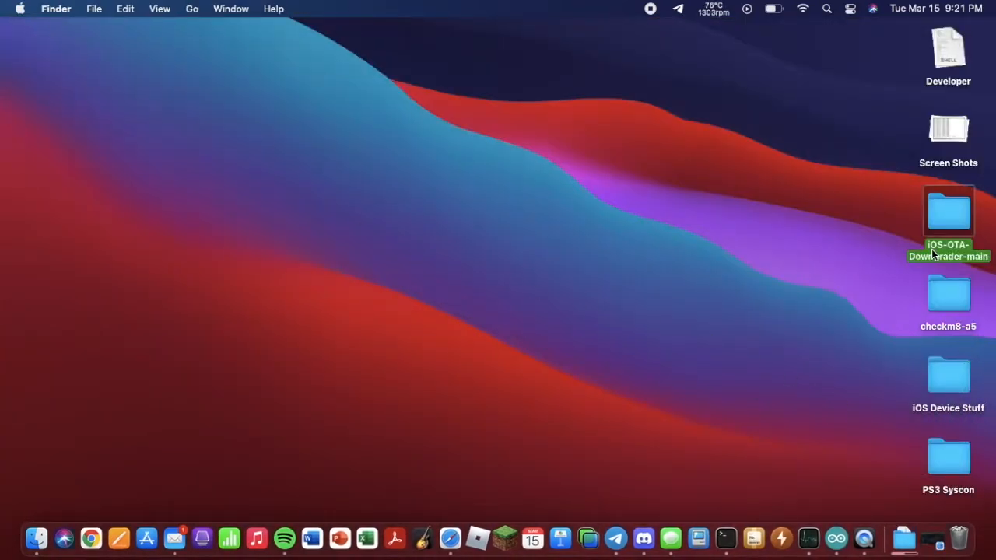
Start a shell in iOS-OTA-Downgrader-main and run ./restore.sh PwnedDevice.
double_click(950, 222)
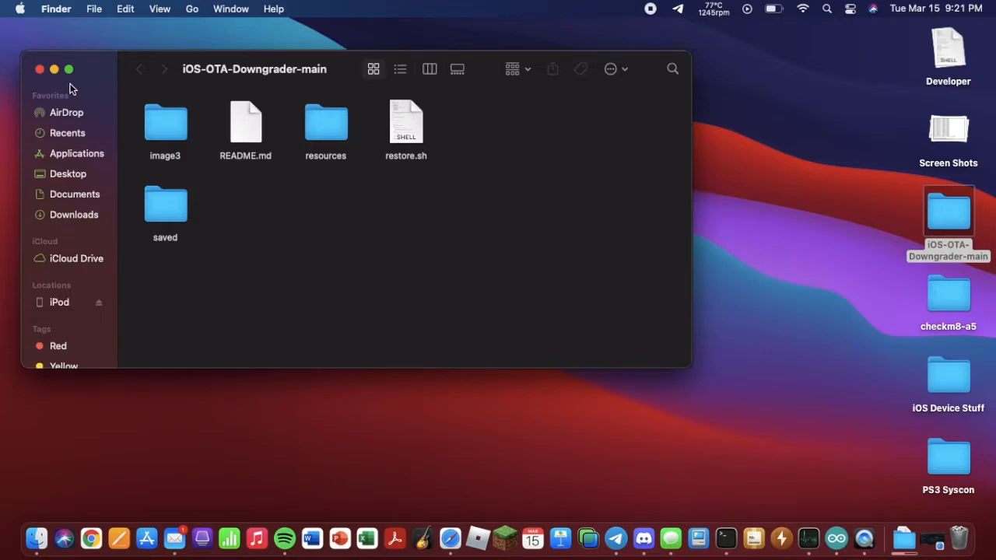
left_click(725, 535)
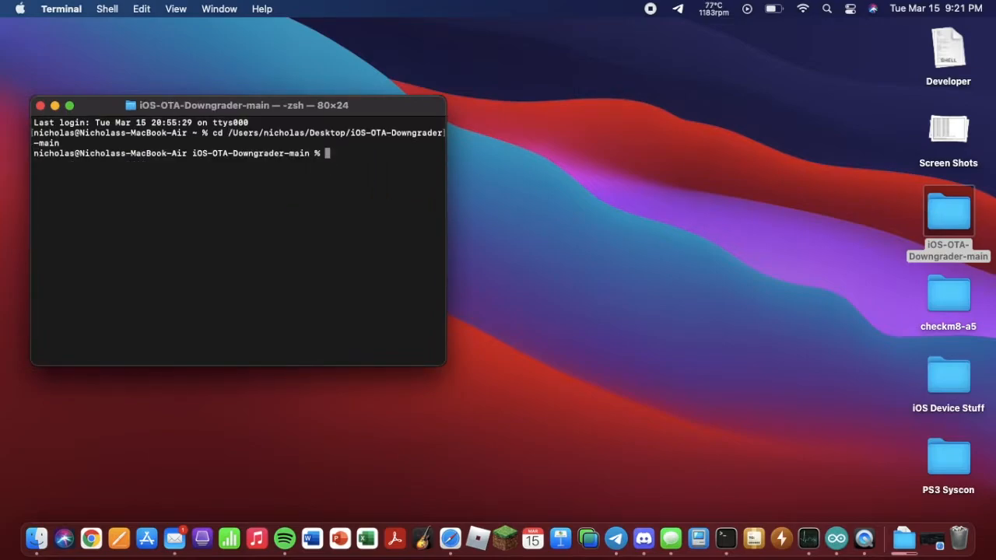
type("./restore.sh")
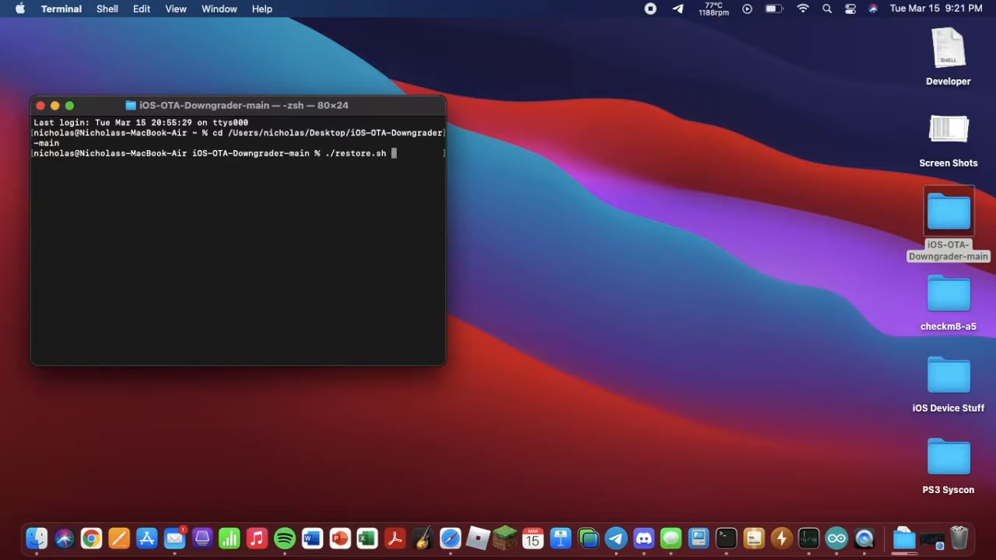
type("PwnedD")
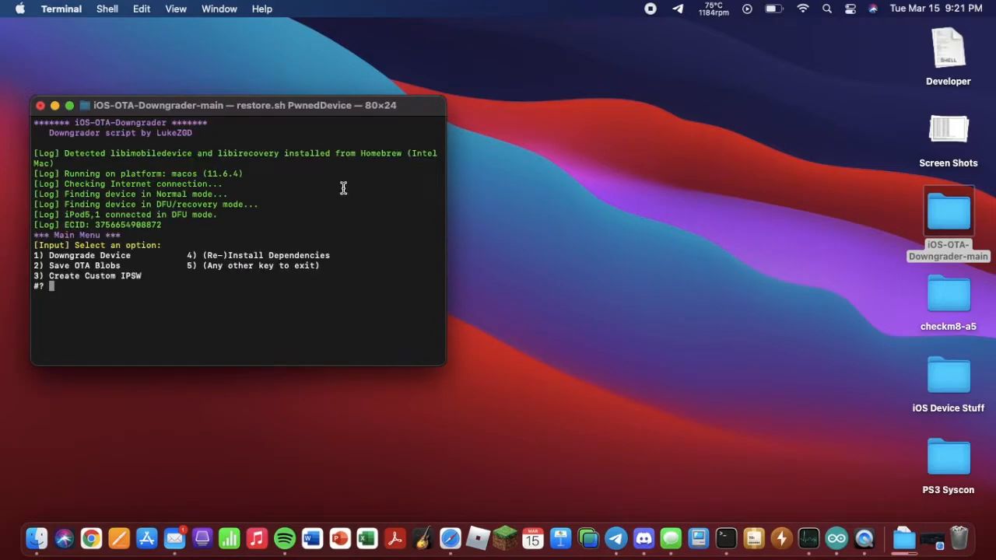
Enlarge the Terminal window and answer 1 (Downgrade) then 2 (pwnDFU) to reach the IPSW choice.
left_click_drag(444, 368, 595, 415)
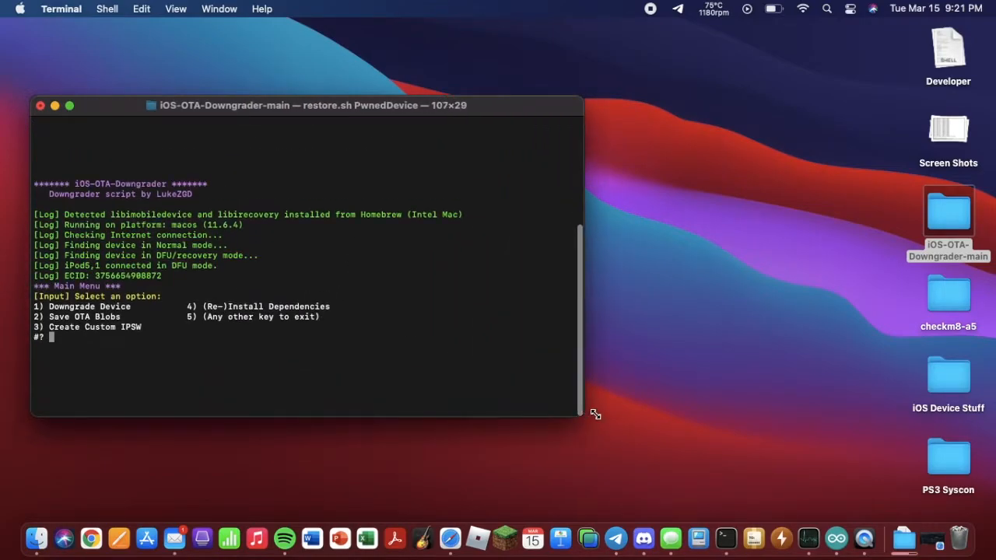
left_click_drag(582, 265, 736, 265)
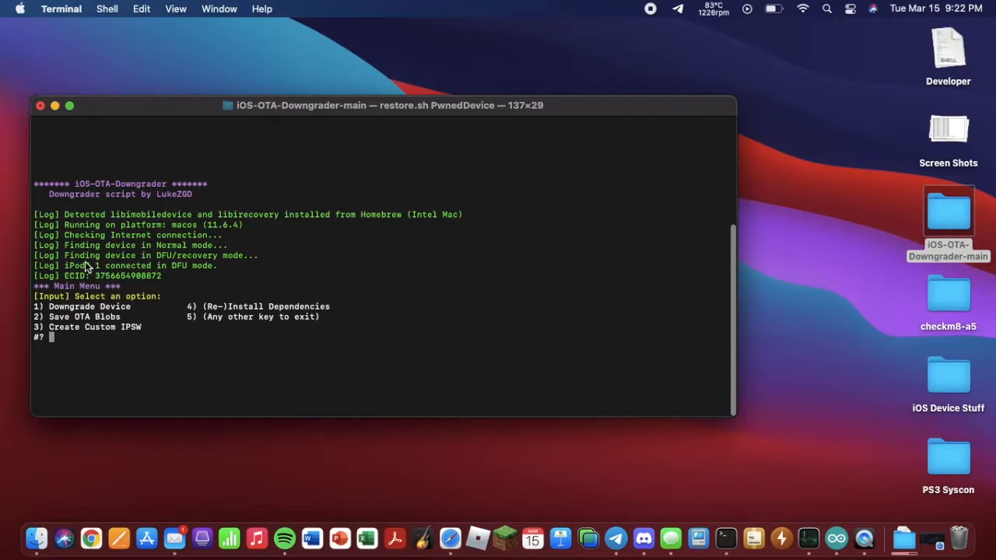
mouse_move(386, 292)
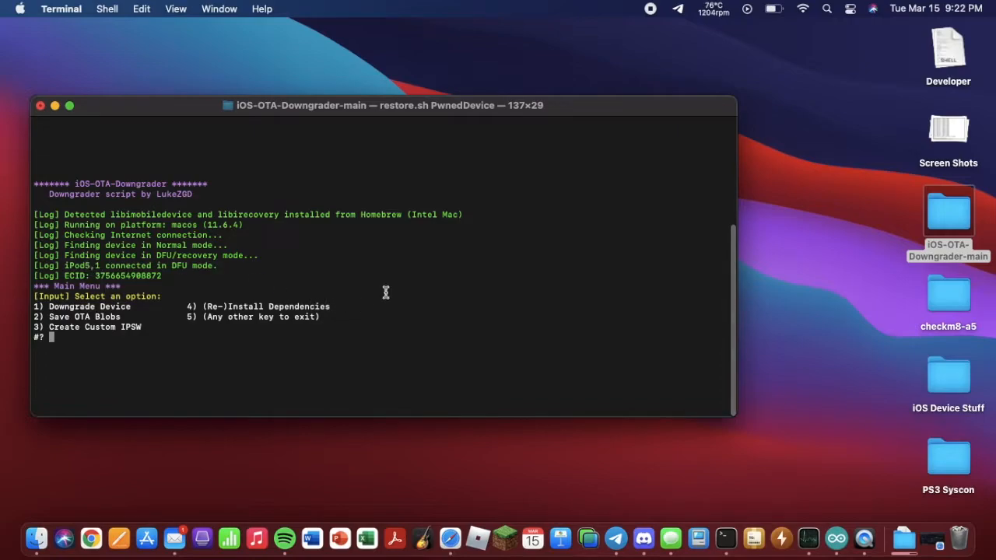
type("1")
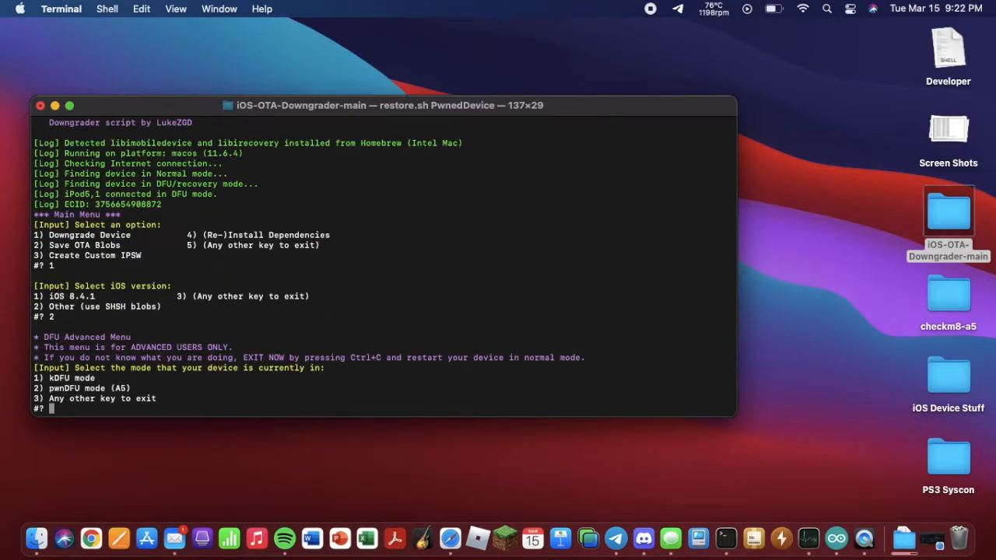
type("2")
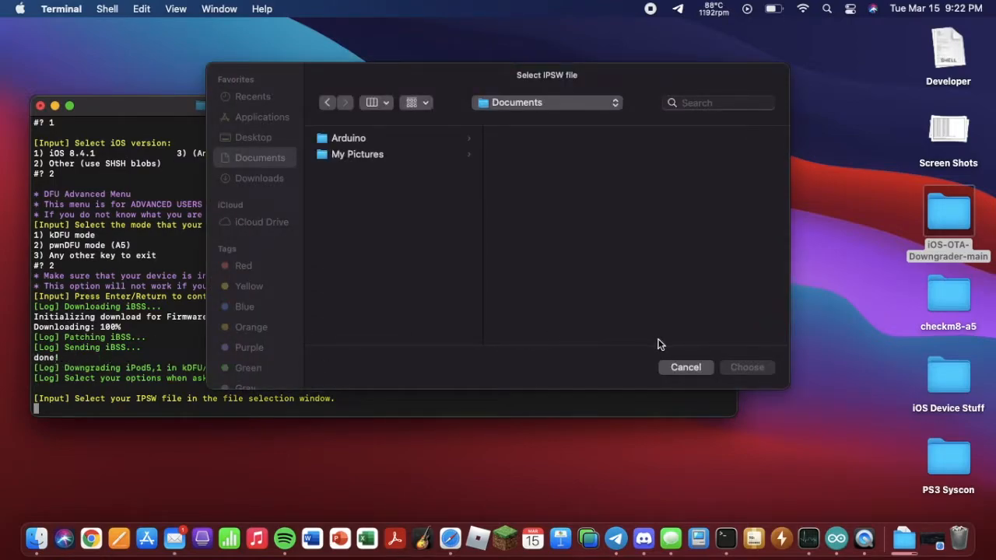
left_click(686, 367)
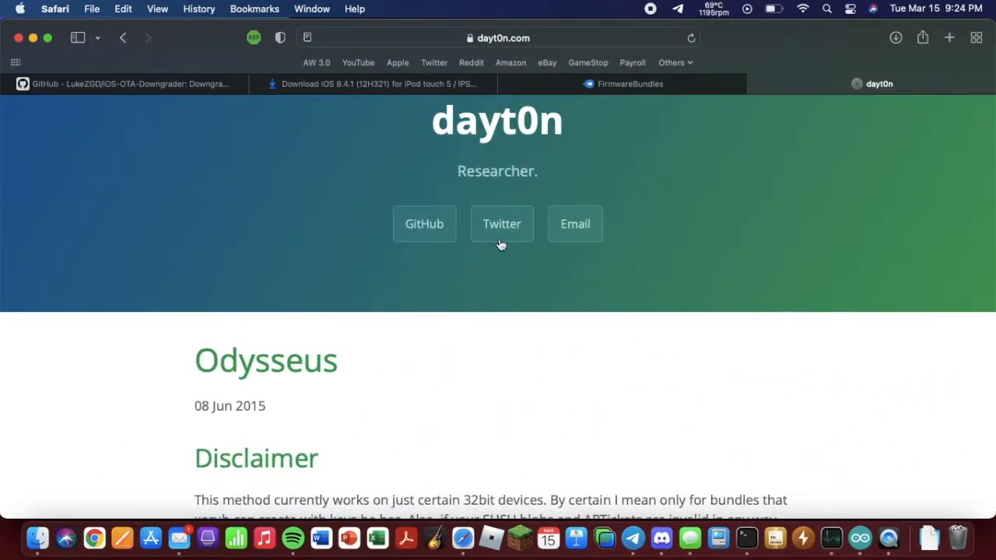
Download Odysseus v0.999 from the dayt0n page, allowing the download prompt.
scroll("down", 3)
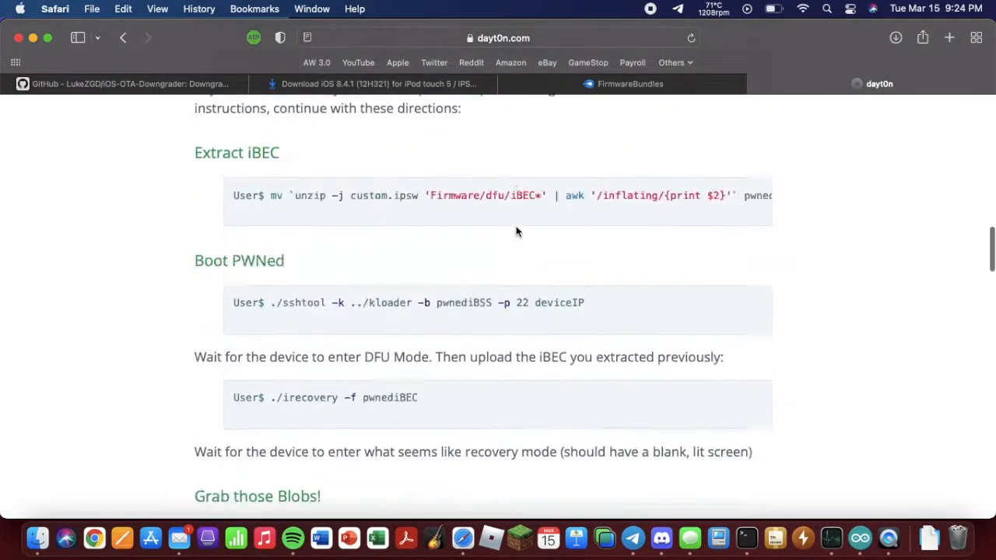
scroll("down", 3)
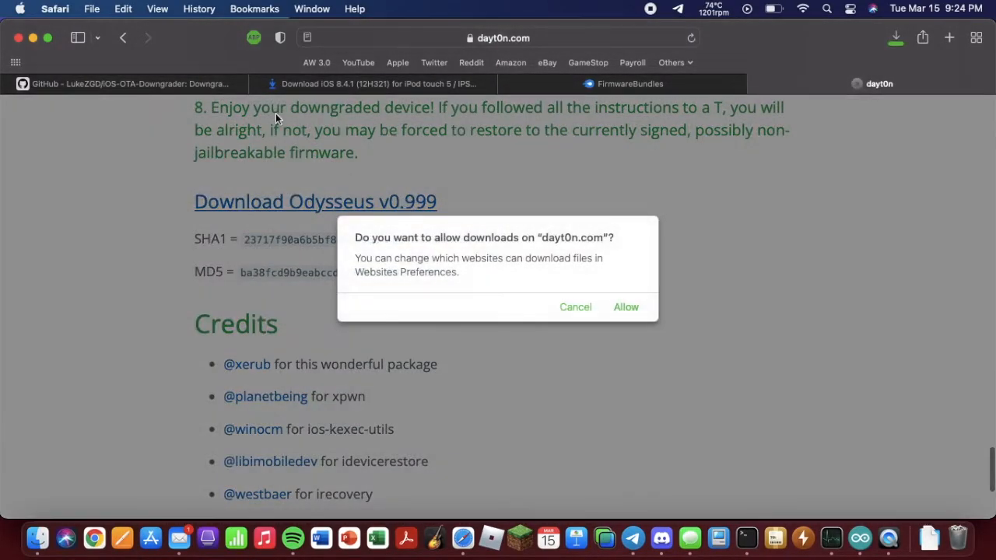
left_click(626, 306)
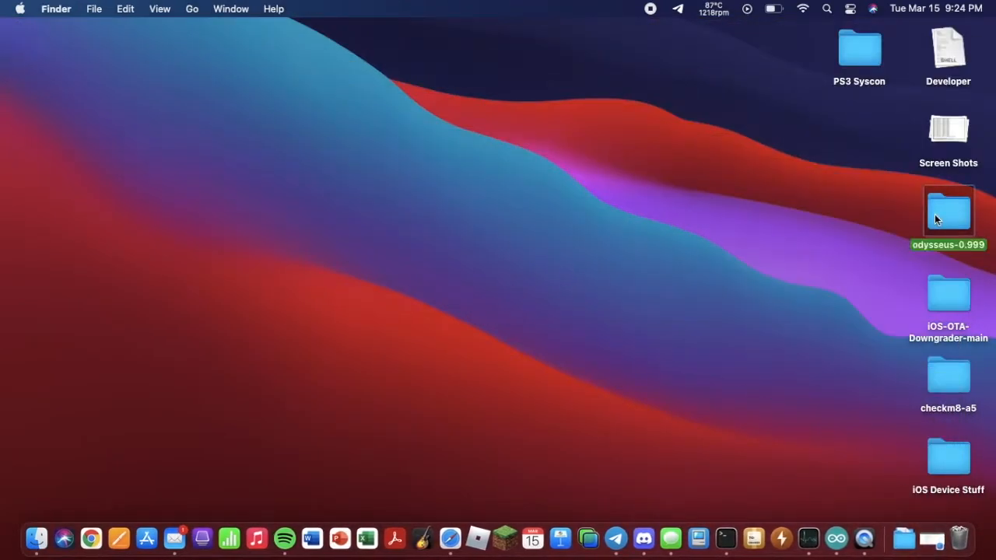
Browse the odysseus-0.999 folder and its macos tools folder in Finder, then close it.
double_click(948, 210)
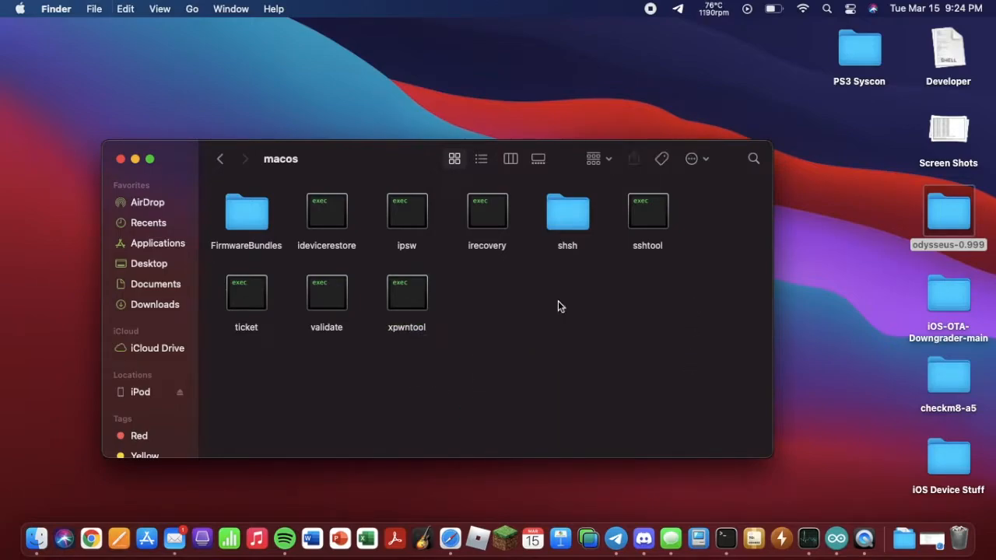
left_click(221, 159)
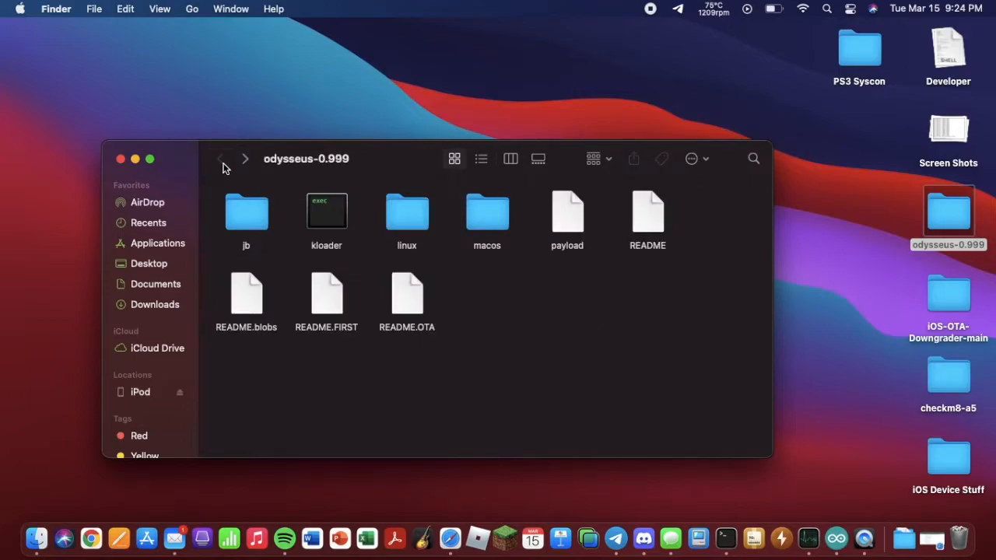
left_click(119, 159)
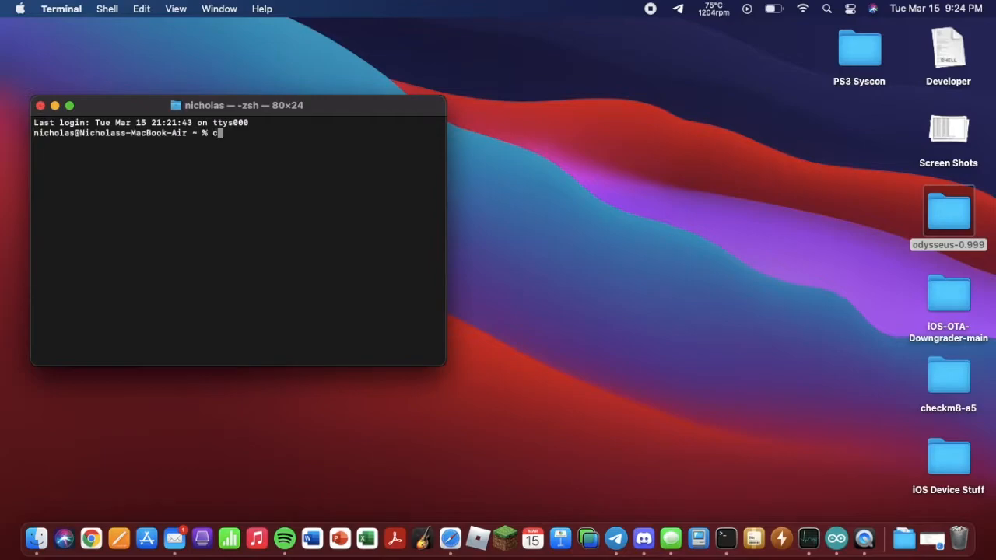
cd into Desktop/odysseus-0.999.0/macos/ in Terminal, then bring Safari forward.
type("d Desktop/odysseus-0.999.0/")
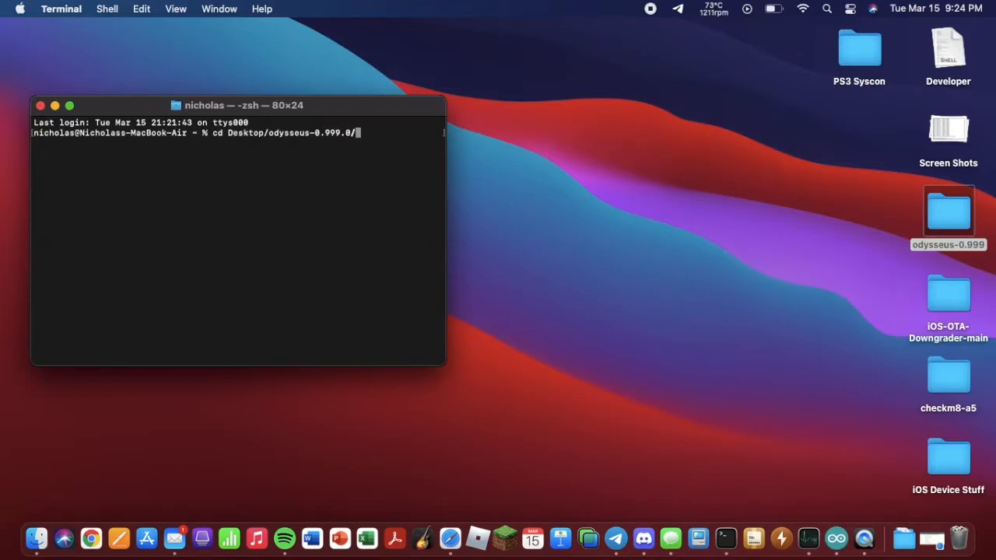
type("macos/")
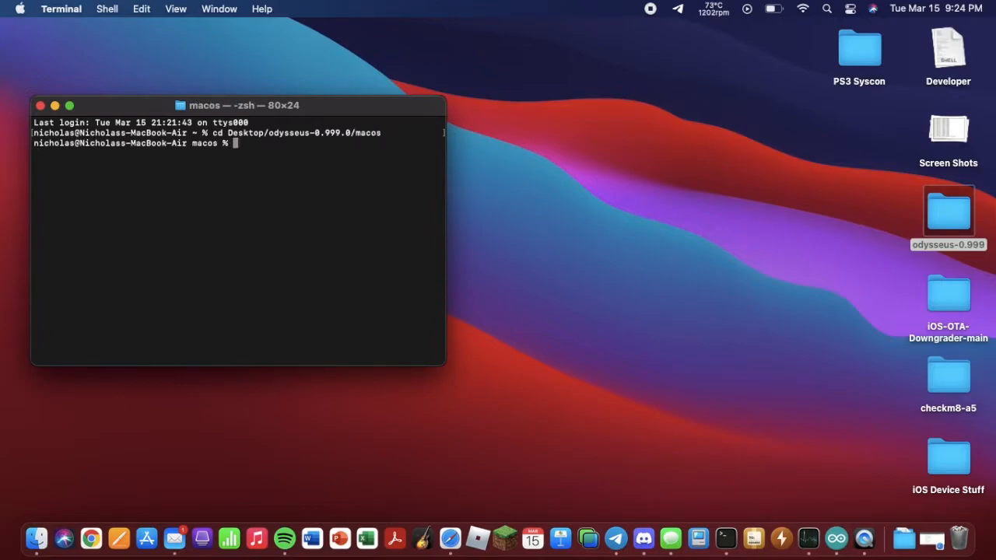
mouse_move(449, 546)
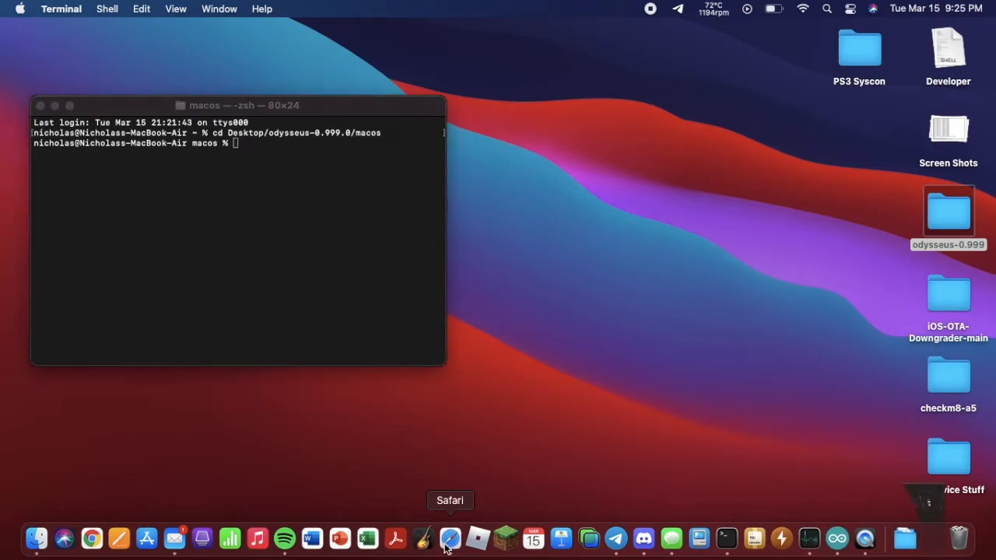
left_click(452, 540)
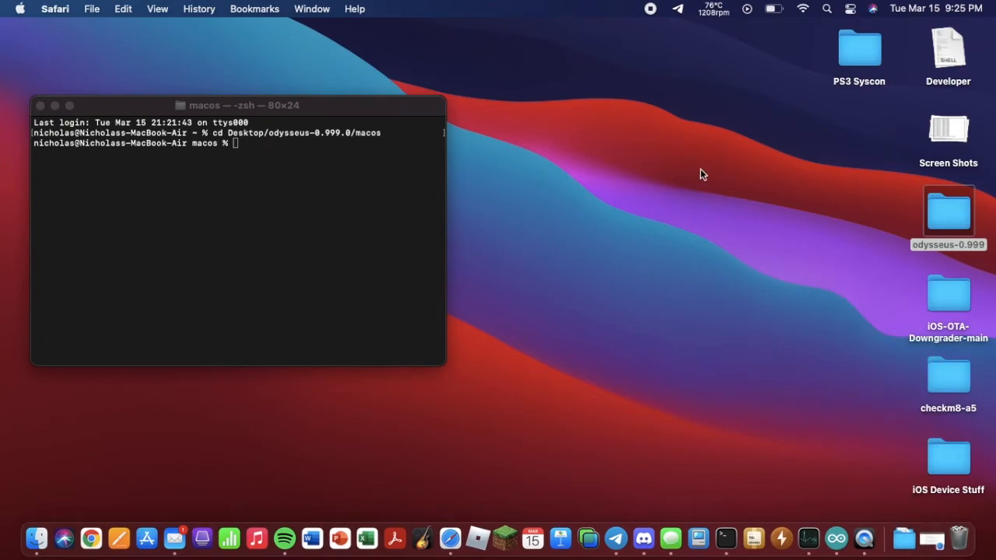
Put the iPod5,1 8.4.1 restore IPSW in odysseus's macos folder and check the FirmwareBundles folder.
double_click(948, 211)
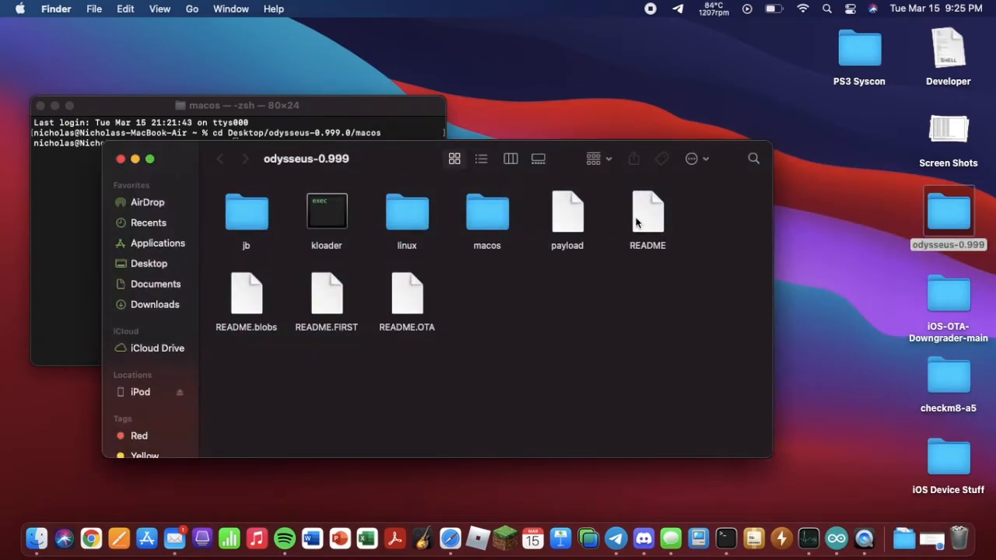
double_click(486, 211)
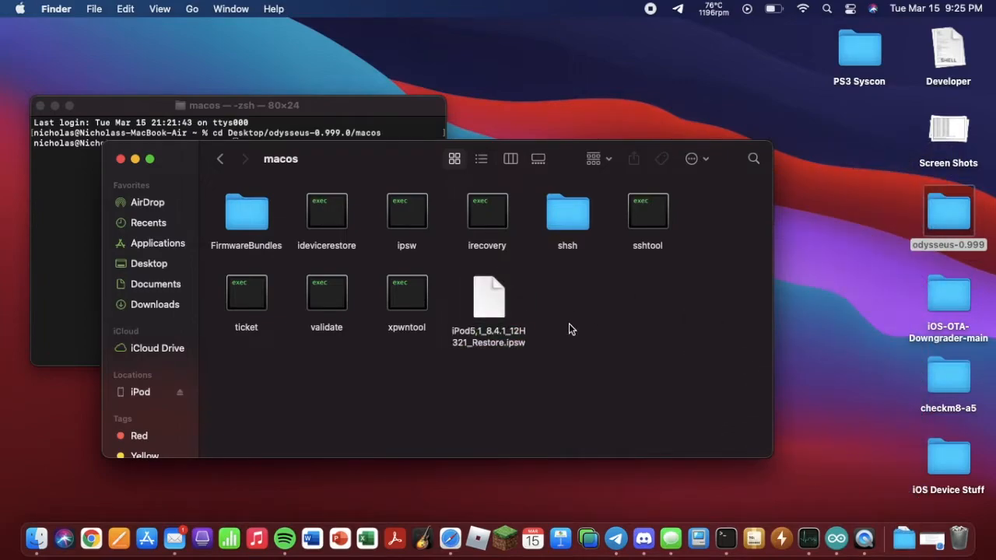
mouse_move(504, 342)
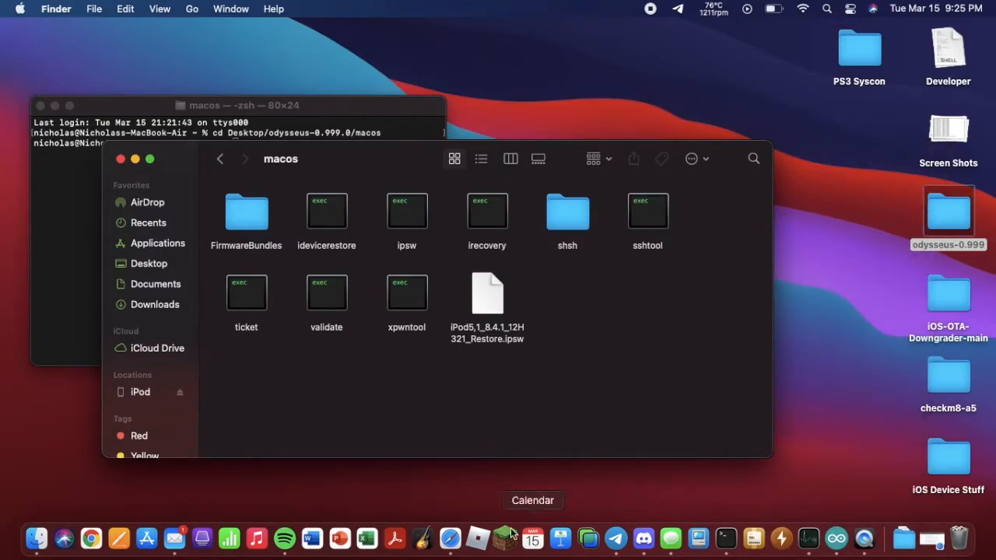
double_click(245, 211)
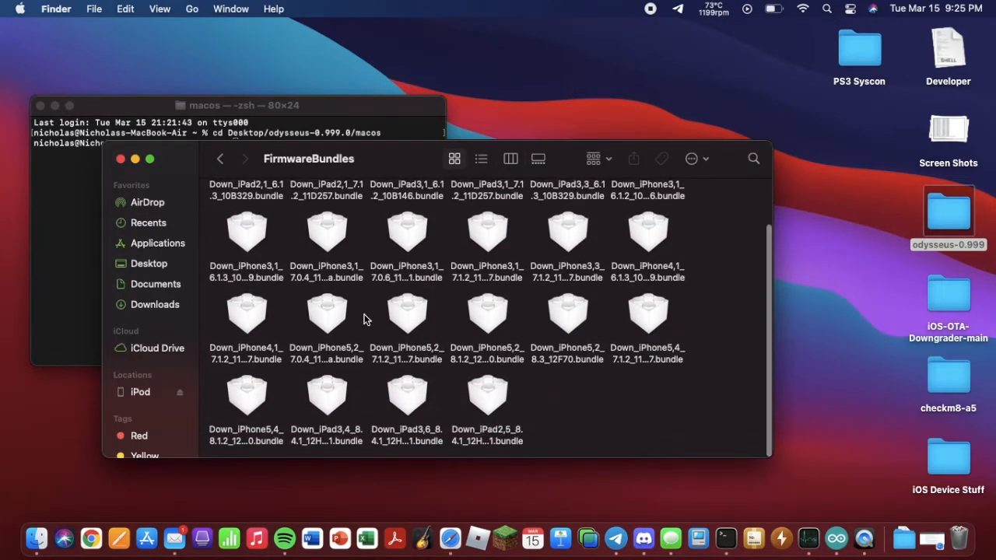
left_click(220, 159)
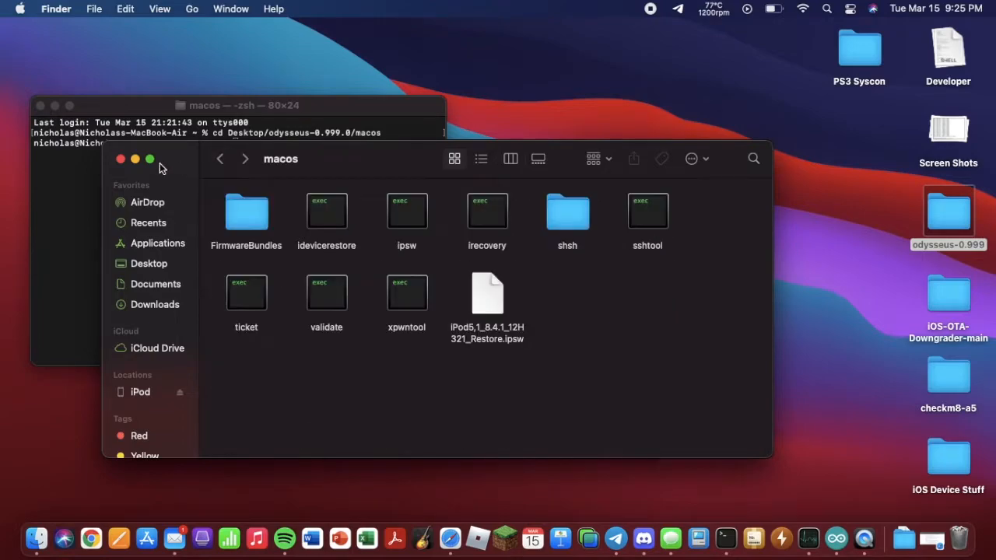
left_click(454, 538)
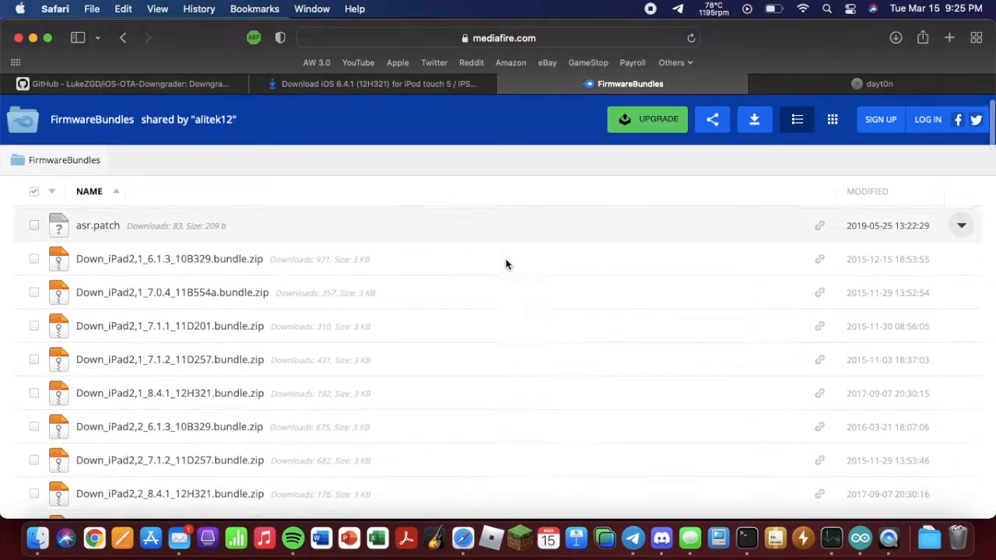
Scroll the MediaFire FirmwareBundles list down to Down_iPod5,1_8.4.1_12H321.bundle.zip.
scroll("down", 3)
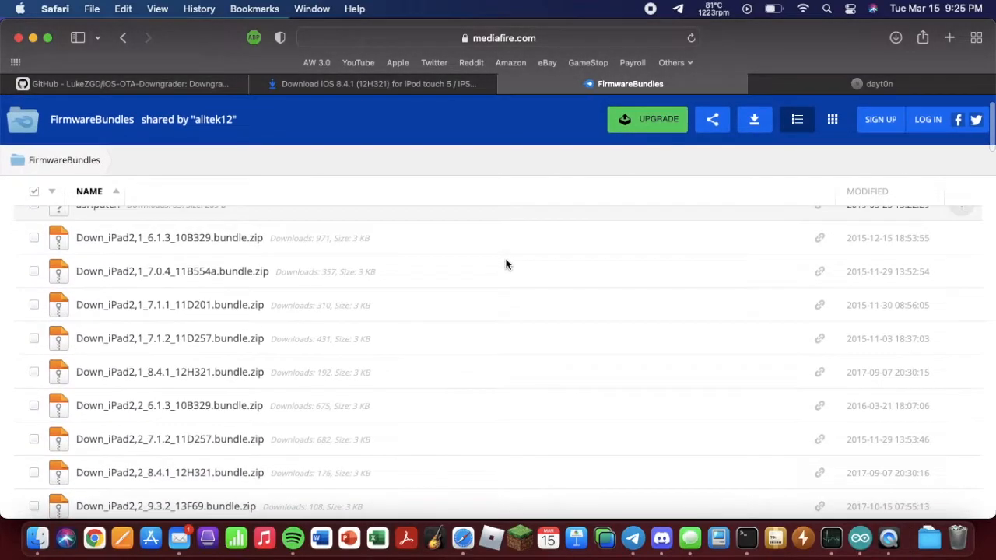
scroll("down", 3)
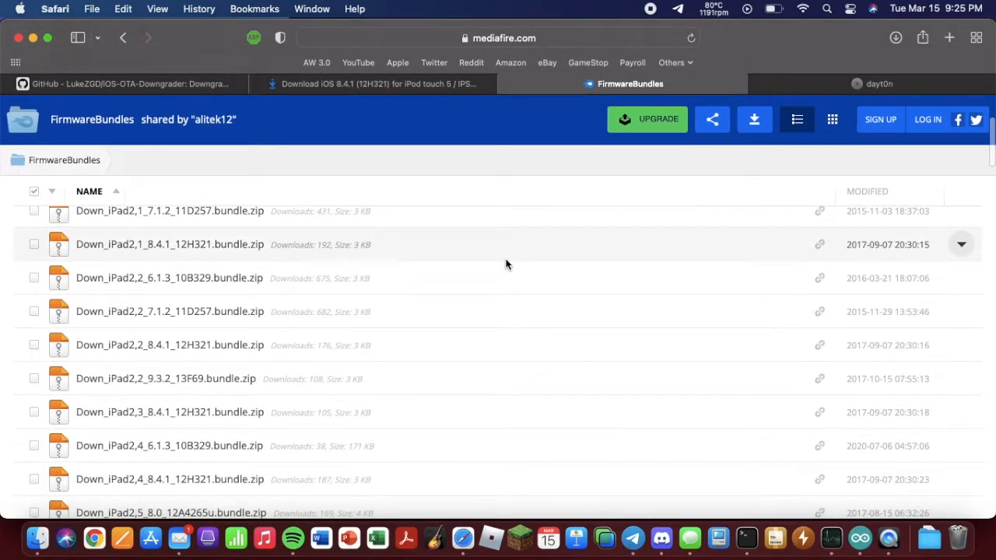
scroll("down", 3)
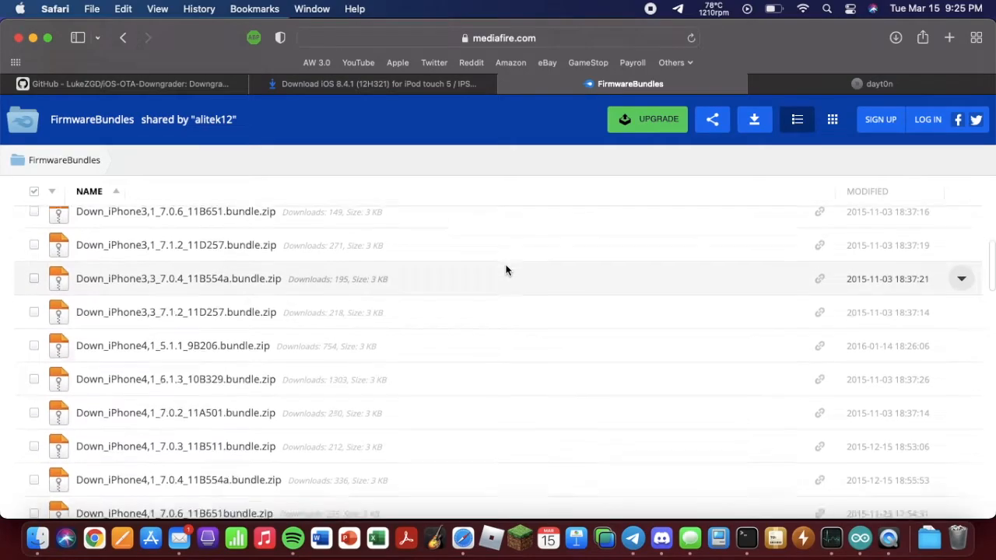
scroll("down", 3)
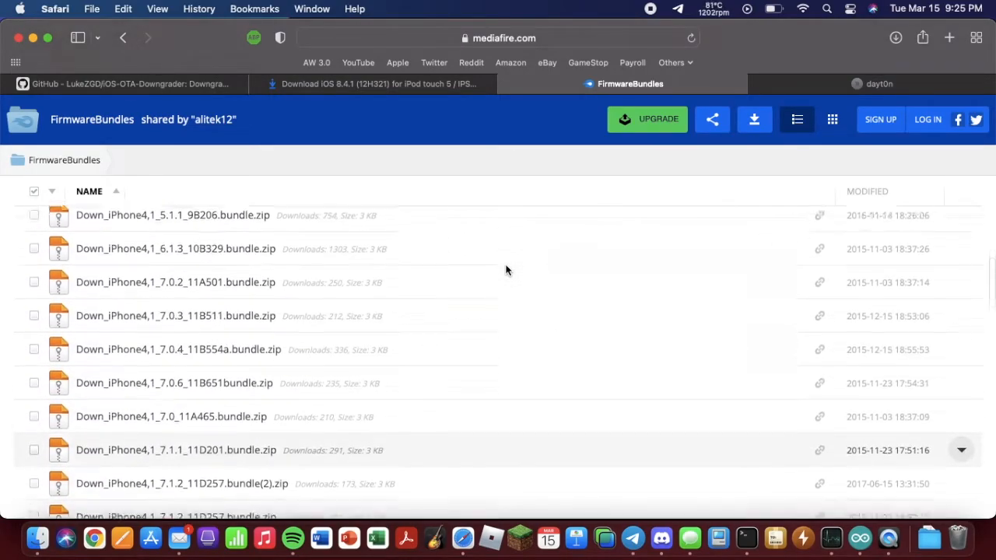
scroll("down", 3)
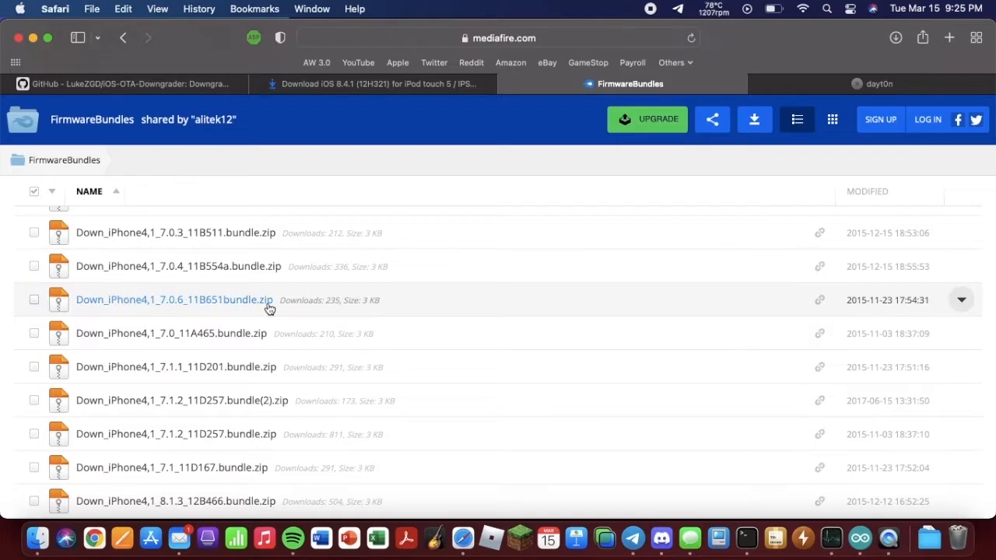
mouse_move(268, 310)
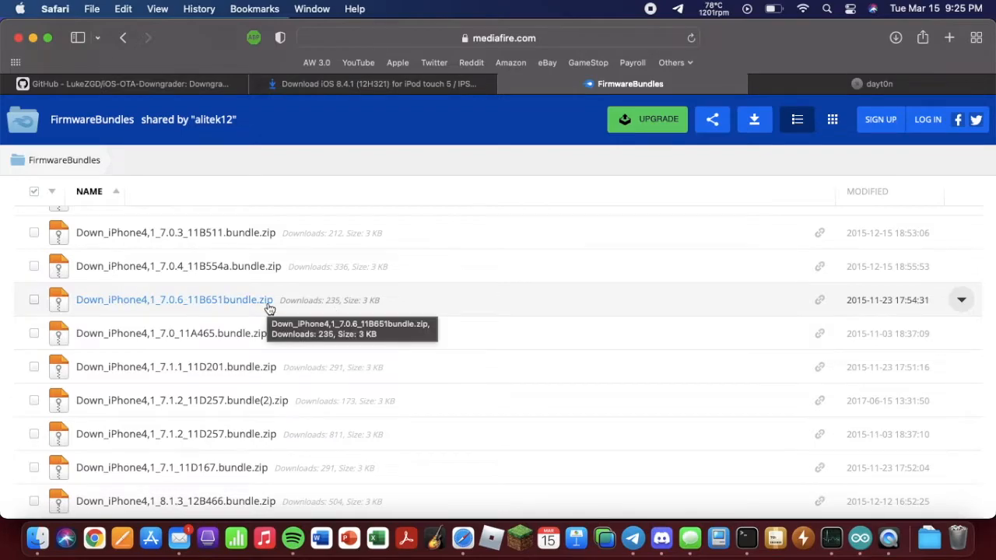
scroll("down", 3)
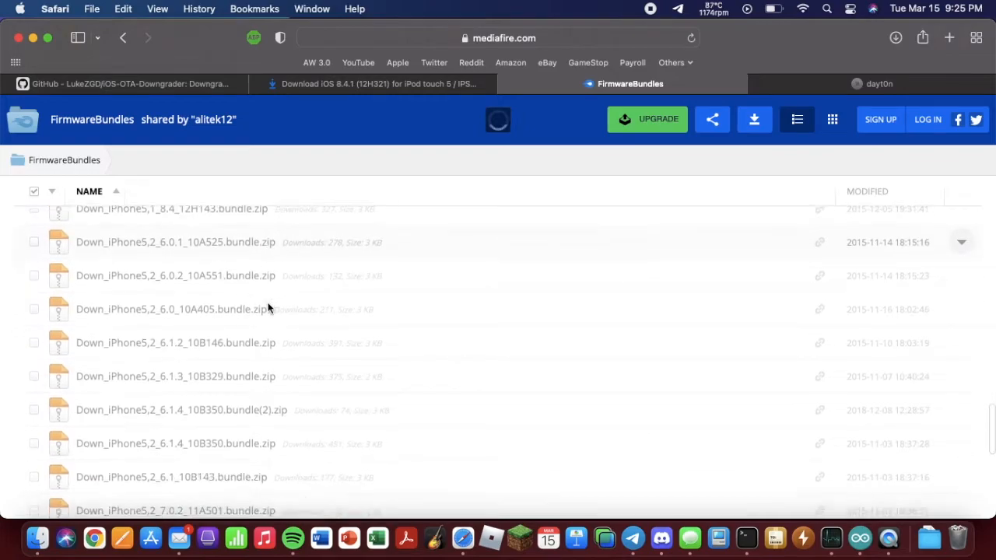
scroll("down", 3)
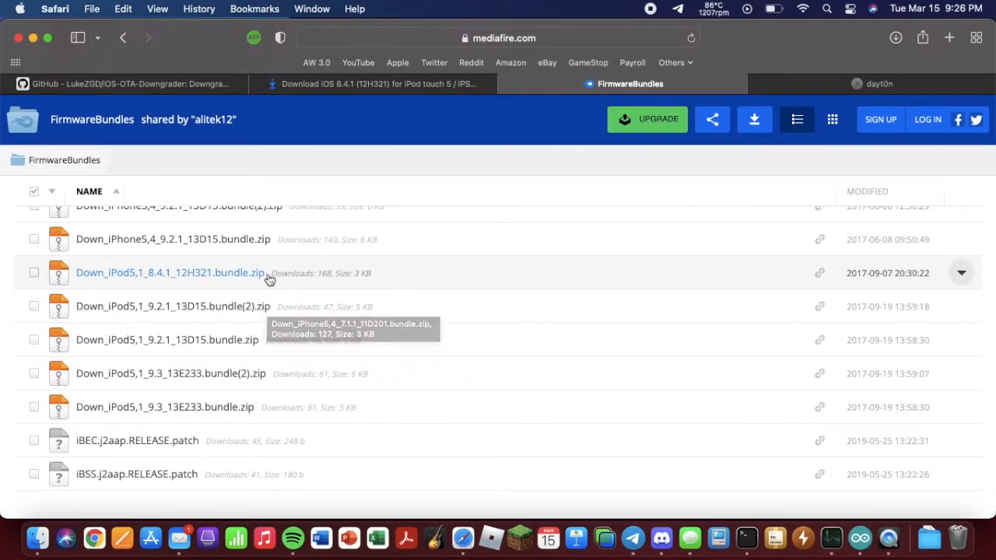
Download the Down_iPod5,1_8.4.1_12H321.bundle zip and dismiss the betting popup.
left_click(961, 273)
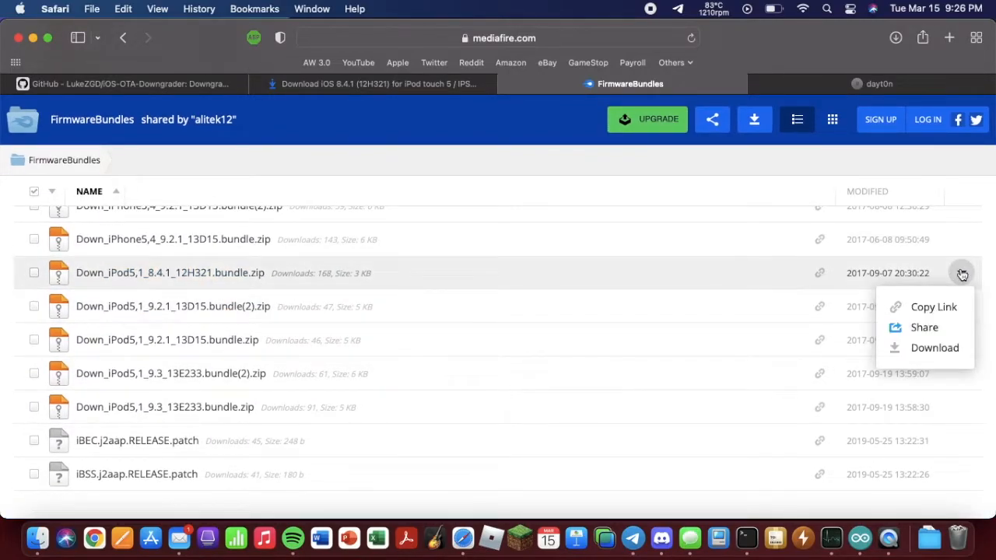
left_click(935, 348)
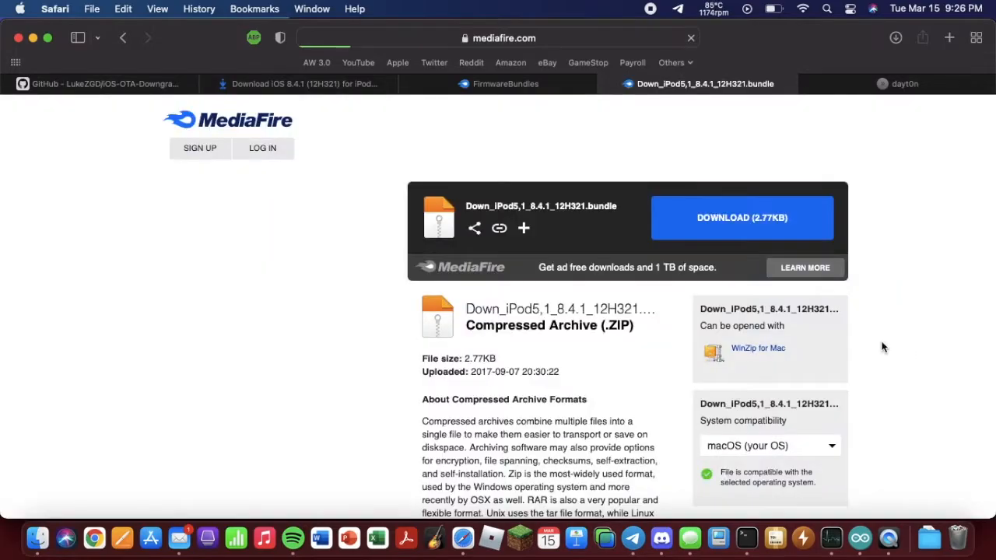
left_click(742, 217)
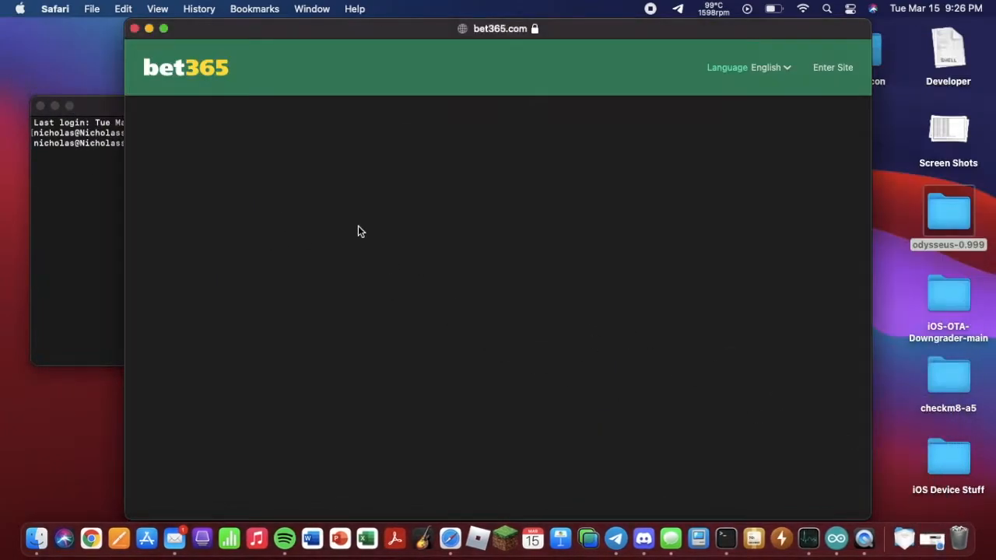
left_click(141, 27)
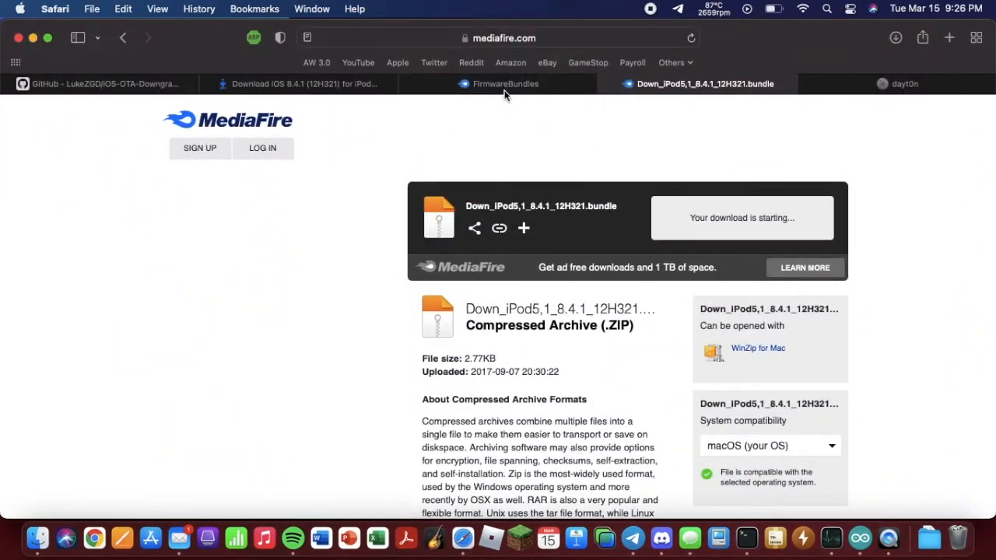
Return to the dayt0n Odysseus guide showing step 4, Build the custom iPSW.
left_click(904, 82)
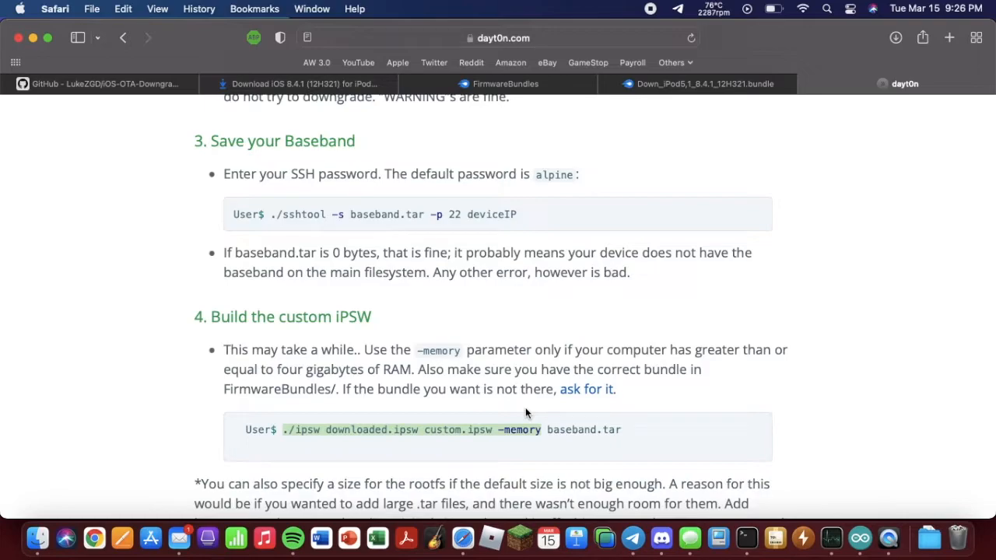
mouse_move(420, 336)
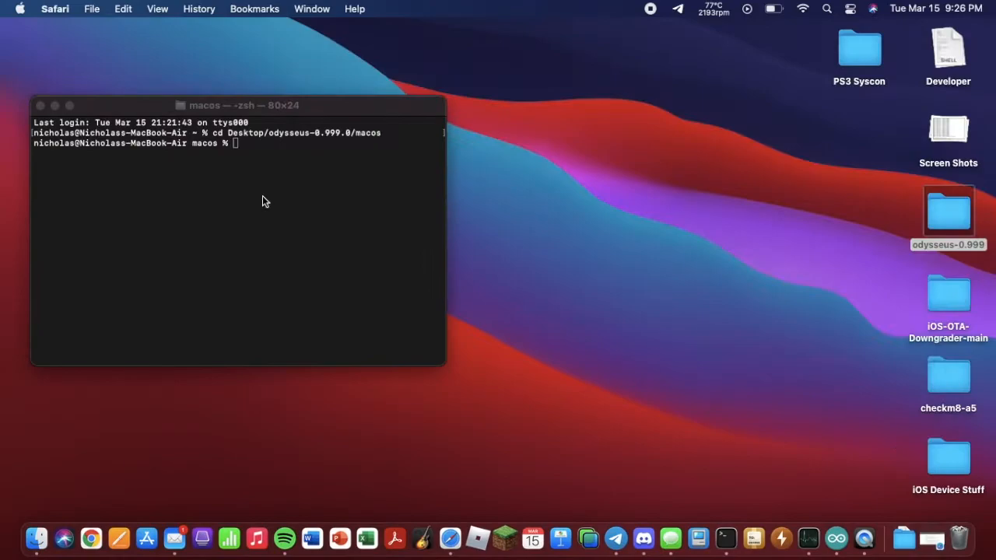
Run ./ipsw iPod5,1_8.4.1_12H321_Restore.ipsw custom.ipsw -memory to build the custom IPSW.
type("./ipsw downloaded.ipsw custom.ipsw --memory")
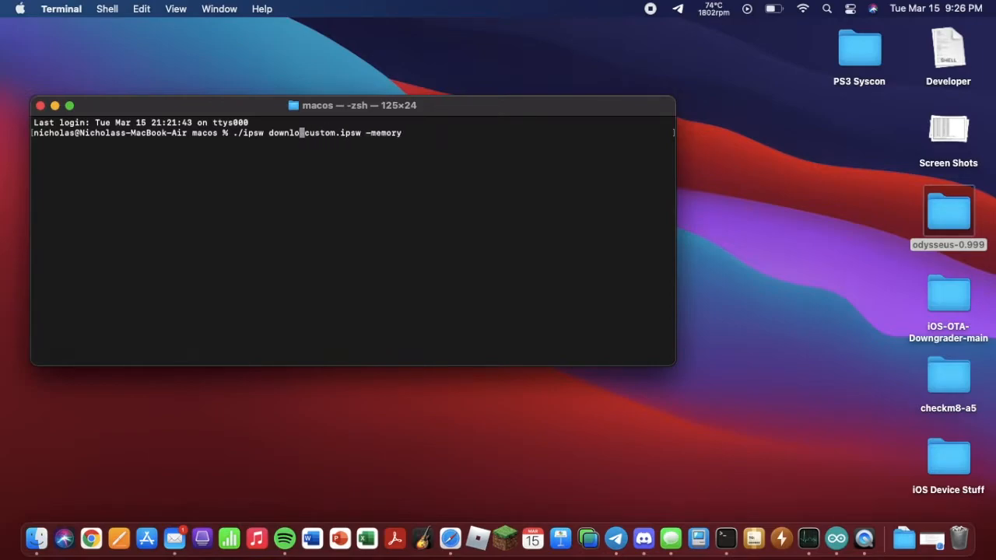
type("iPod5,1_8.4.1_12H321_Restore.ips")
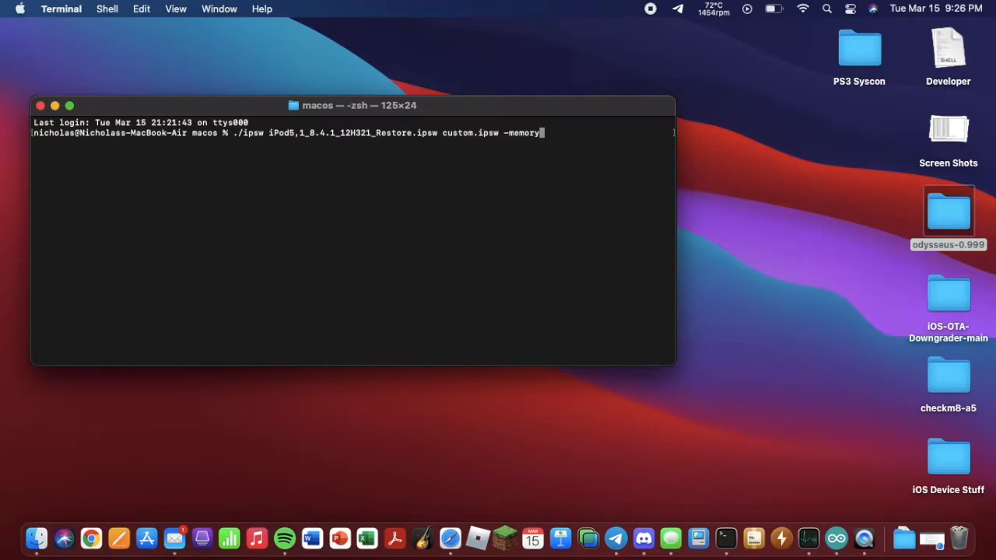
key("Return")
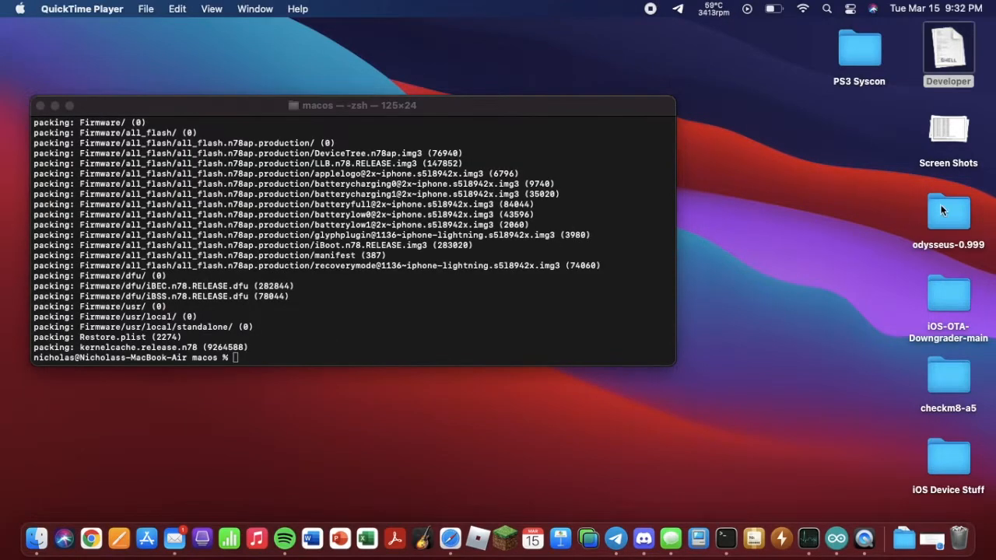
Check the odysseus macos folder for the freshly built custom.ipsw.
double_click(947, 211)
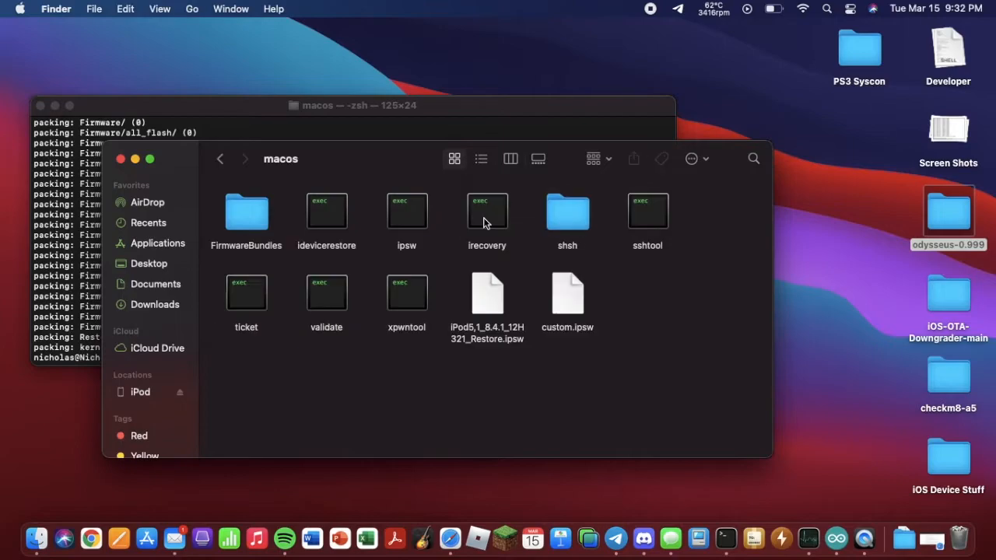
mouse_move(558, 296)
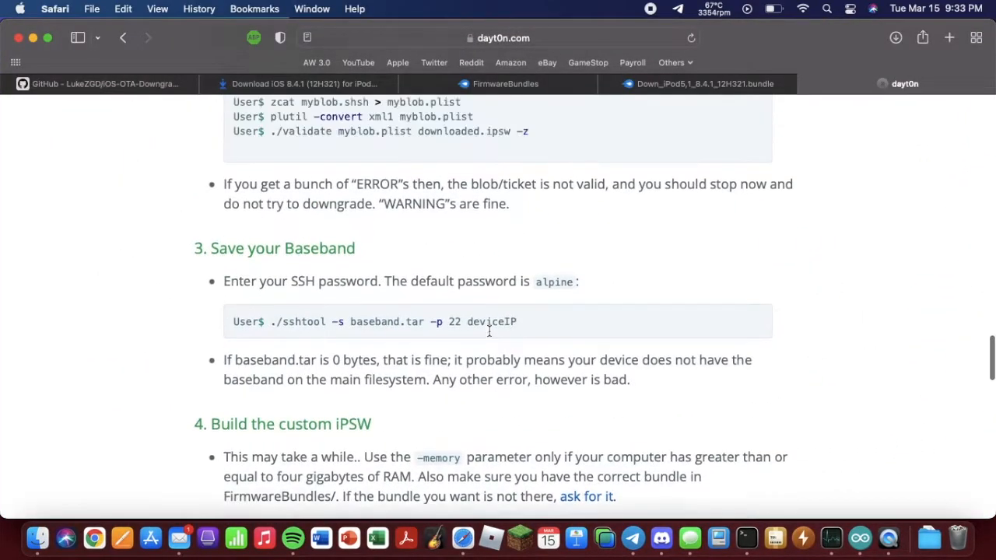
Select the guide's './irecovery -f pwnediBEC' upload command to copy it.
scroll("down", 3)
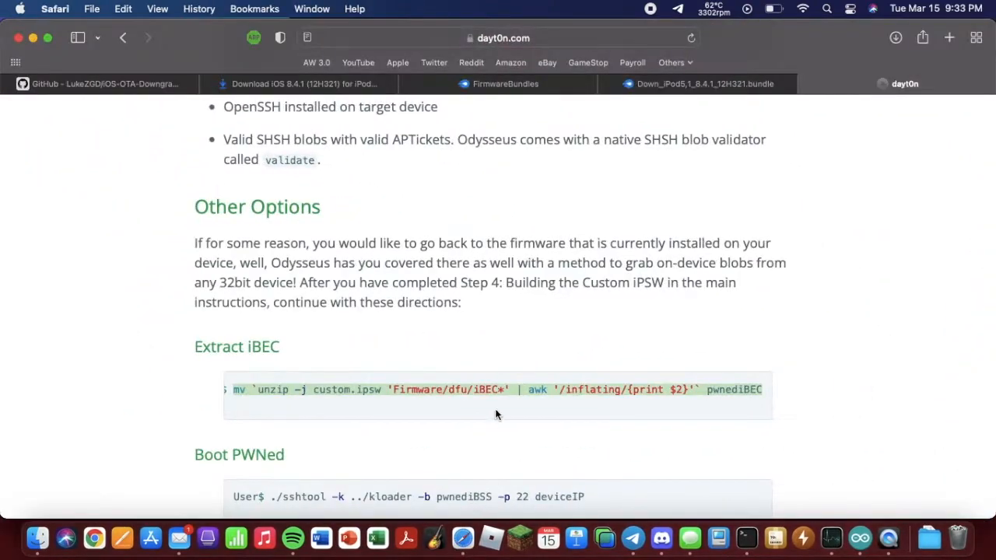
scroll("down", 3)
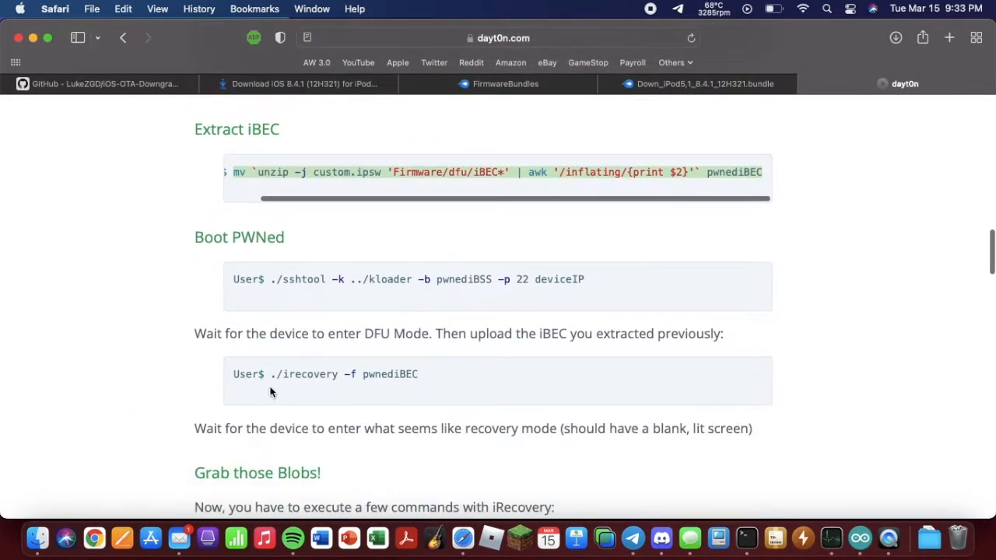
double_click(304, 375)
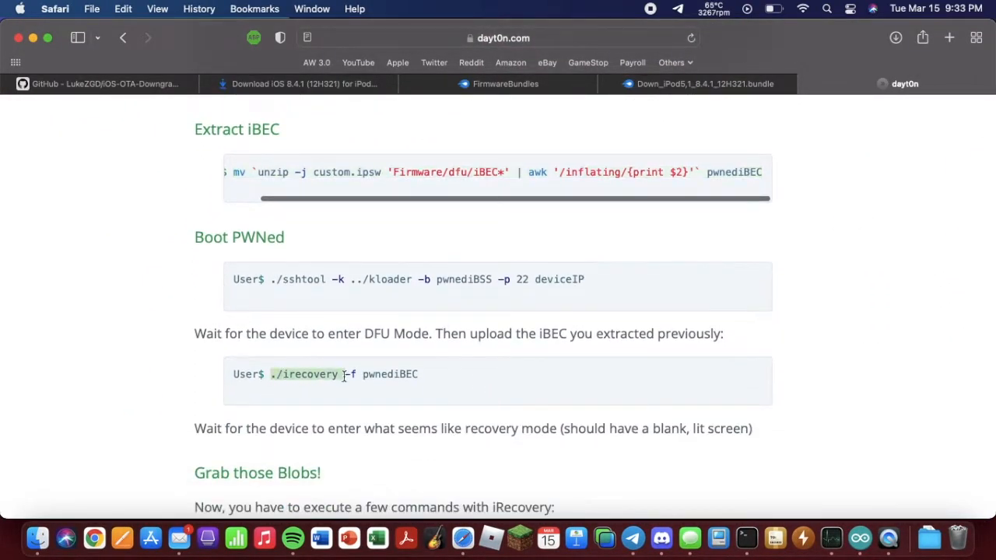
left_click_drag(271, 374, 418, 374)
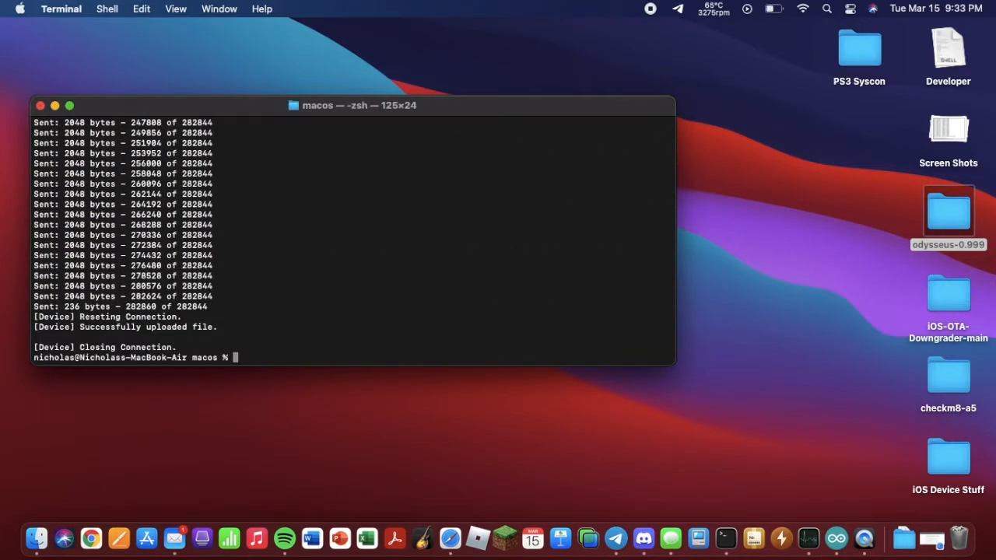
mouse_move(477, 519)
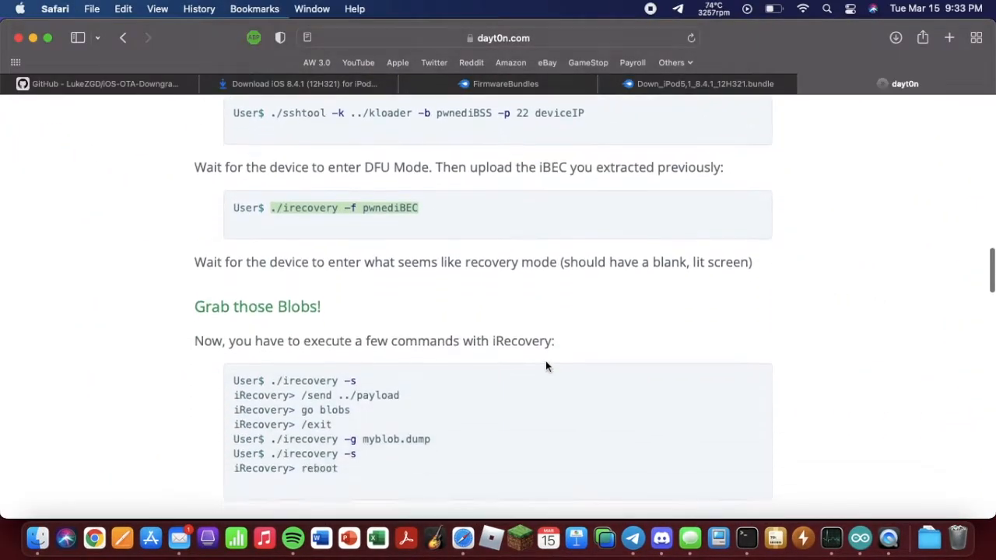
Review the 'Grab those Blobs!' steps and enter ./irecovery -s in Terminal.
scroll("down", 3)
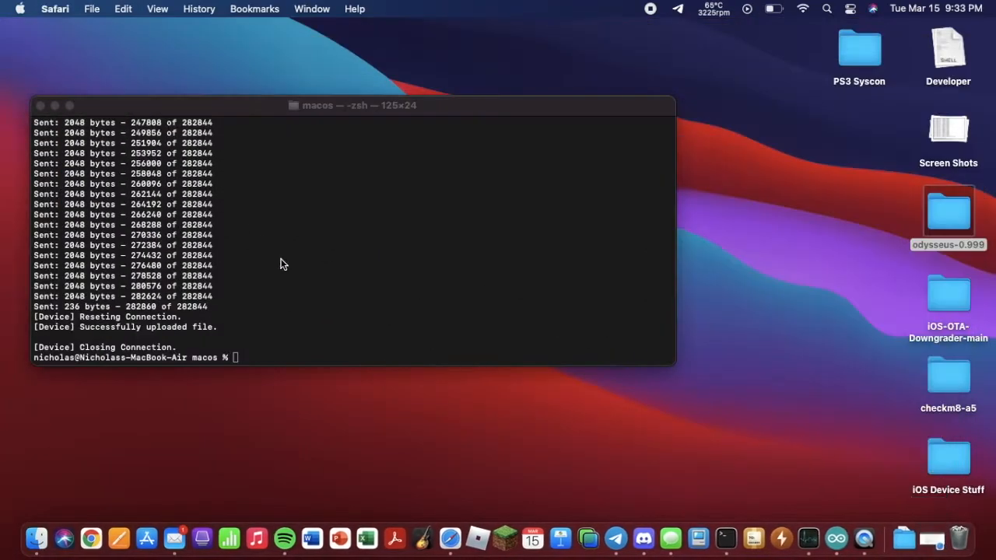
type("./irecovery -s")
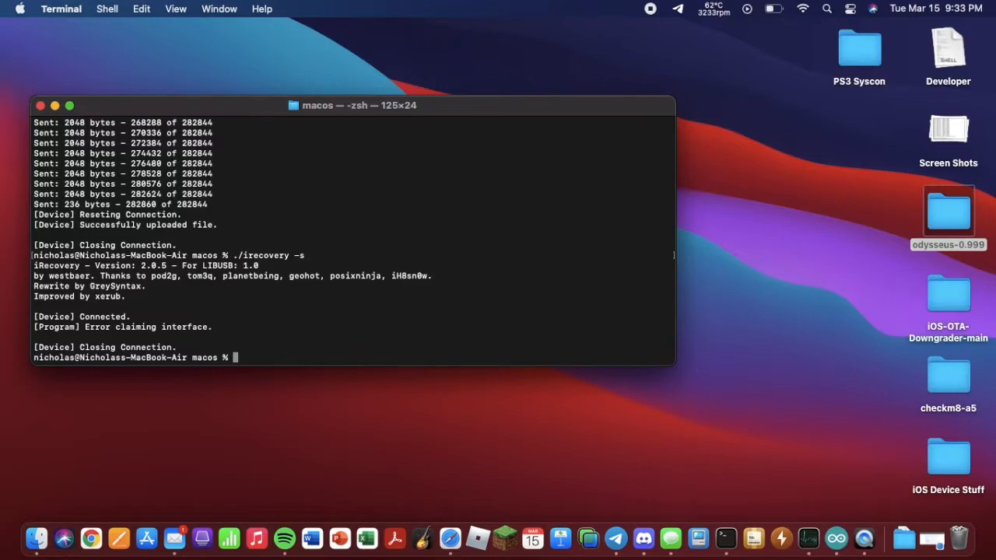
Rerun ./irecovery -s to reach the iPod's iRecovery prompt for the payload.
type("./irecovery -s")
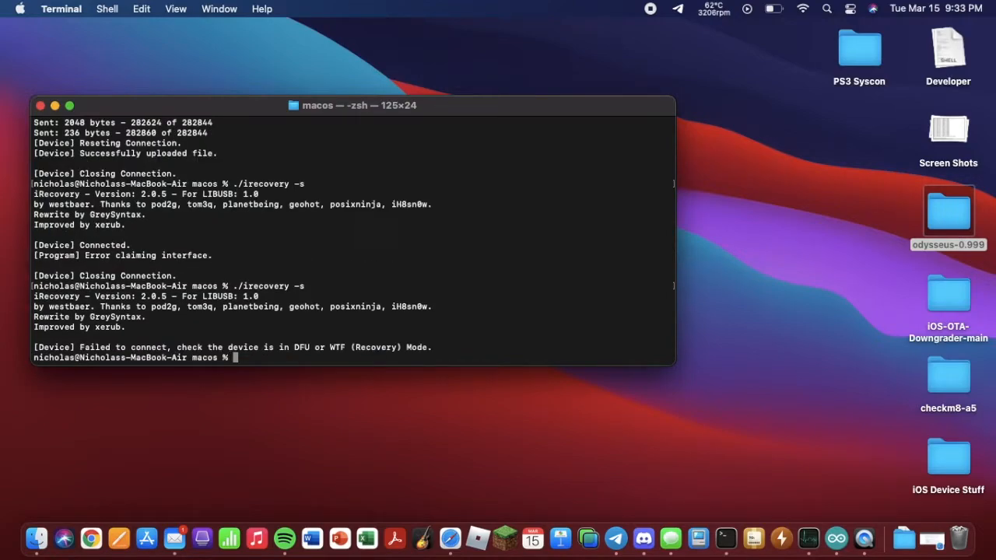
key("Return")
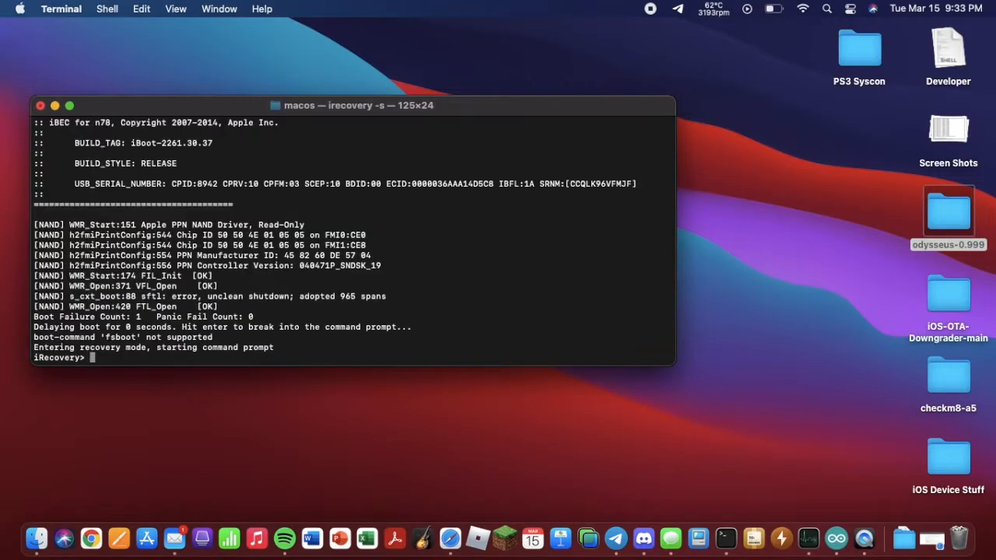
mouse_move(370, 462)
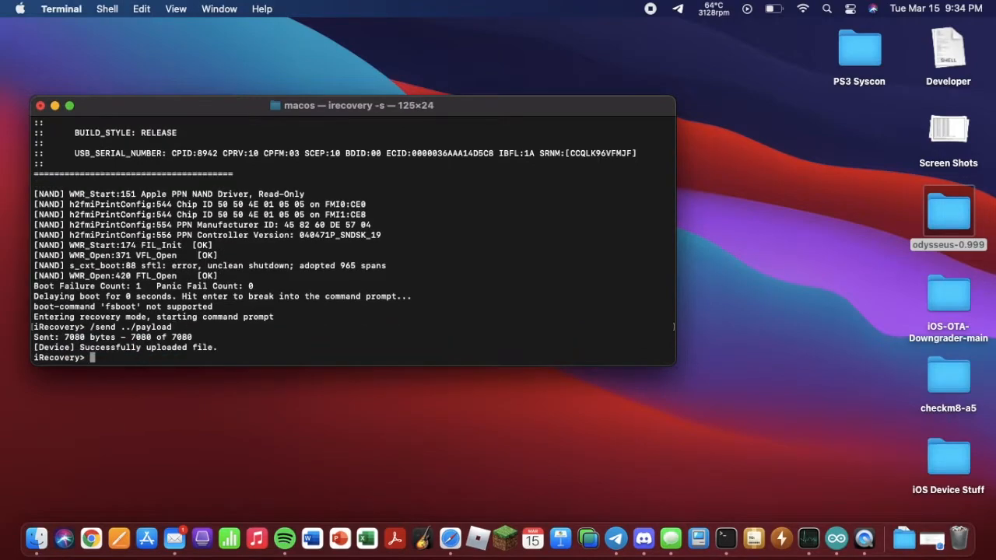
mouse_move(449, 537)
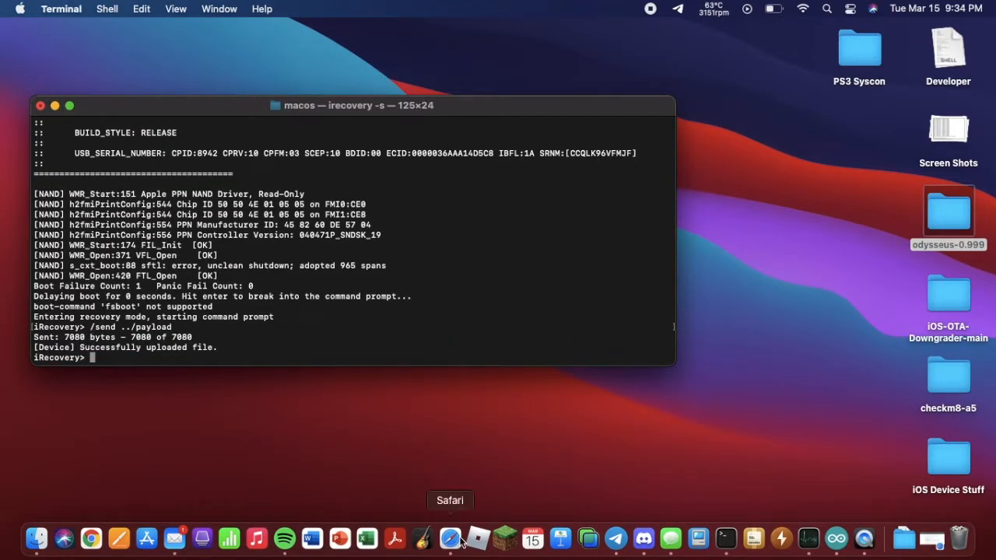
Copy the go blobs command from the guide and leave the shell with /exit.
left_click(449, 538)
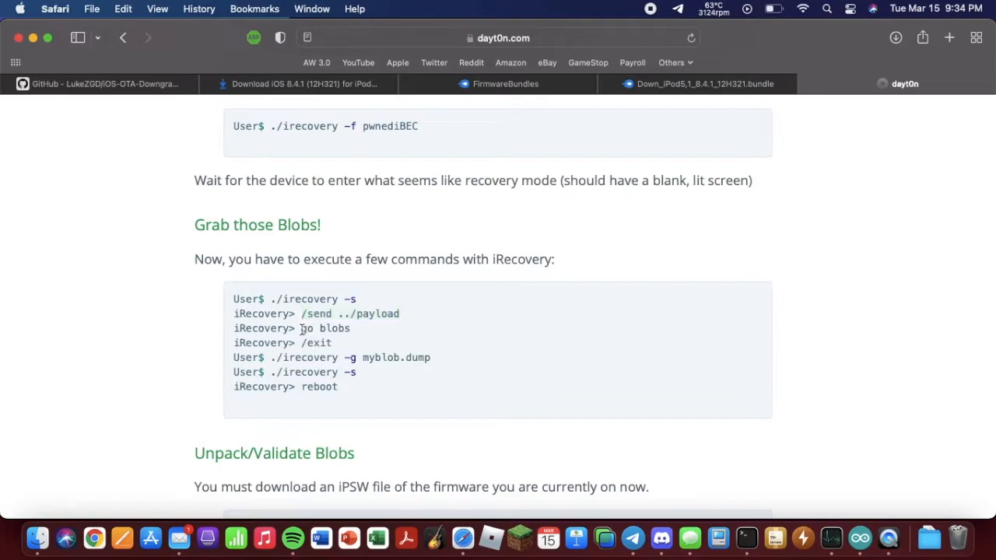
double_click(308, 329)
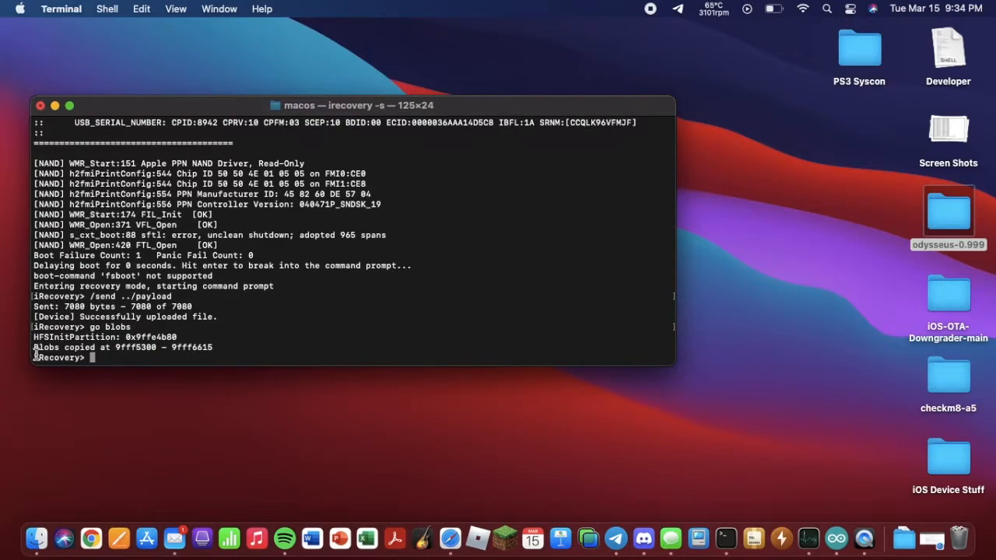
left_click(448, 544)
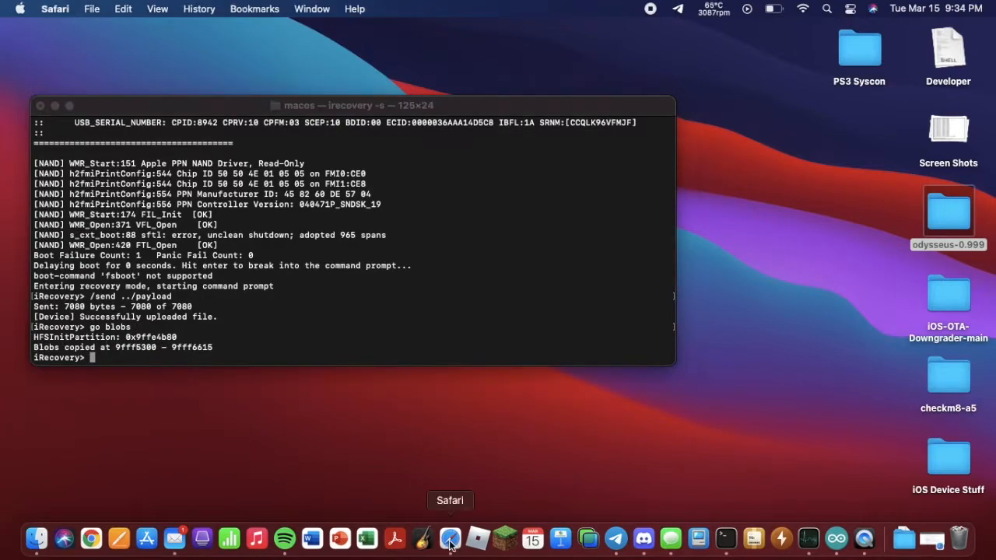
left_click(453, 540)
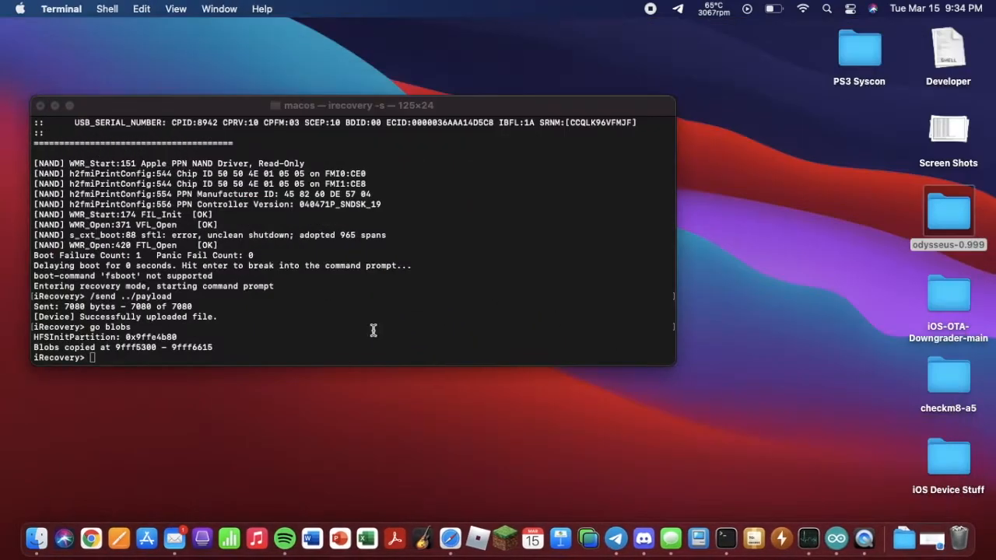
type("/exit")
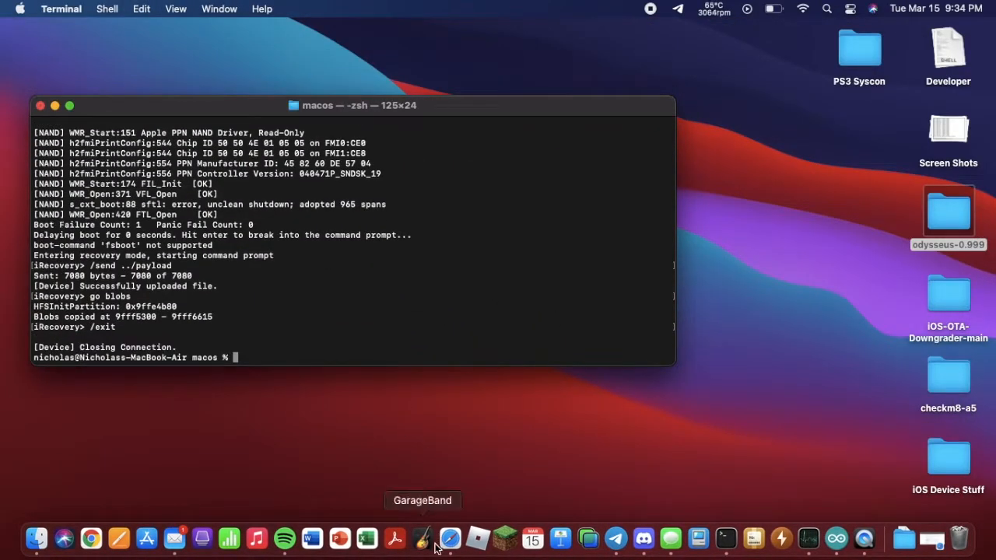
Grab myblob.dump with irecovery, then reboot the iPod from a new iRecovery shell.
left_click(451, 545)
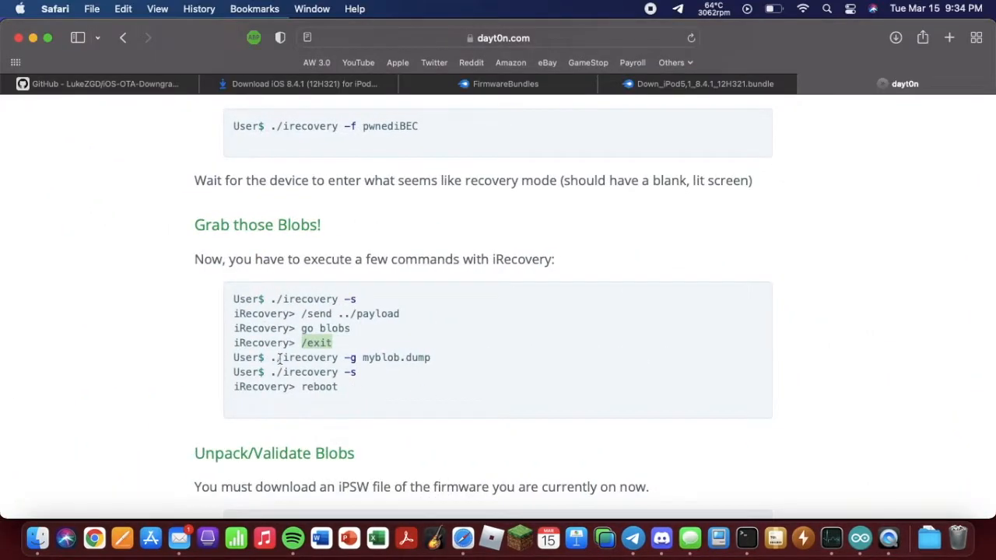
triple_click(331, 357)
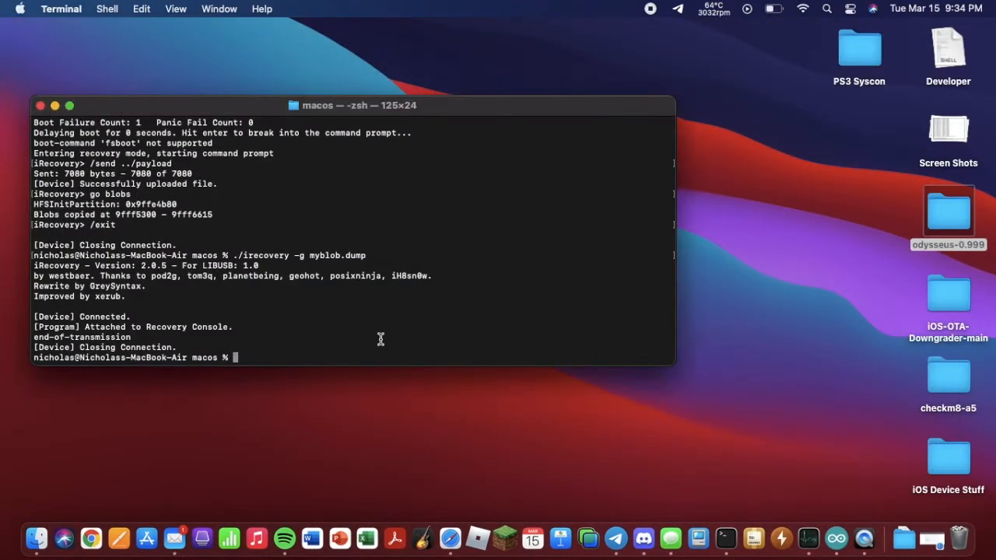
type("./irecovery -s")
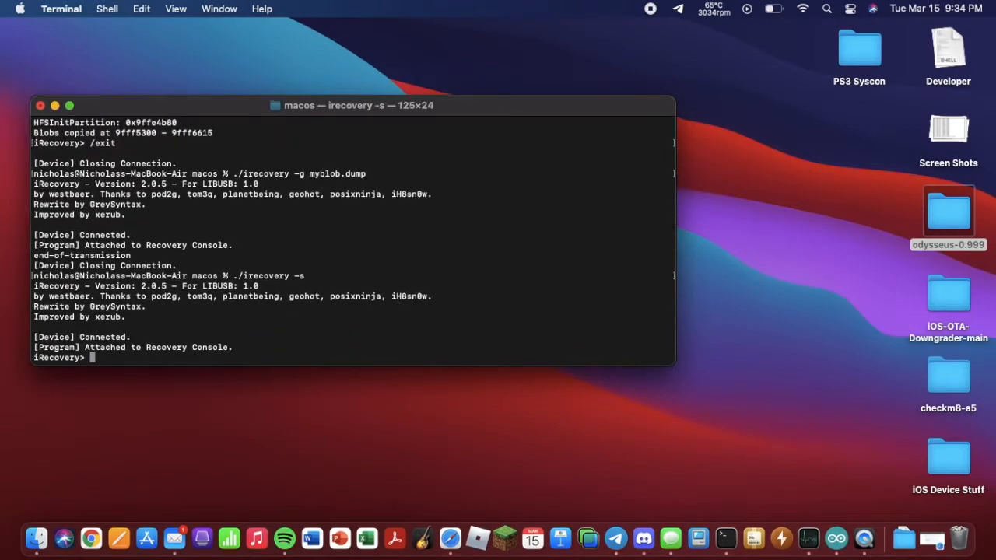
type("reboot")
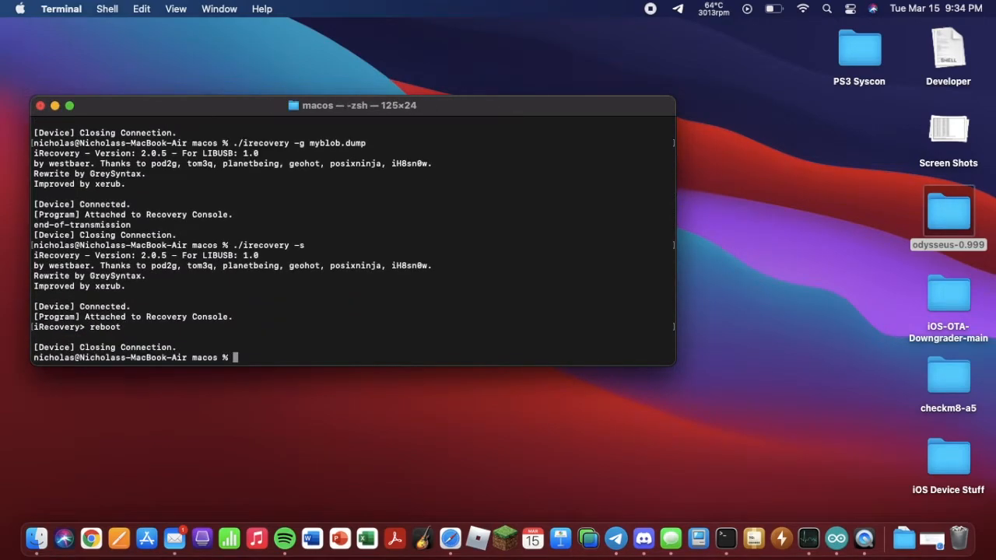
mouse_move(450, 530)
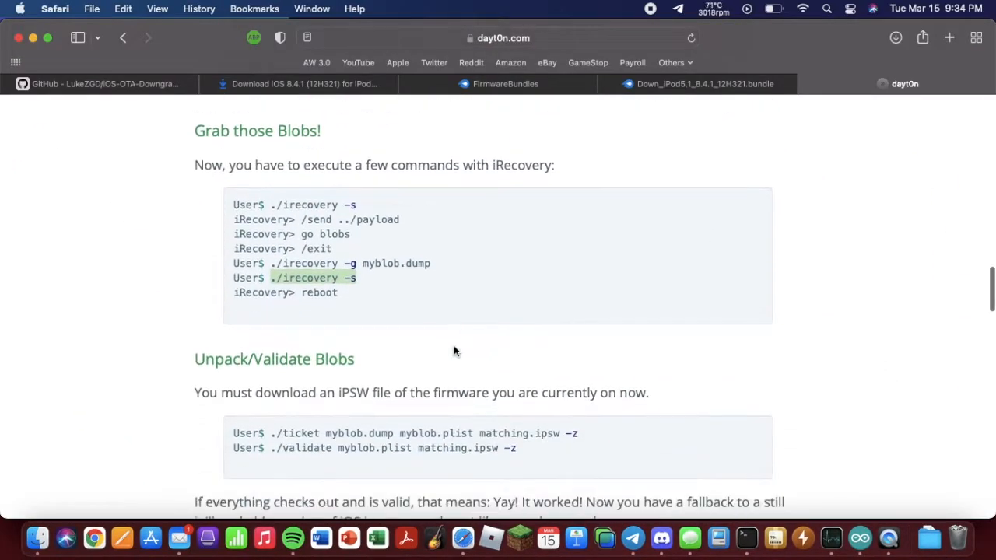
Bring up the Unpack/Validate Blobs section and select part of the ticket command.
scroll("down", 3)
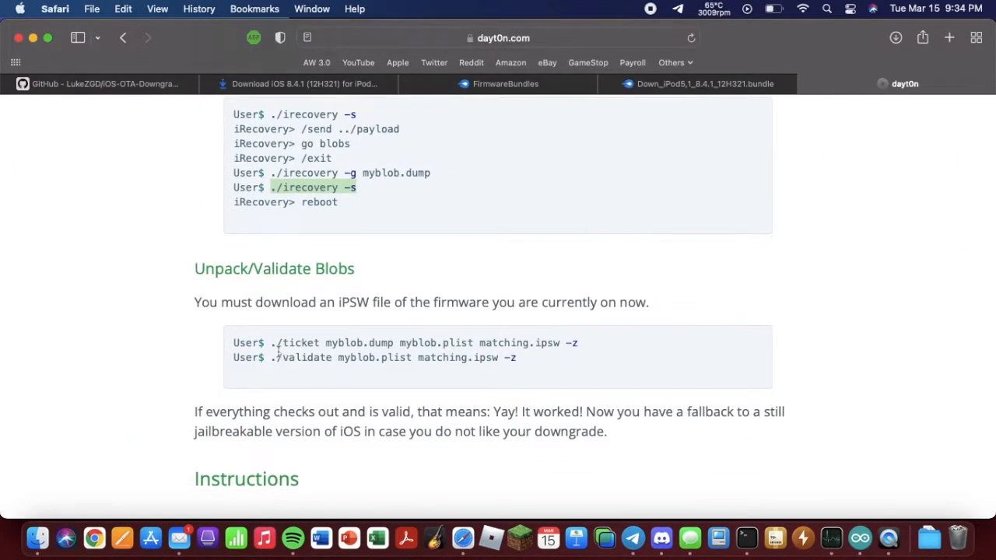
double_click(296, 342)
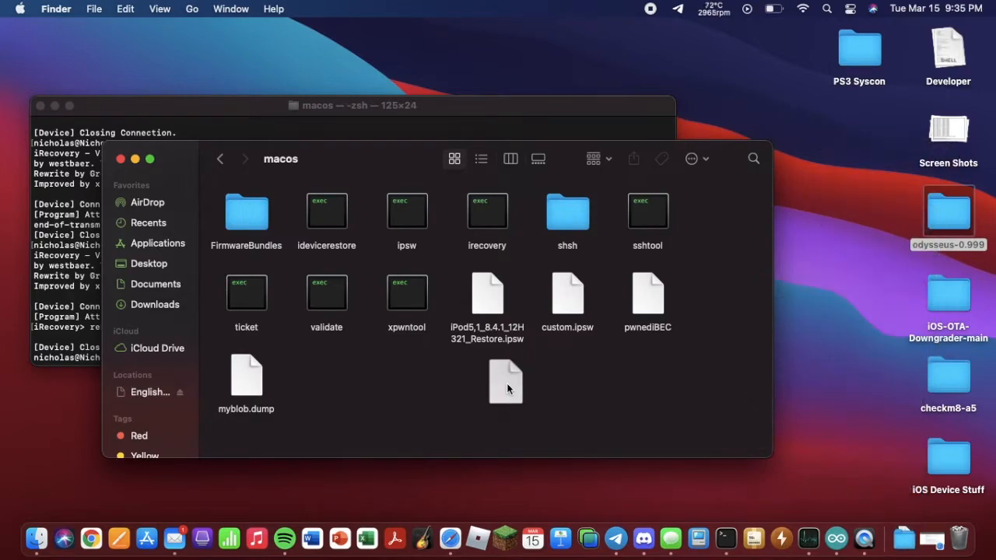
Run ticket on myblob.dump to myblob.plist with the iPod5,1 7.0.4 IPSW and select the ECID.
right_click(506, 385)
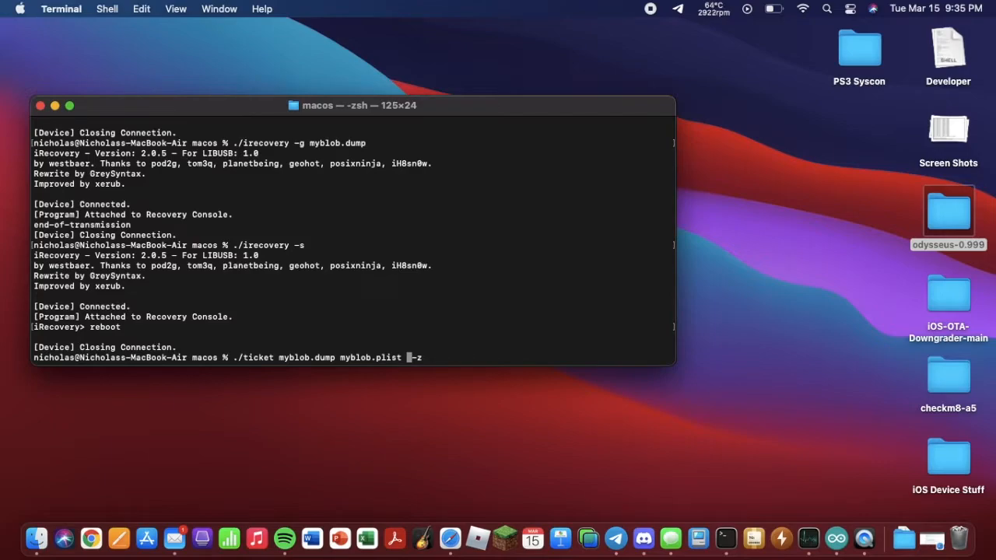
type("iPod5,1_7.0.4_11B554a_Restore.ipsw")
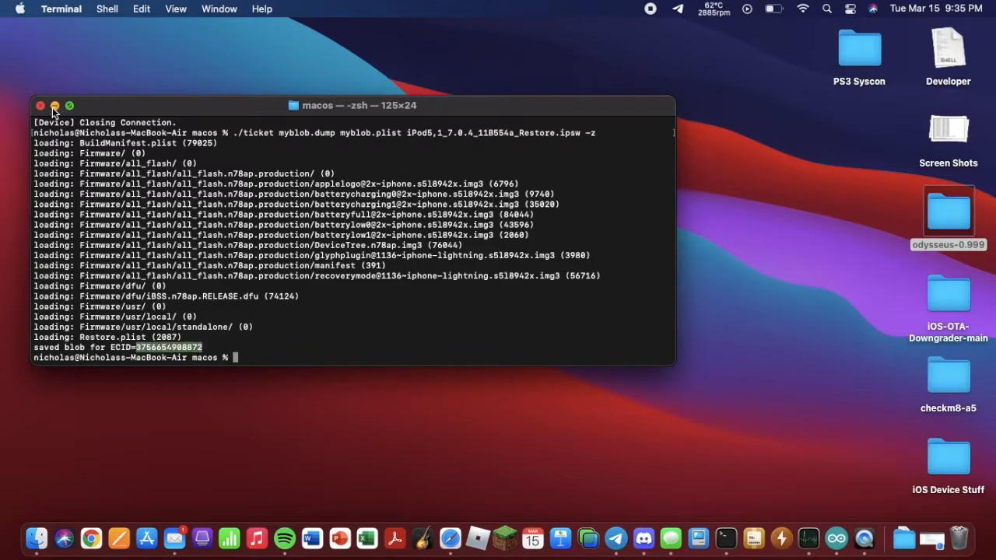
double_click(947, 216)
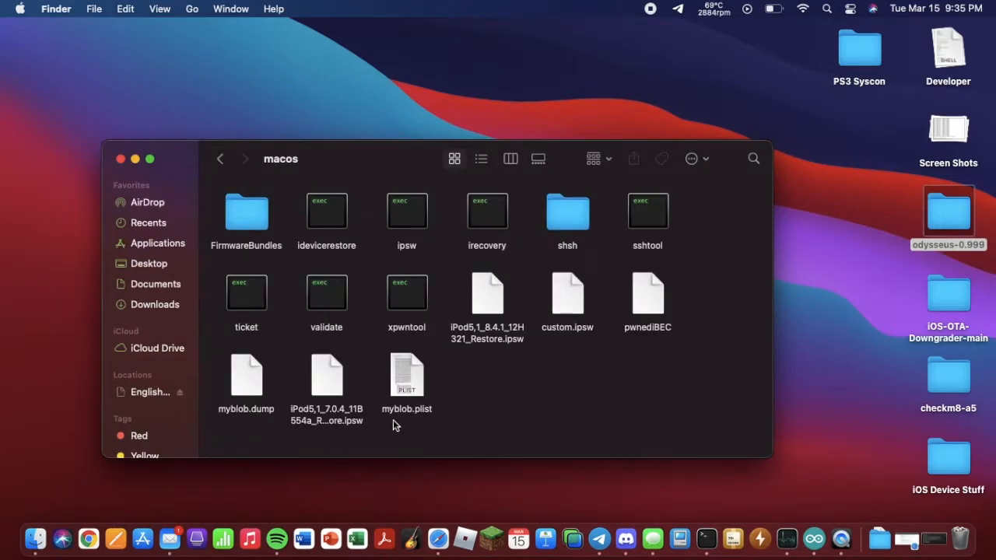
left_click(406, 375)
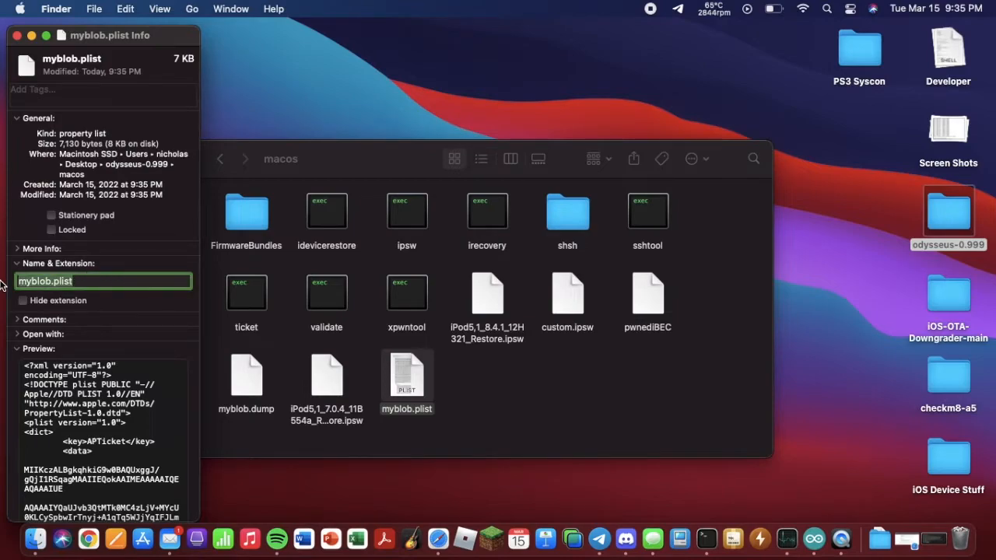
type("3756654908872-")
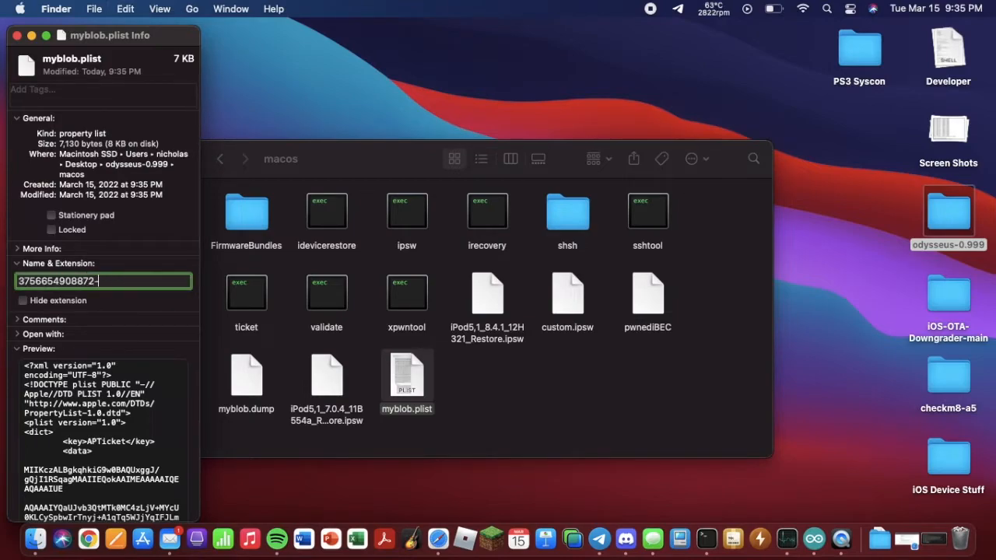
type("iPod")
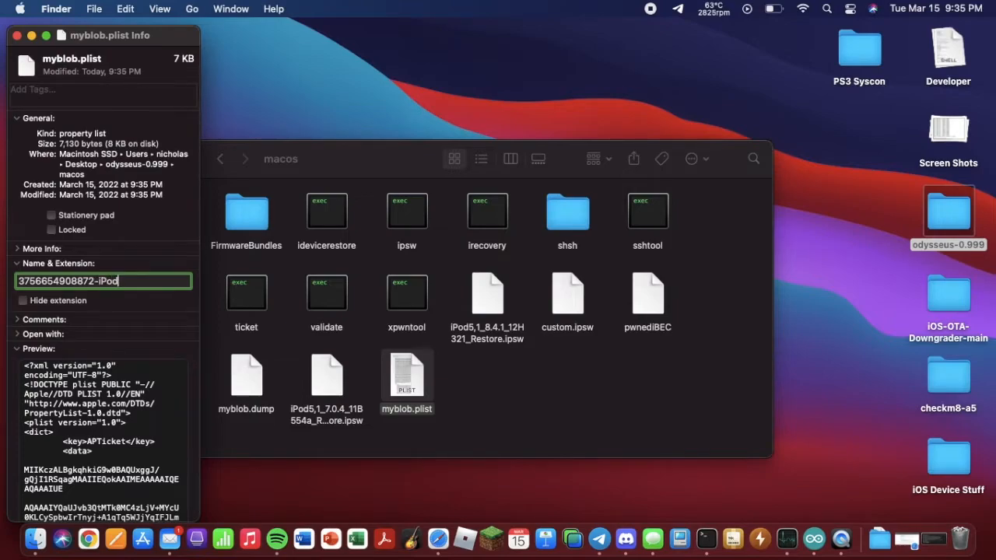
type("5,1")
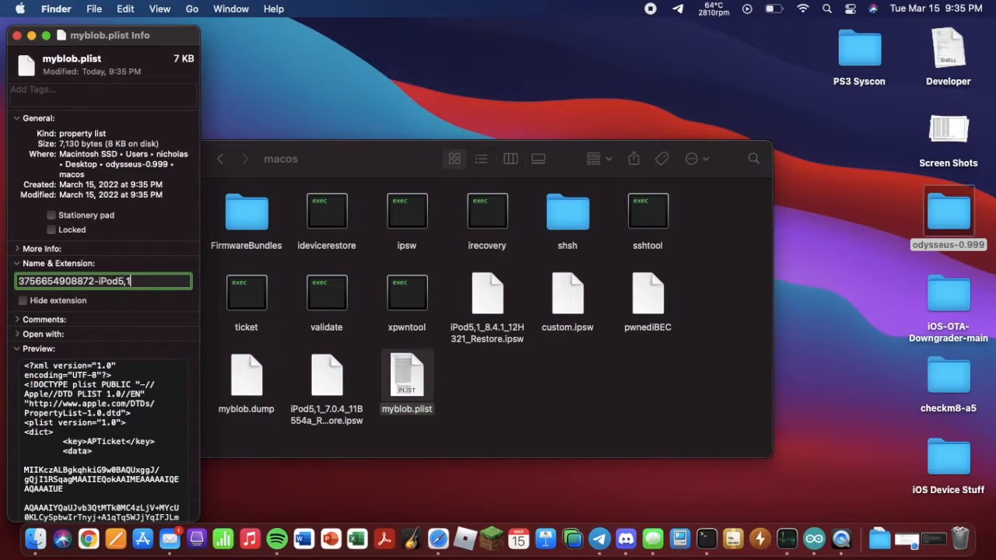
type("-7")
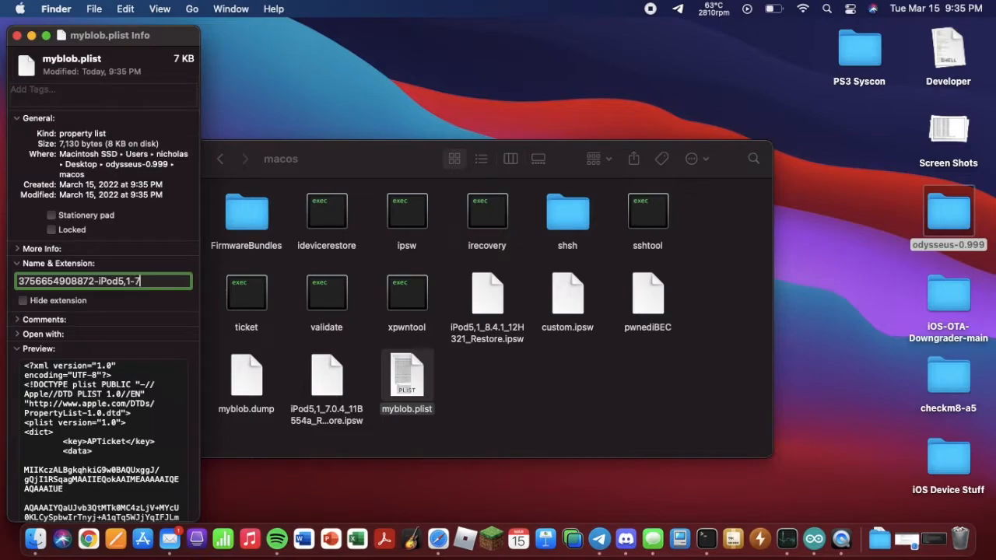
type(".0.4.")
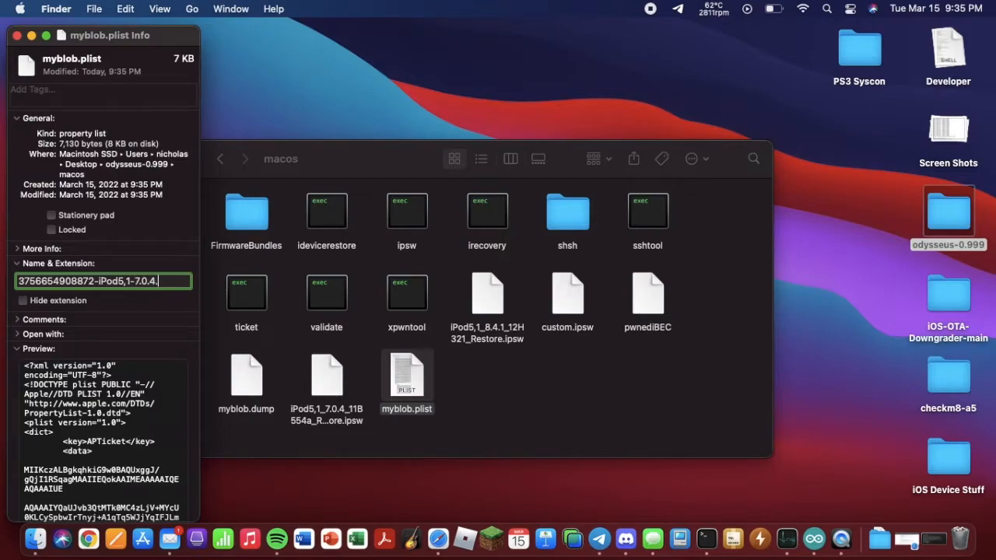
key("Return")
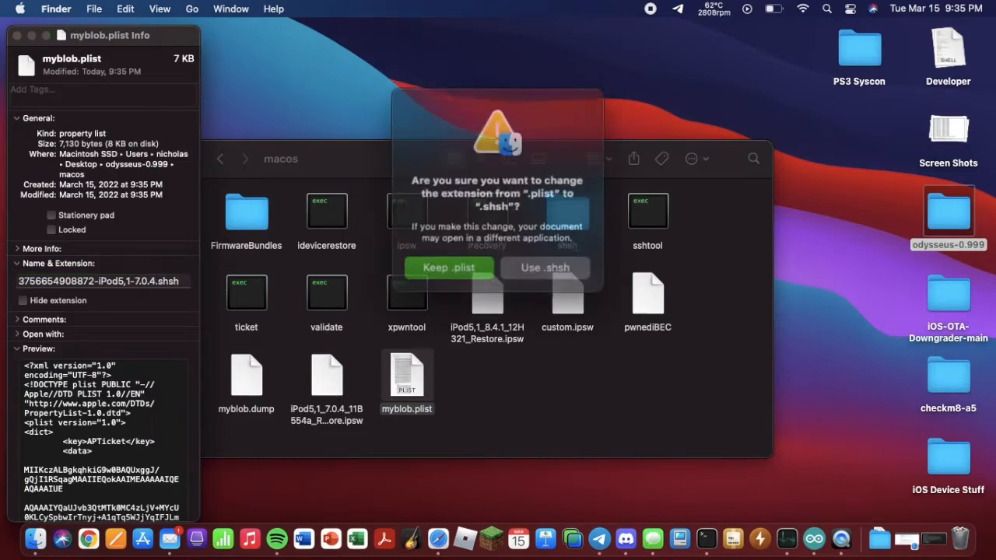
left_click(544, 267)
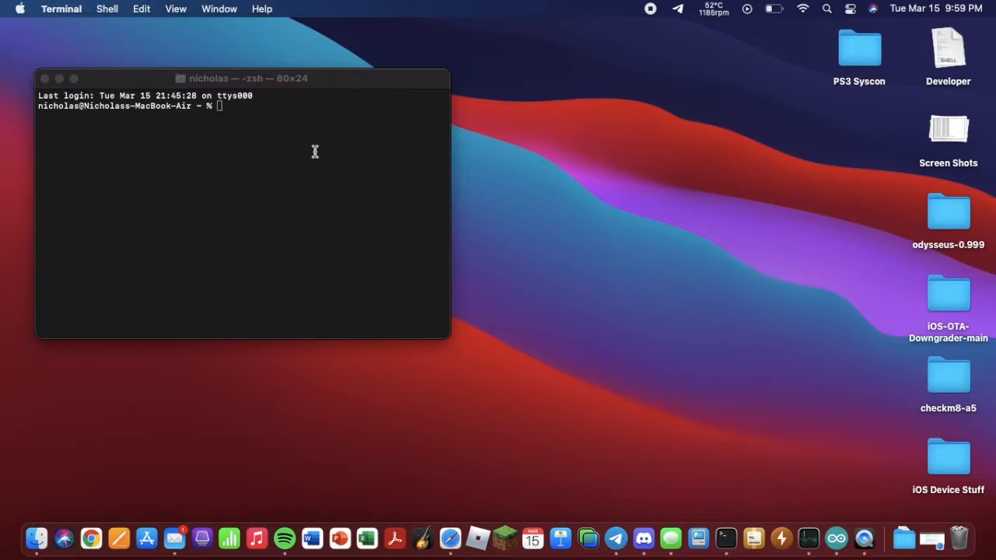
cd into iOS-OTA-Downgrader-main and launch ./restore.sh PwnedDevice.
type("cd")
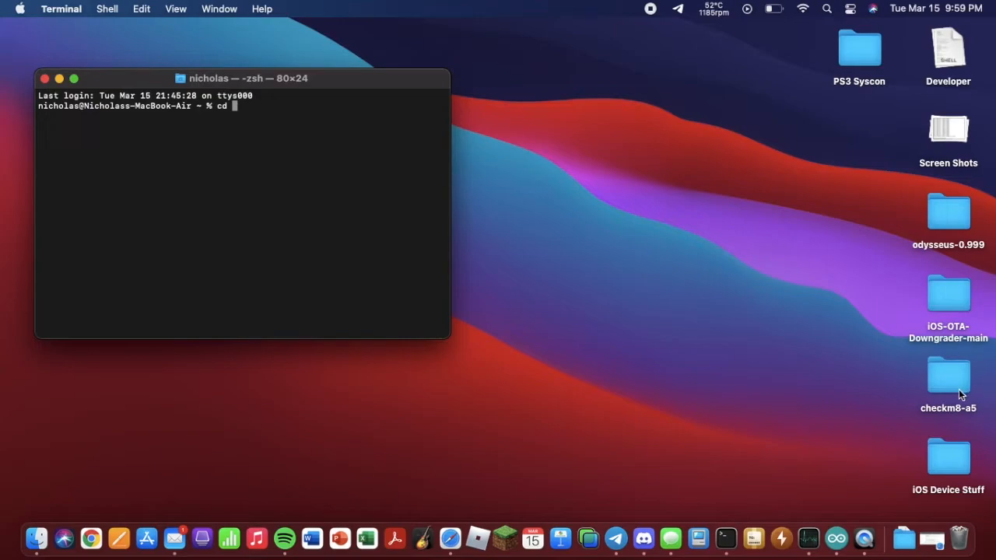
left_click_drag(948, 294, 652, 245)
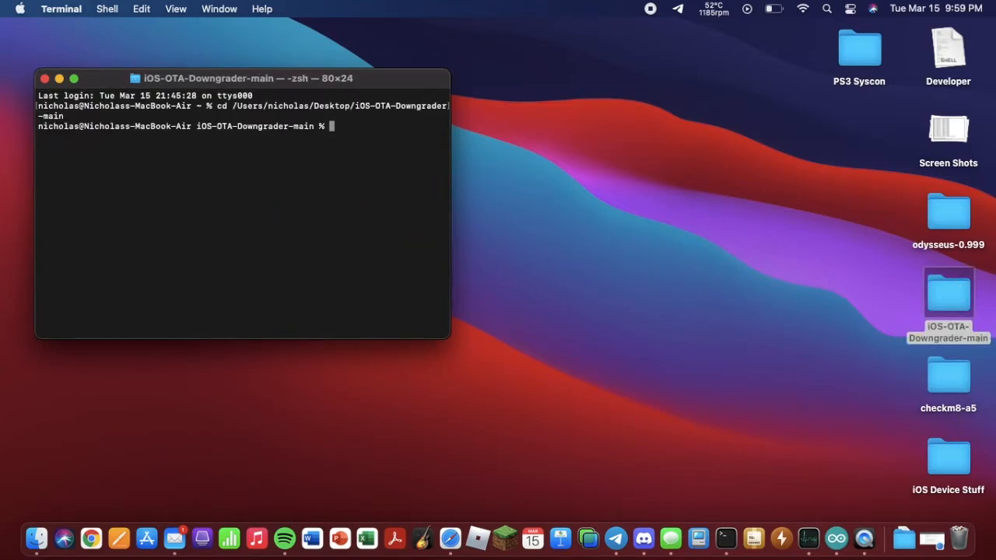
type("./restore.sh")
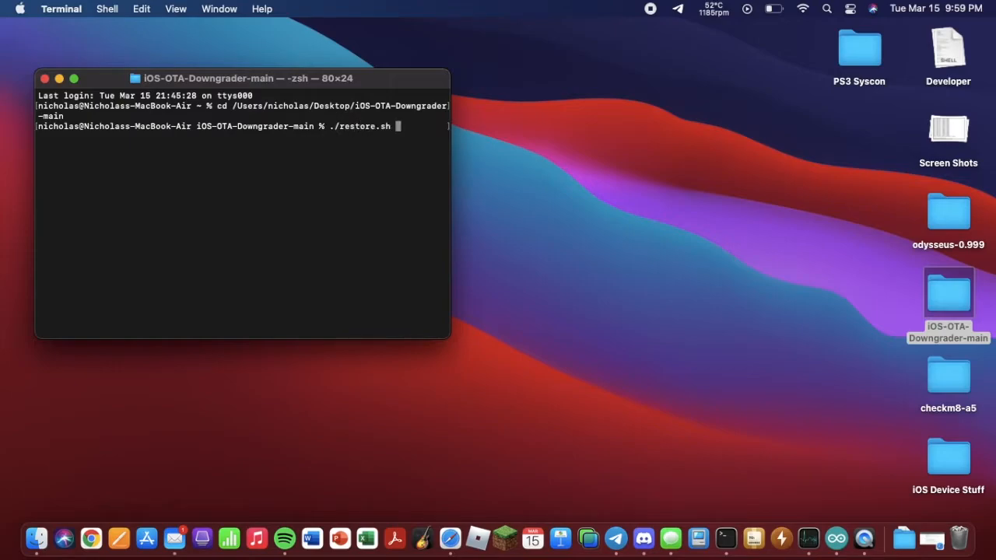
type("Pwned")
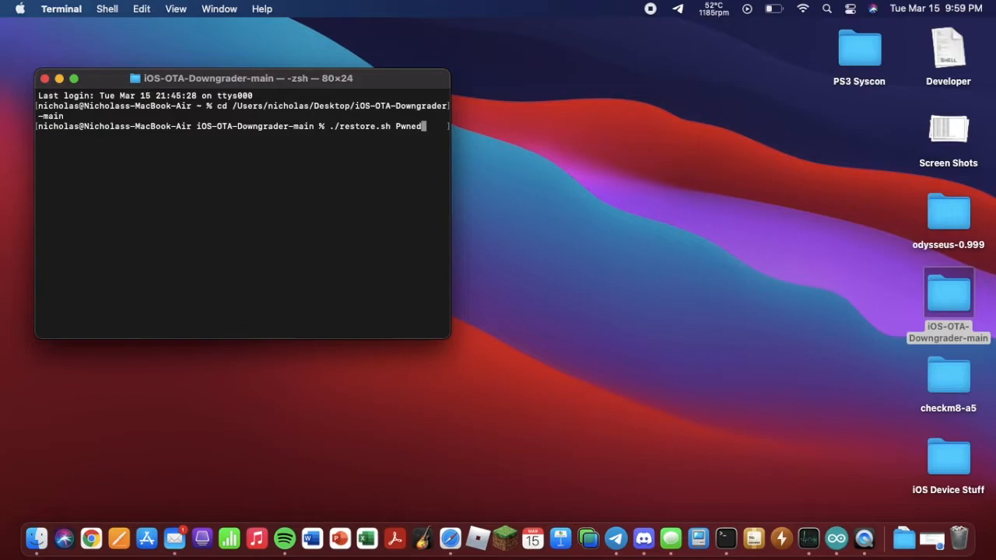
key("Return")
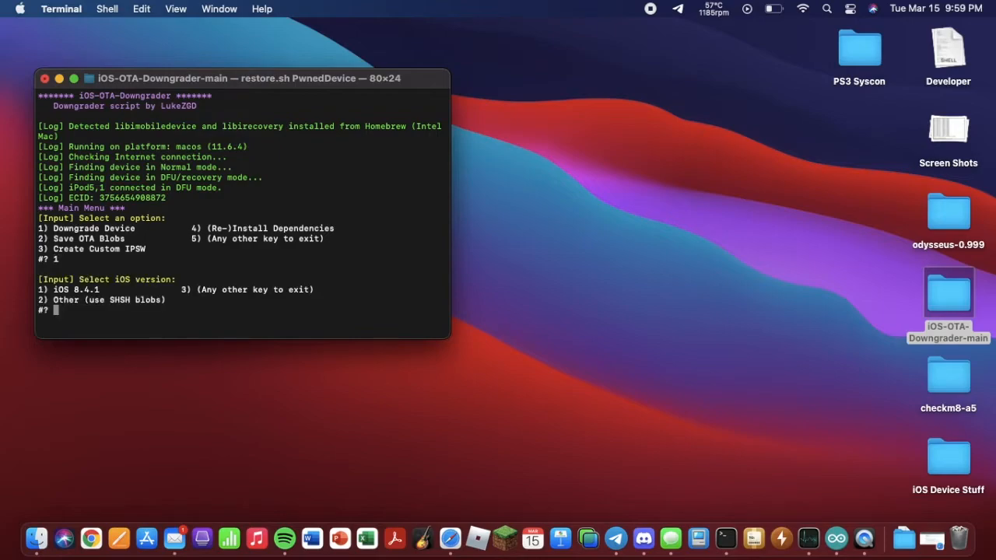
Choose the SHSH-blob downgrade in pwnDFU mode (option 2).
type("2")
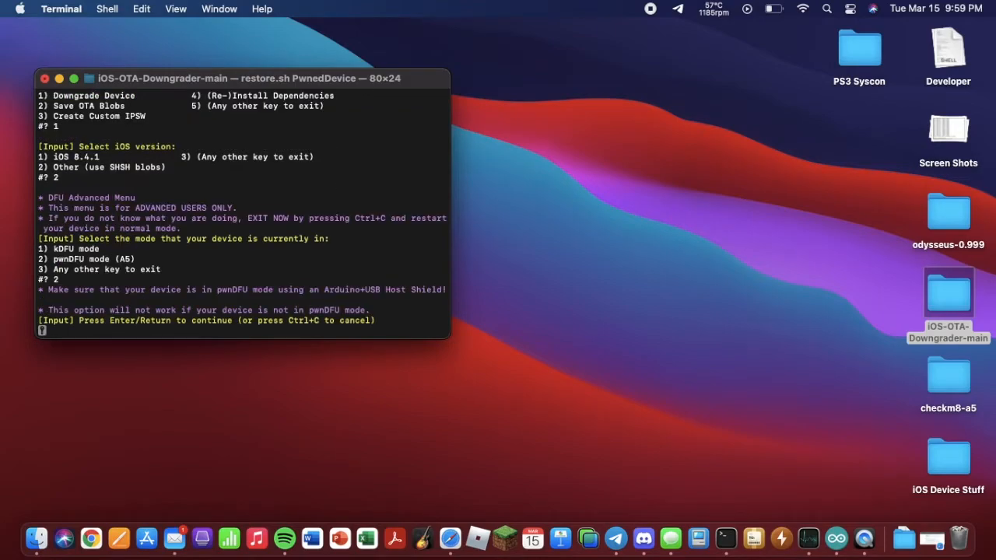
key("Return")
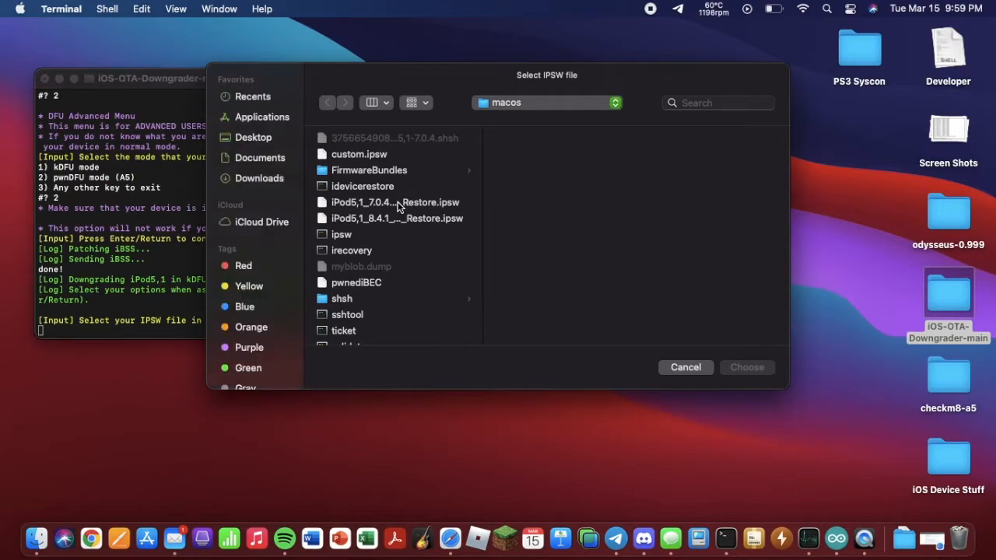
Choose iPod5,1_7.0.4_11B554a_Restore.ipsw, select the .shsh blob, then cancel the SHSH picker.
left_click(392, 202)
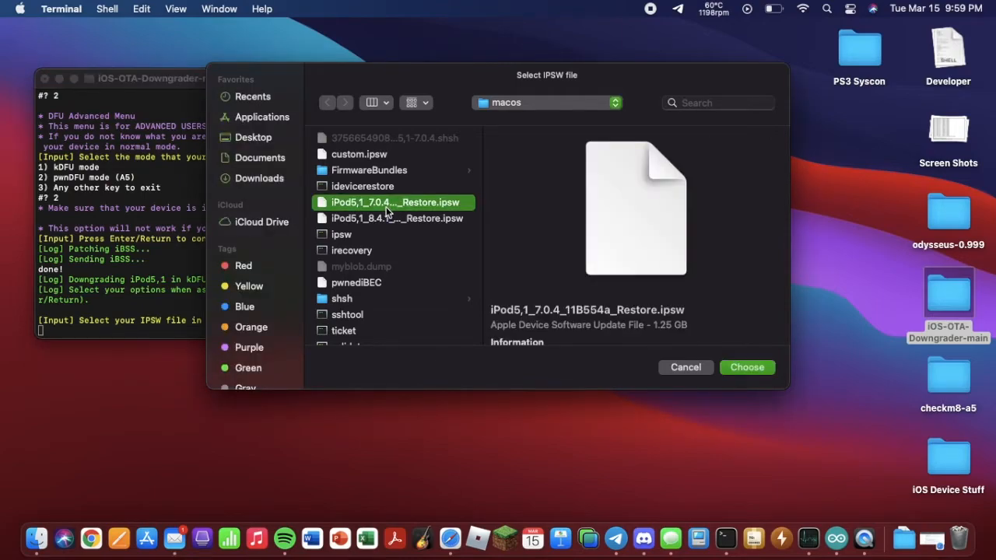
left_click(747, 367)
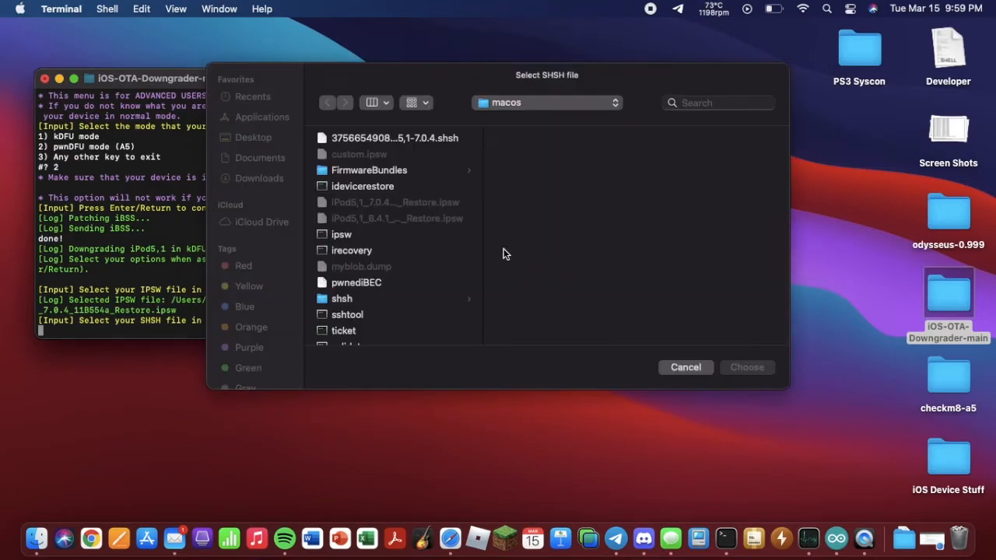
left_click(395, 137)
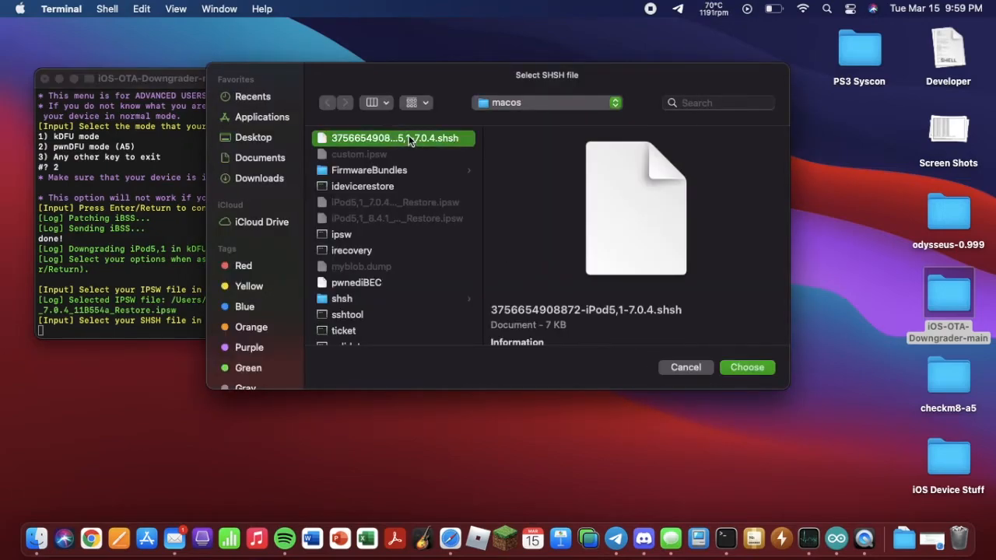
mouse_move(685, 367)
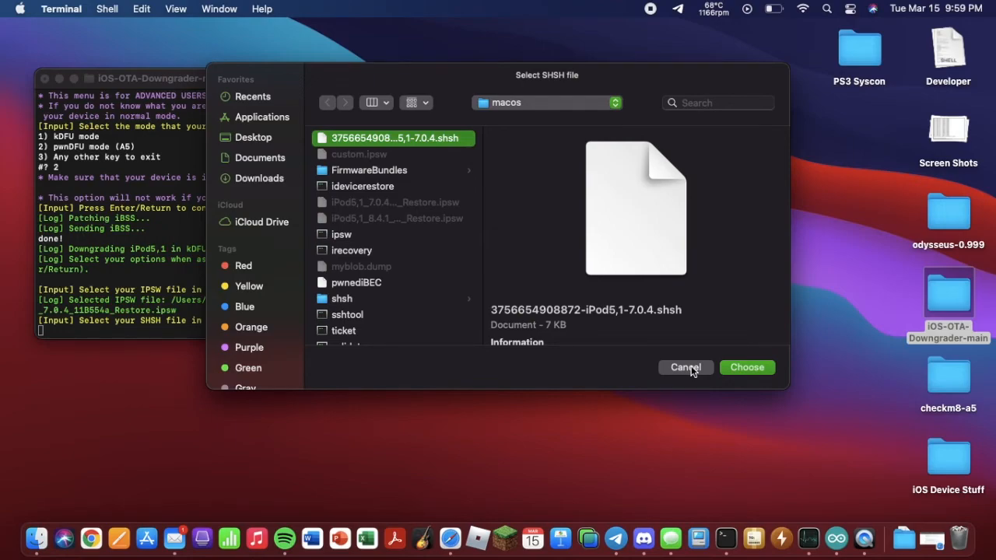
left_click(686, 367)
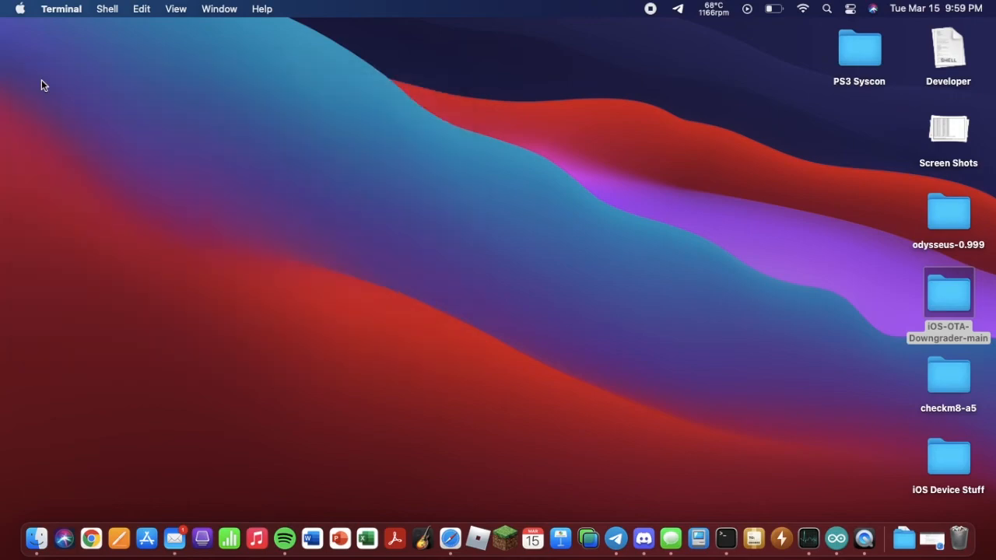